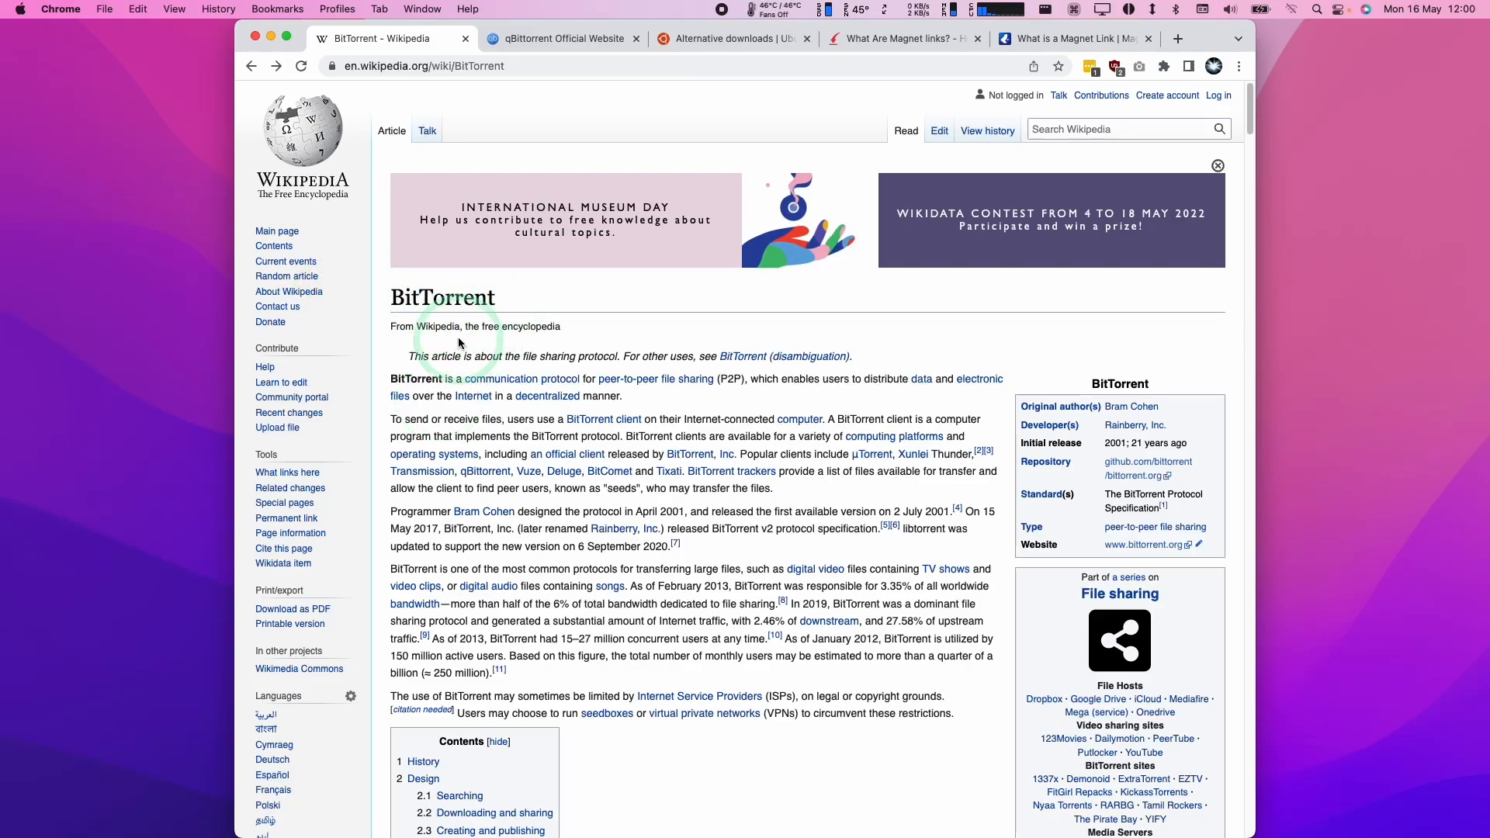
pyautogui.moveTo(951, 153)
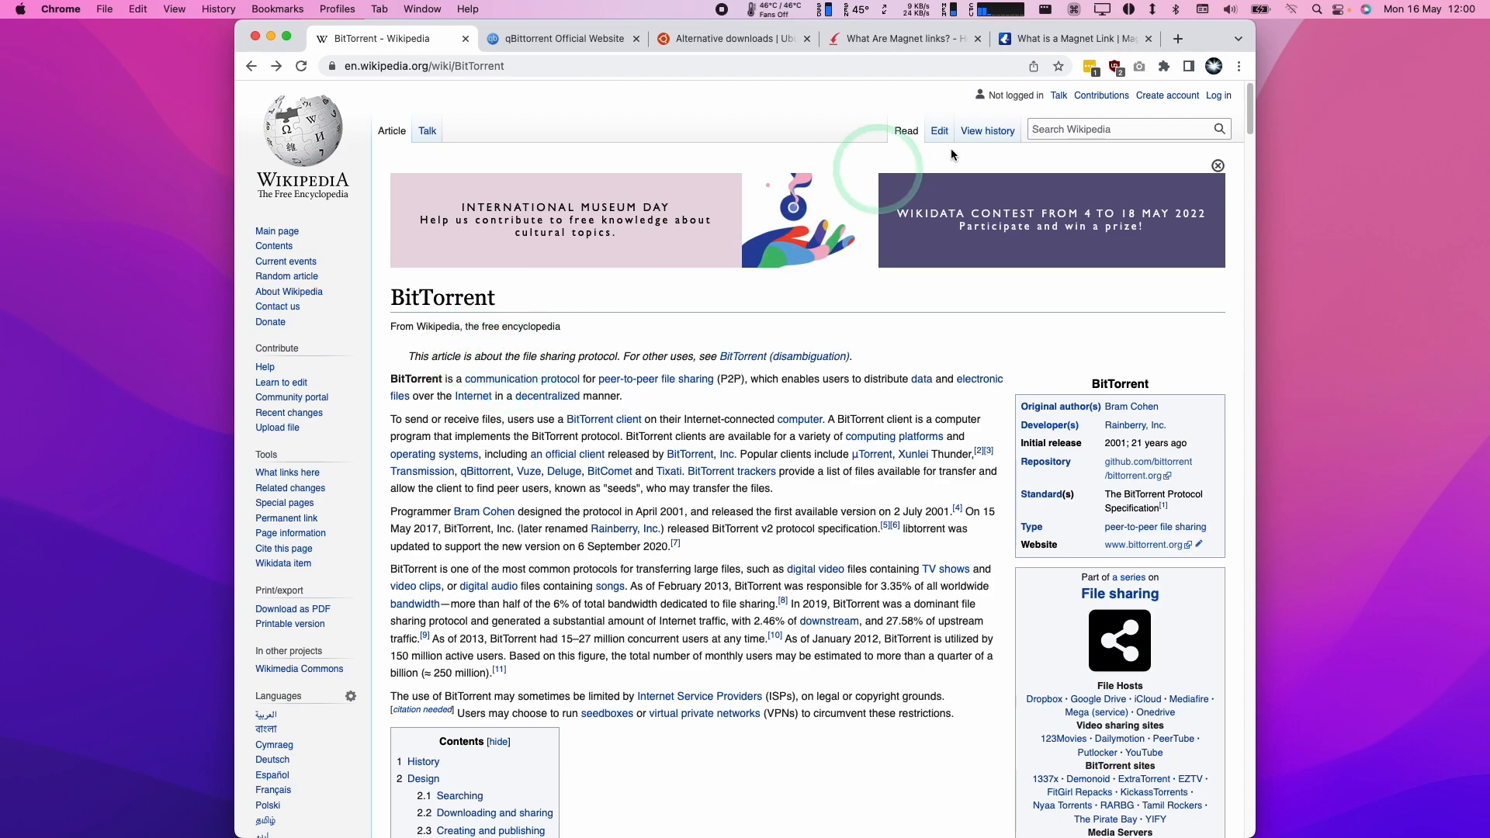
pyautogui.moveTo(440, 415)
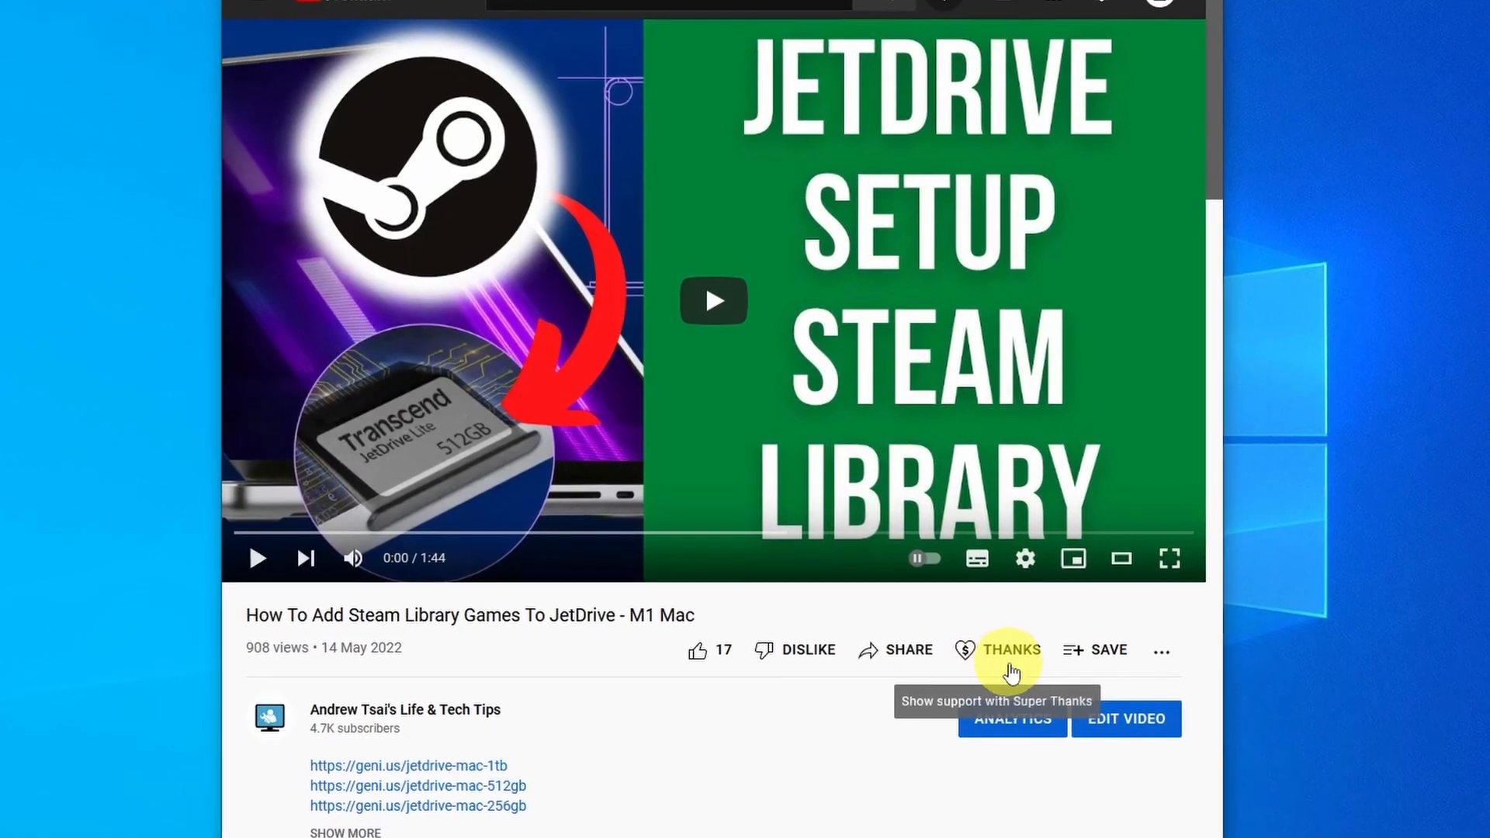
# Start a £5.00 Super Thanks on the JetDrive video and type a helpful-video thank-you comment
pyautogui.click(1011, 649)
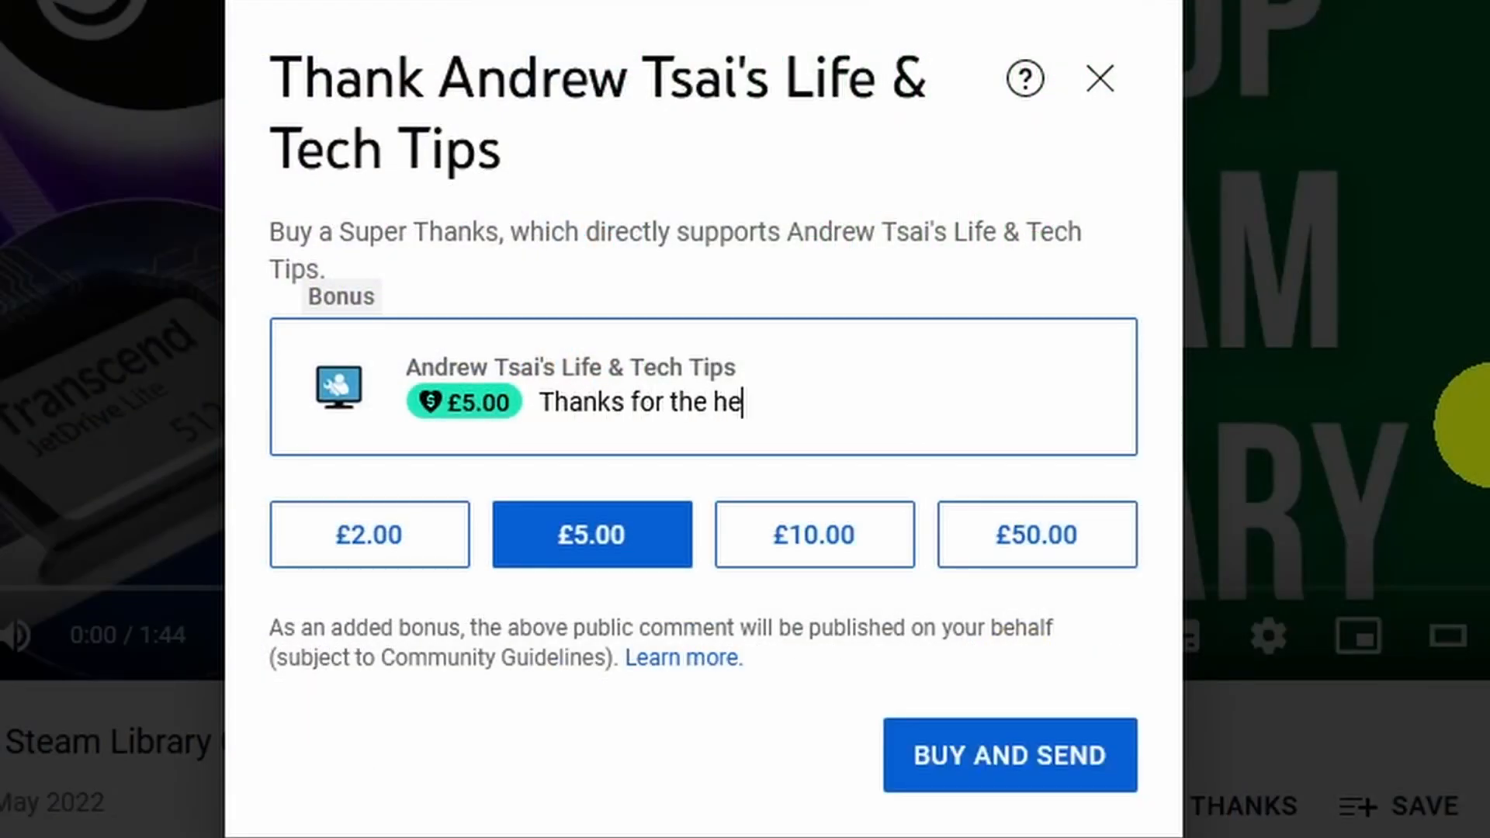
pyautogui.write('lpful video!')
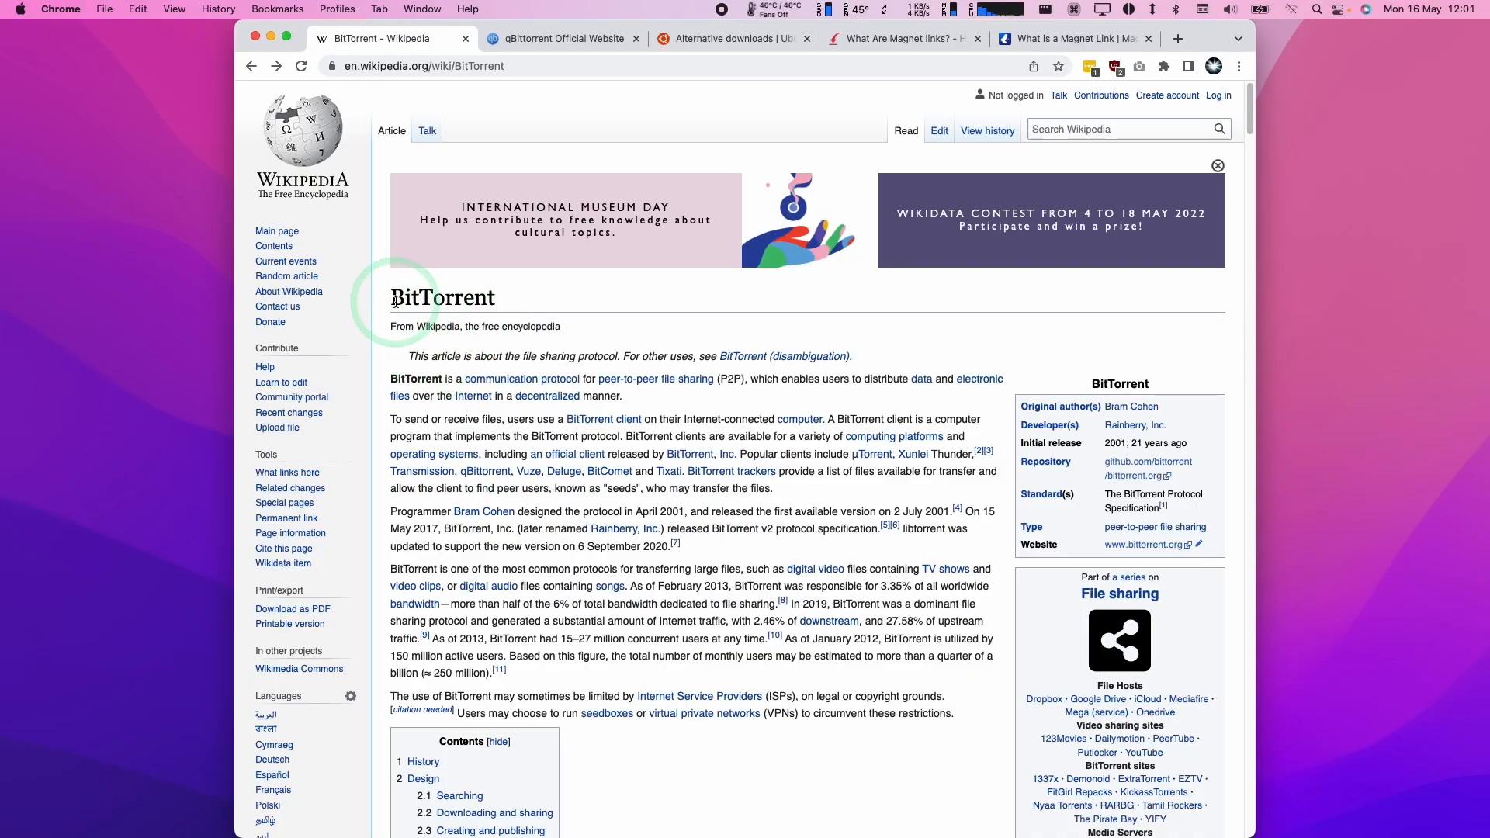
# Scroll to History, enlarge the BitTorrent network diagram in the media viewer, then close it
pyautogui.scroll(-3)
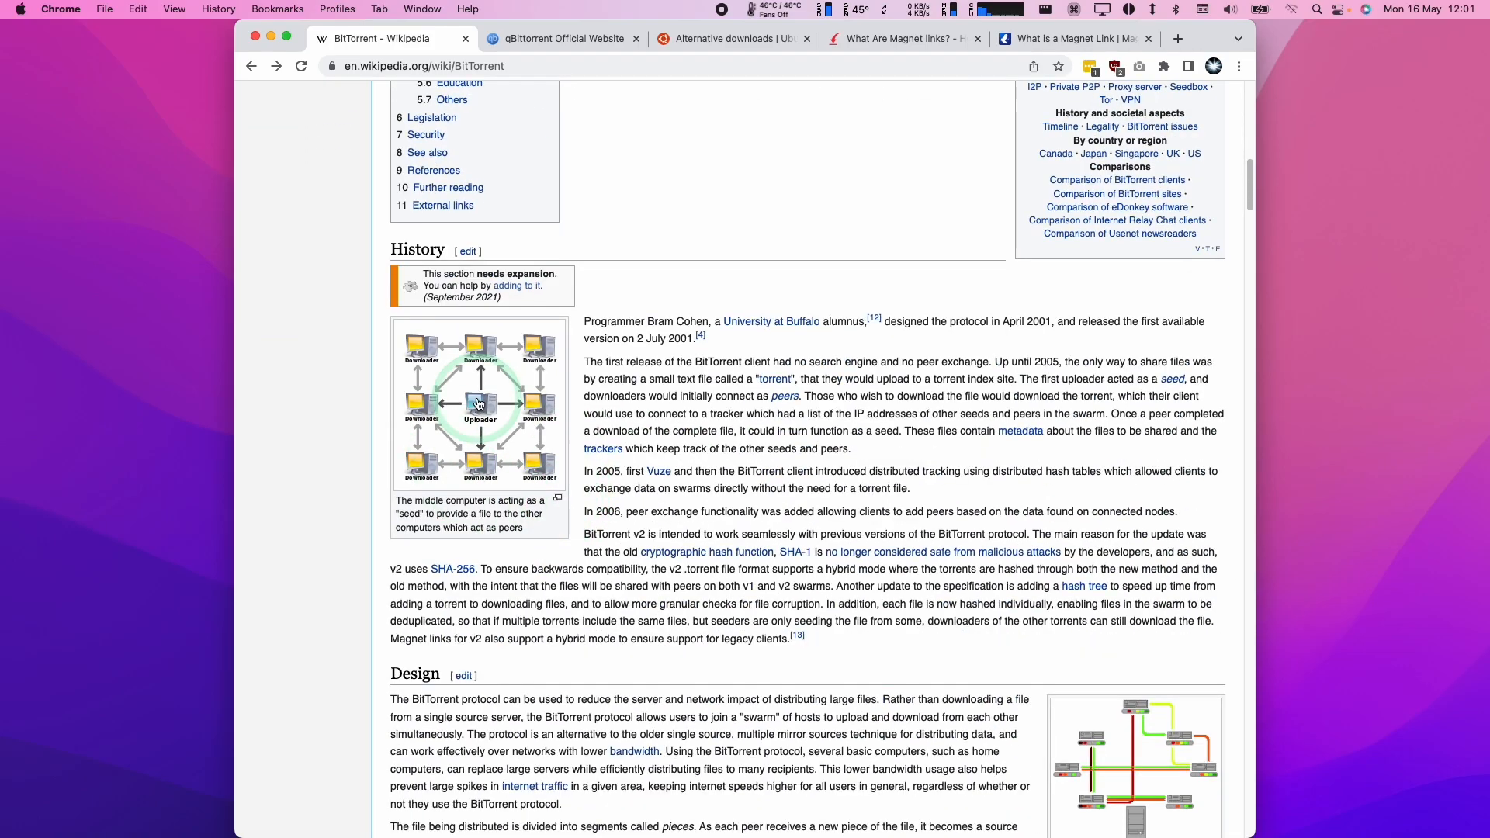
pyautogui.click(479, 403)
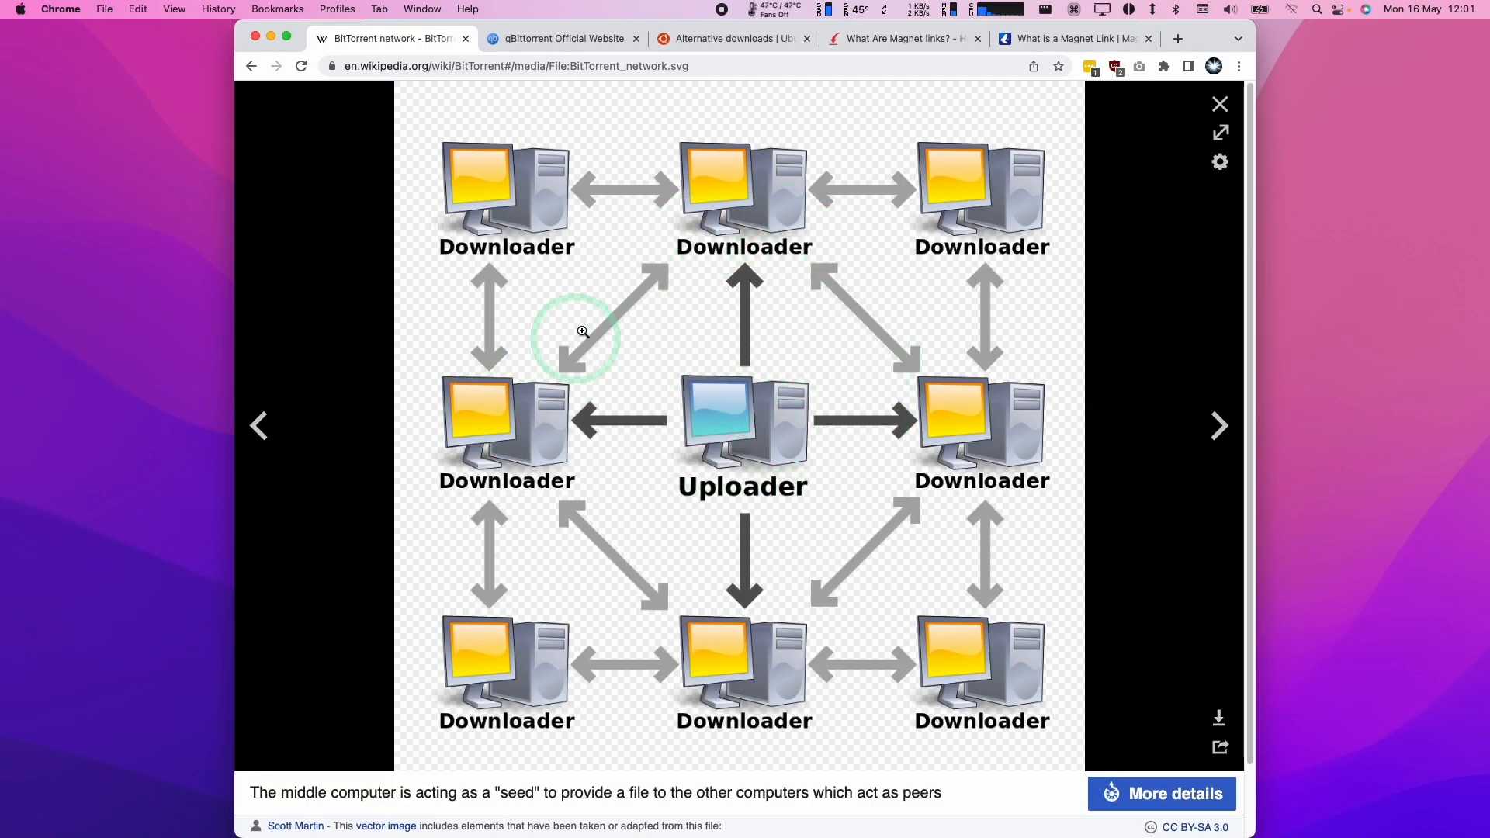
pyautogui.moveTo(721, 399)
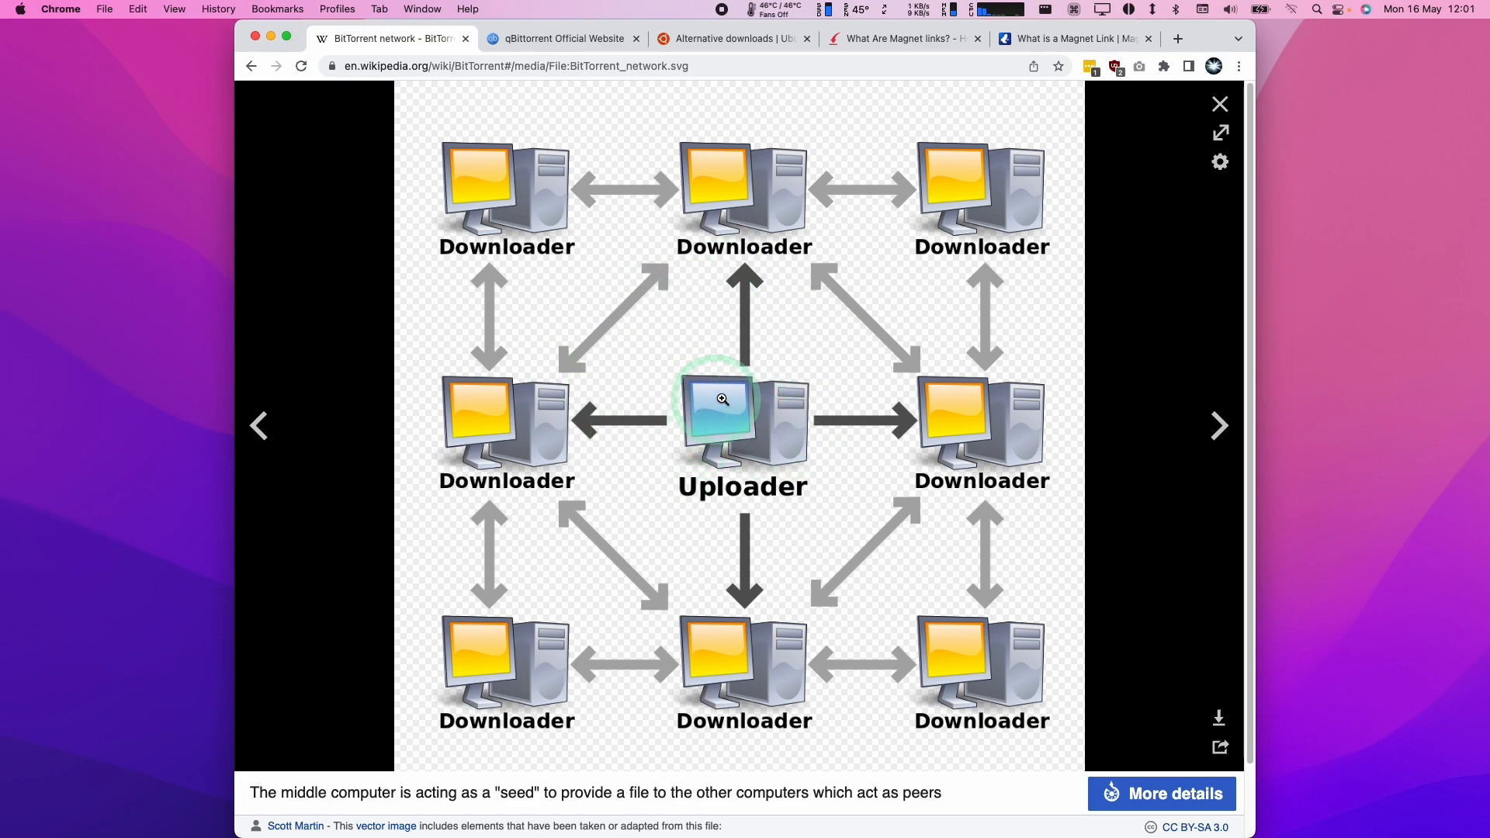
pyautogui.moveTo(728, 380)
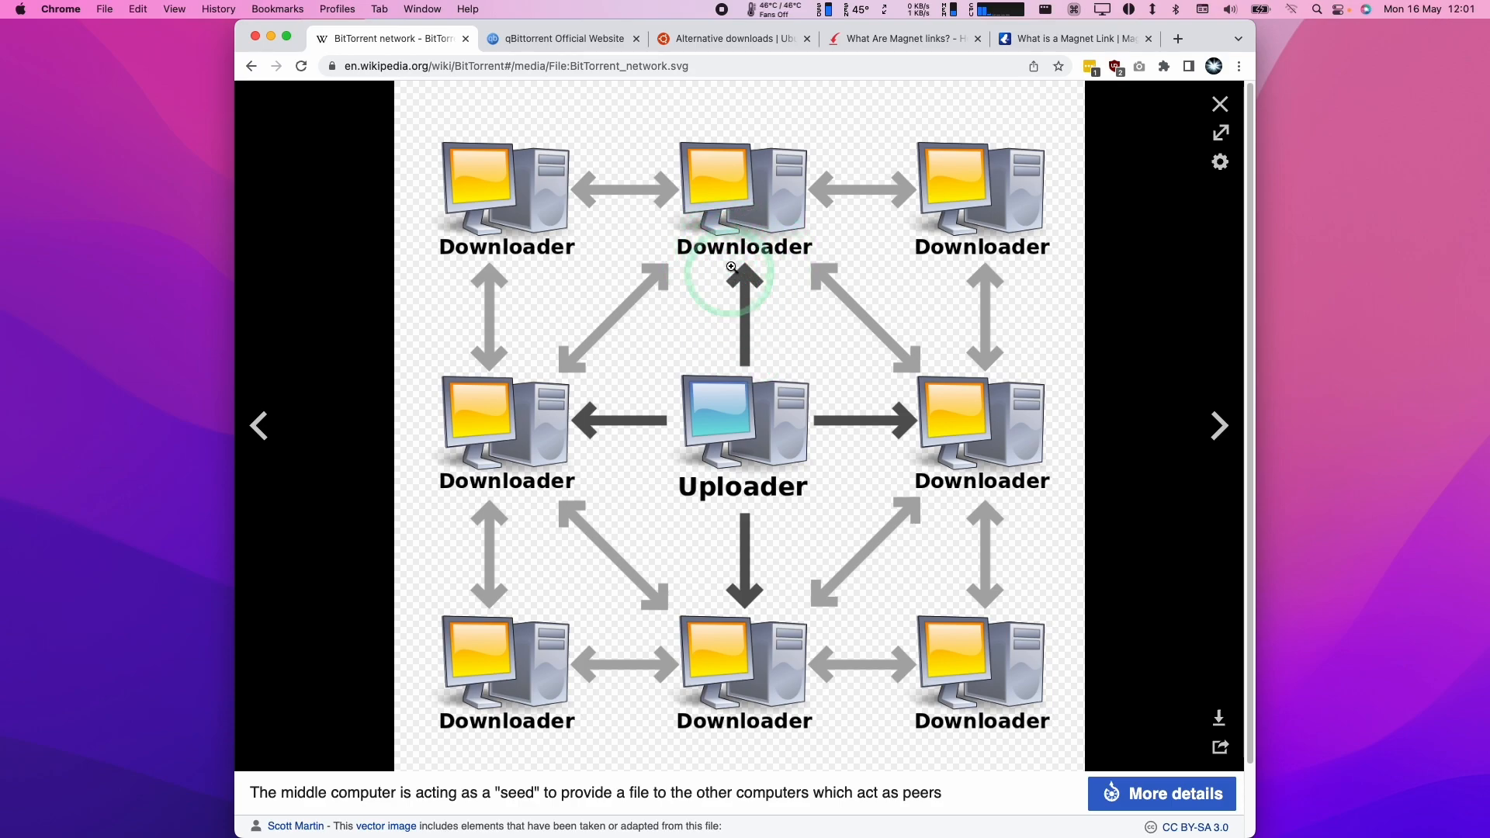
pyautogui.moveTo(513, 263)
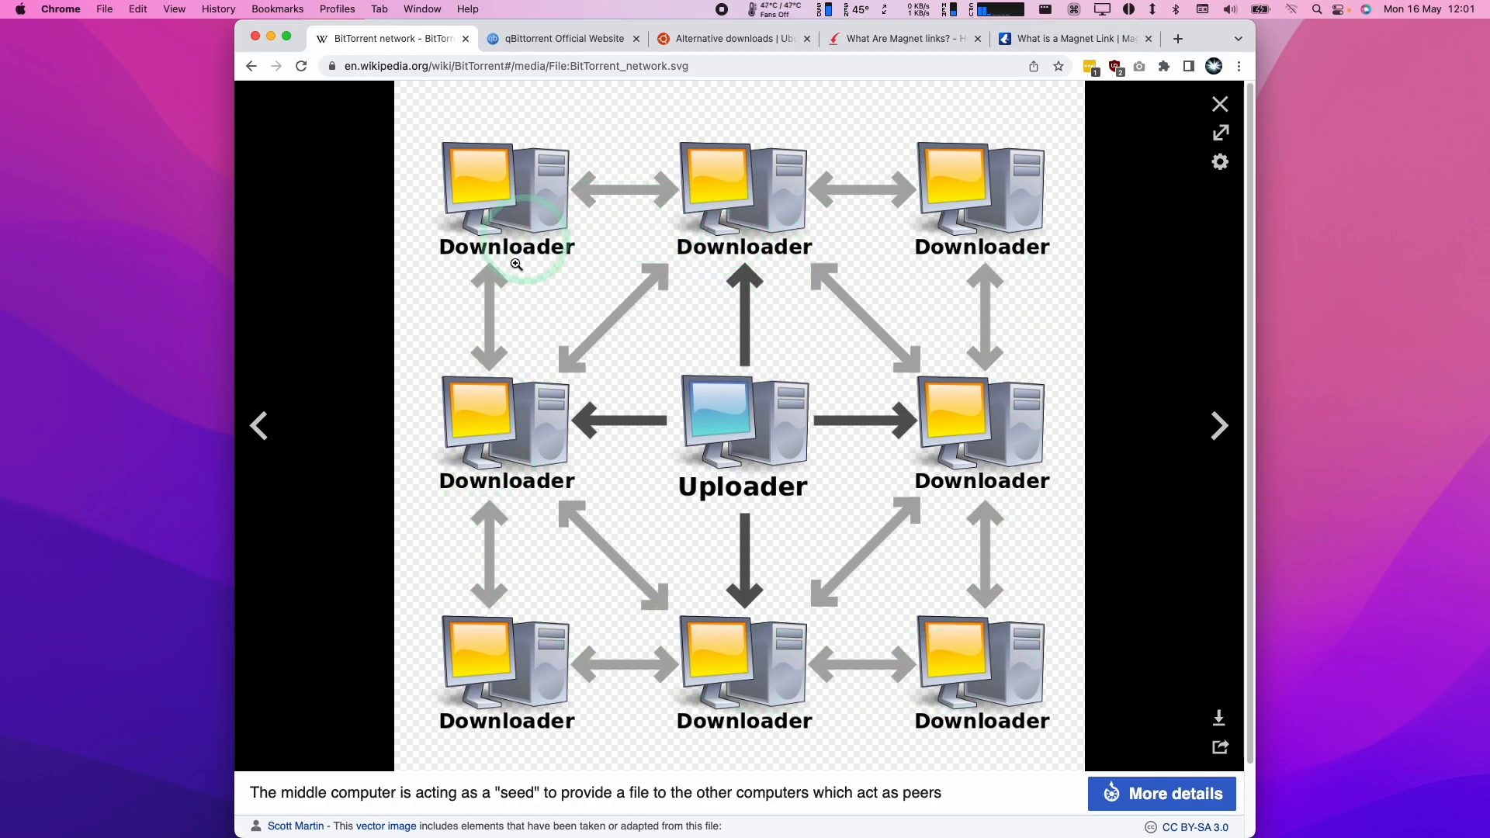
pyautogui.moveTo(502, 143)
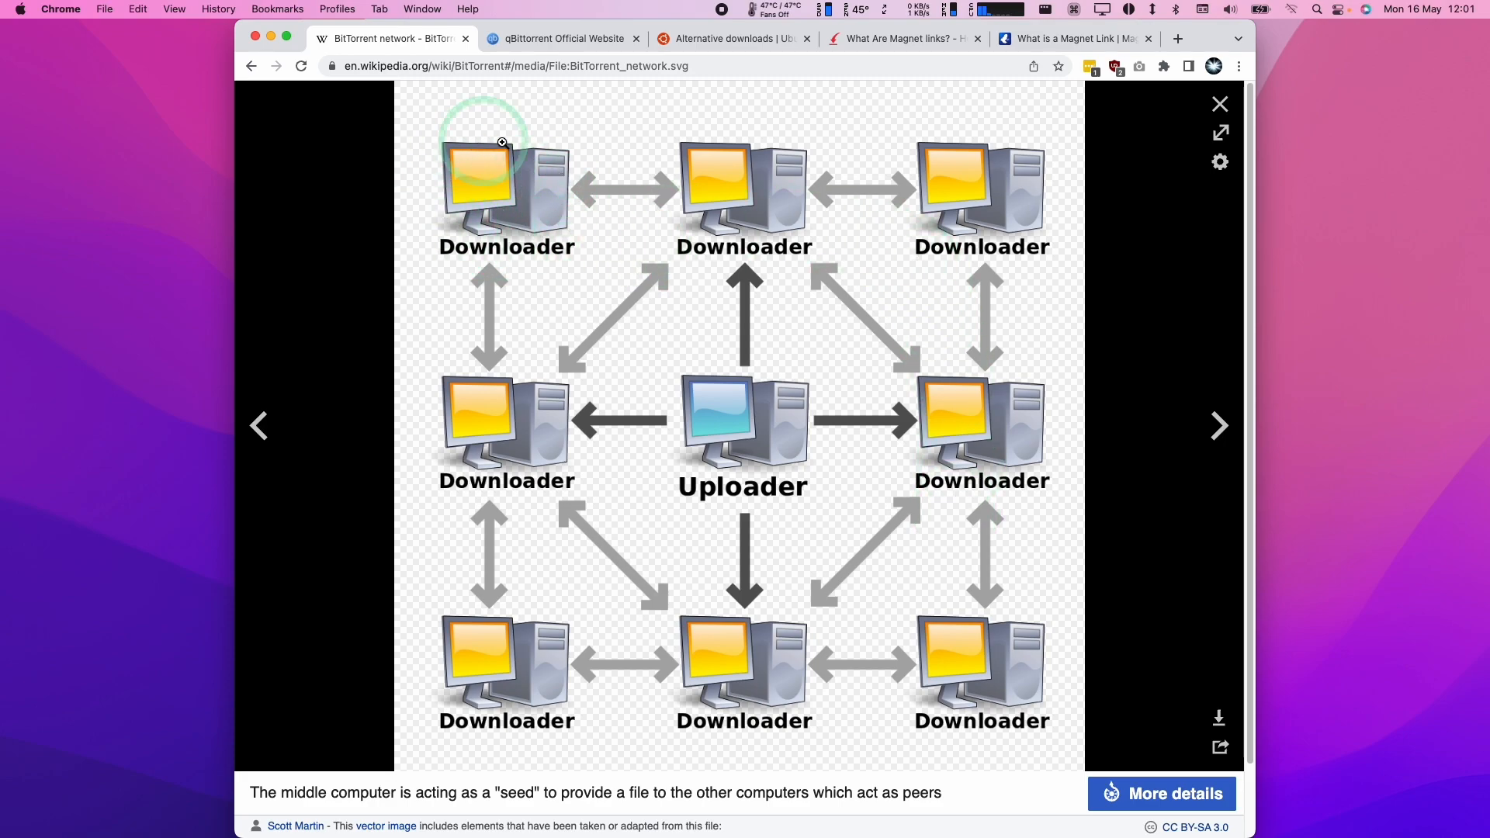
pyautogui.moveTo(521, 221)
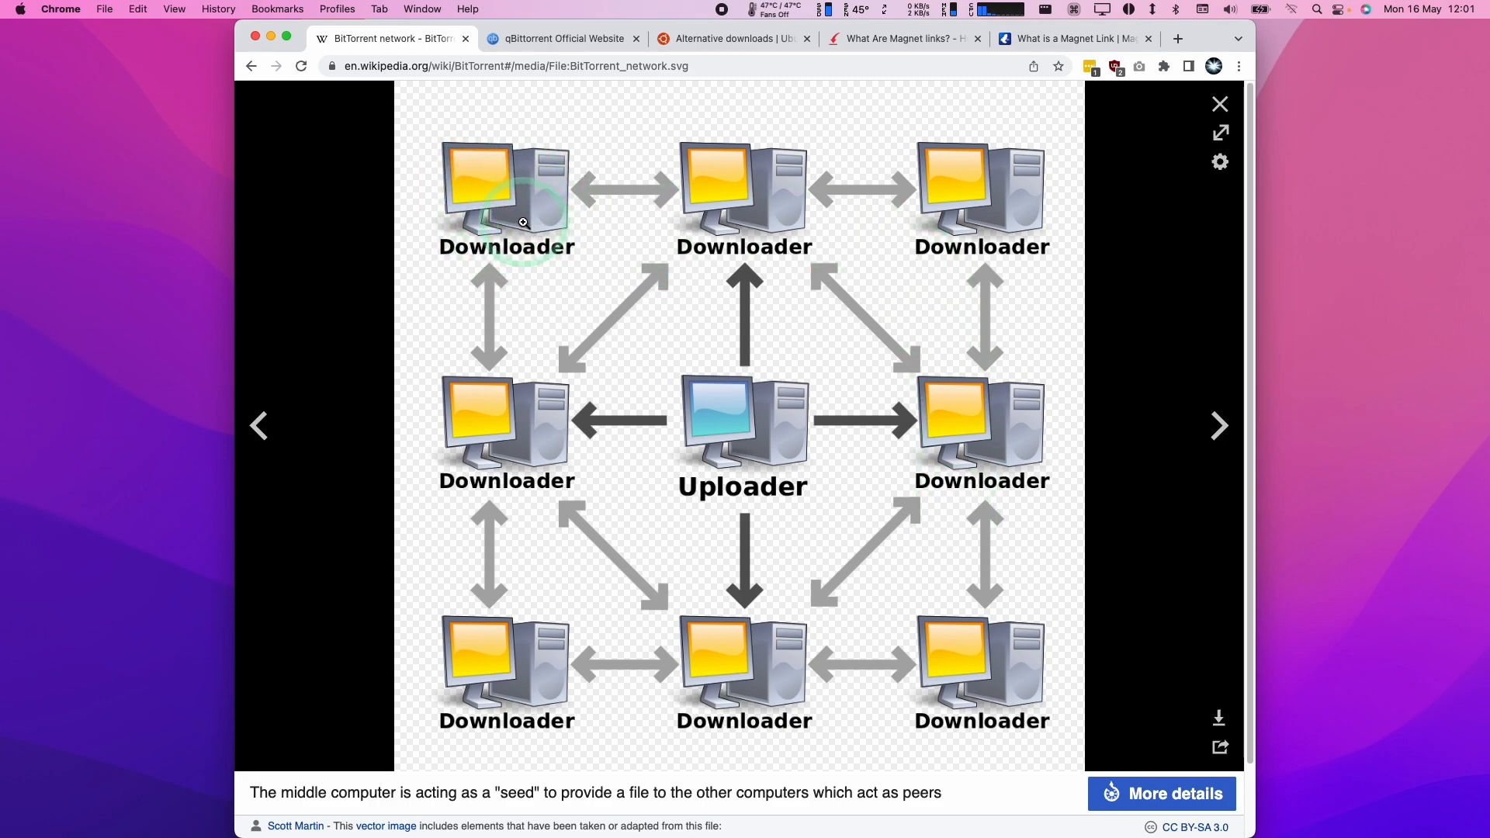
pyautogui.moveTo(977, 584)
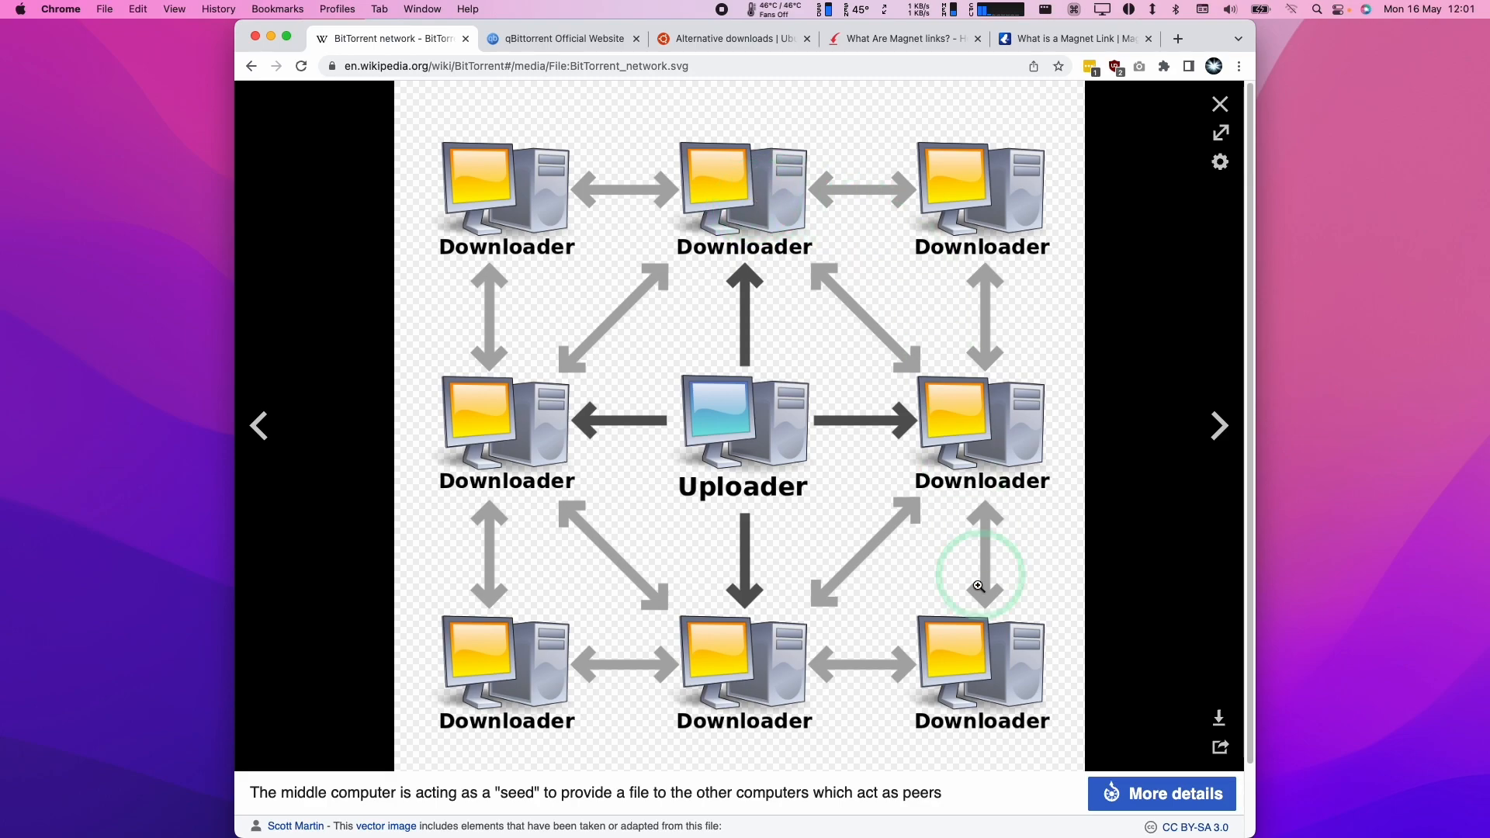
pyautogui.moveTo(792, 510)
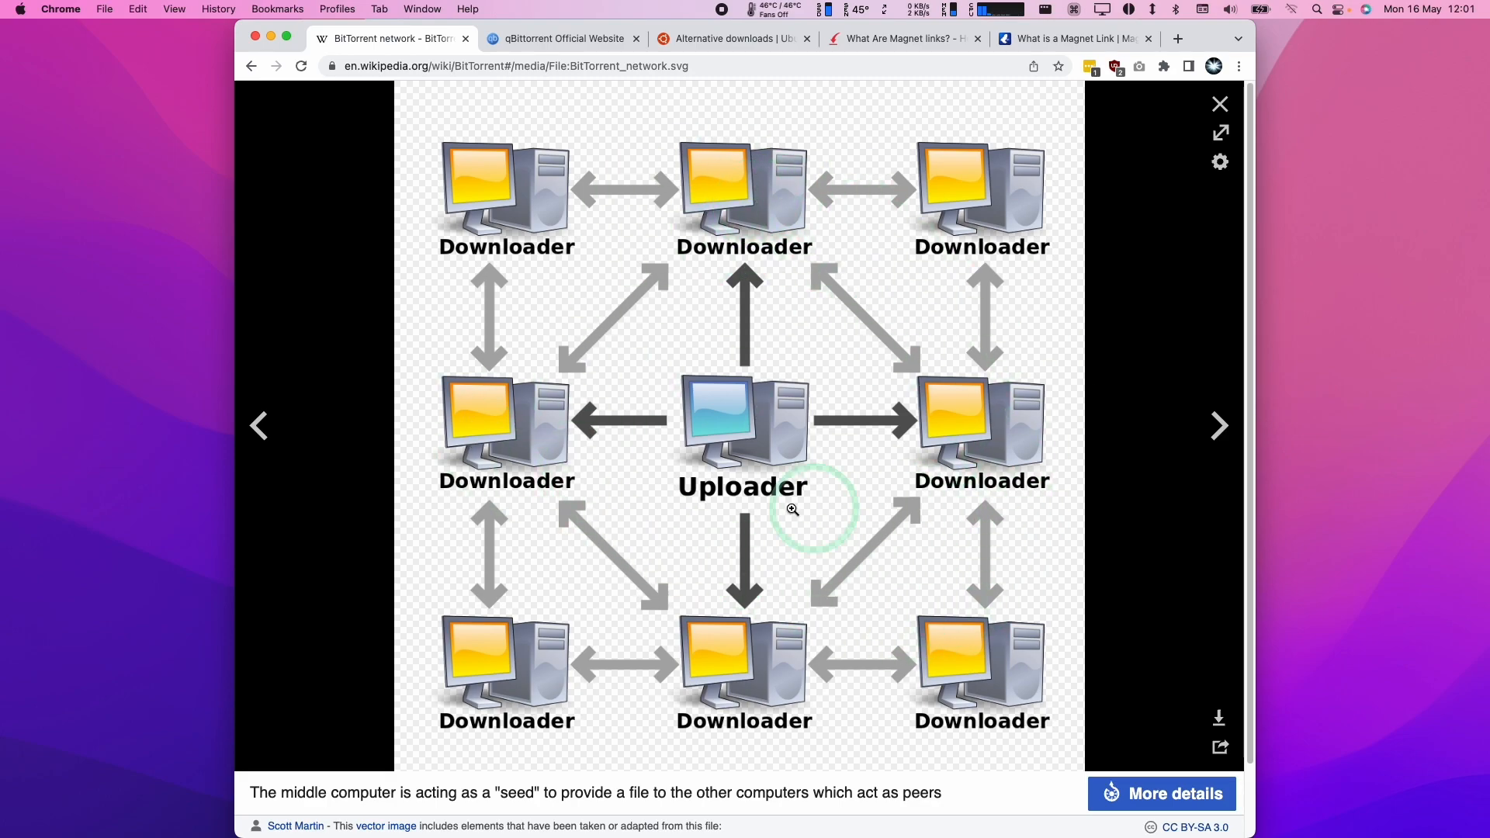
pyautogui.moveTo(748, 263)
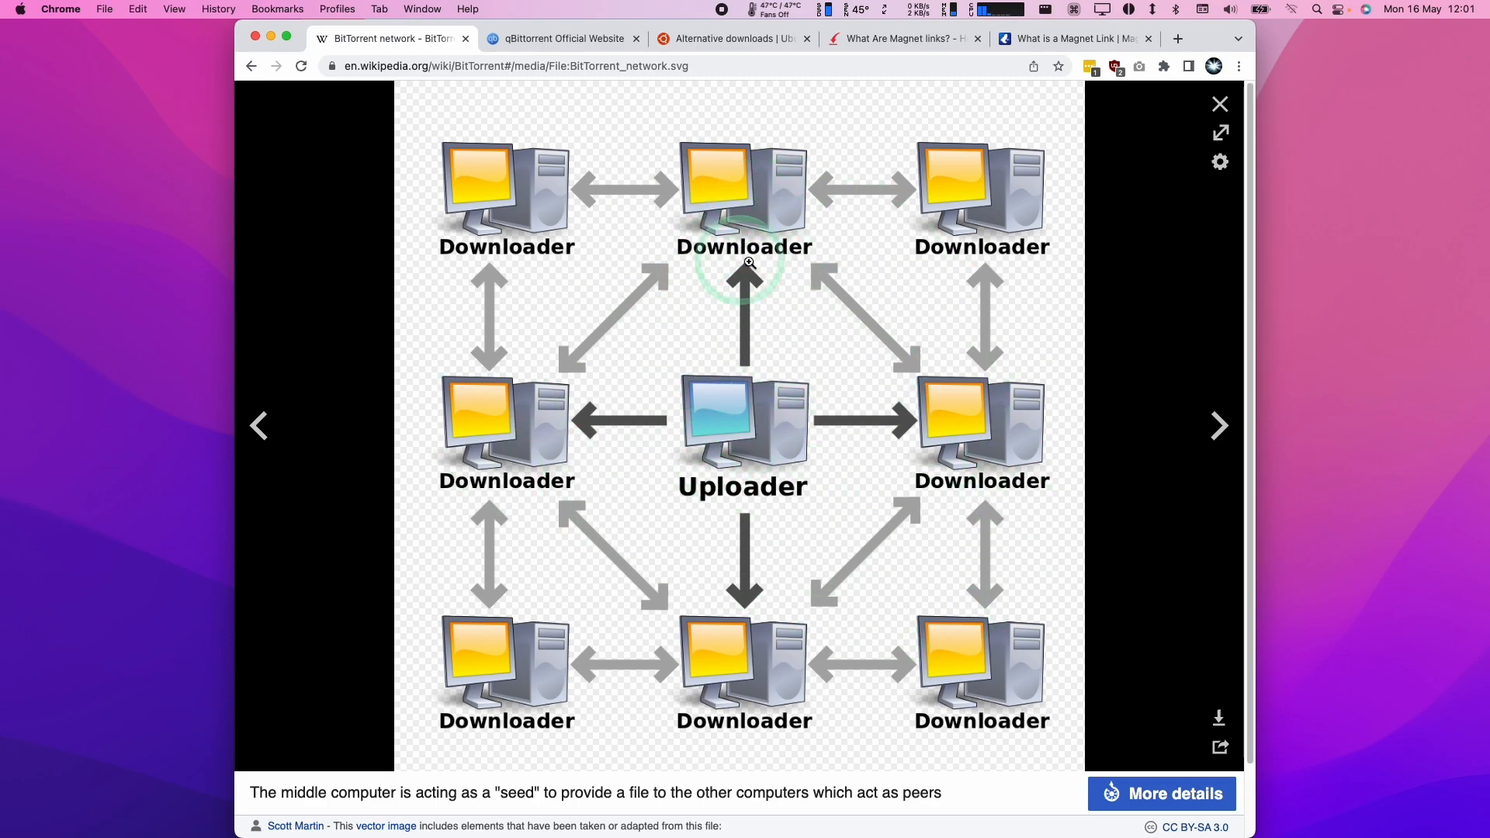
pyautogui.moveTo(753, 412)
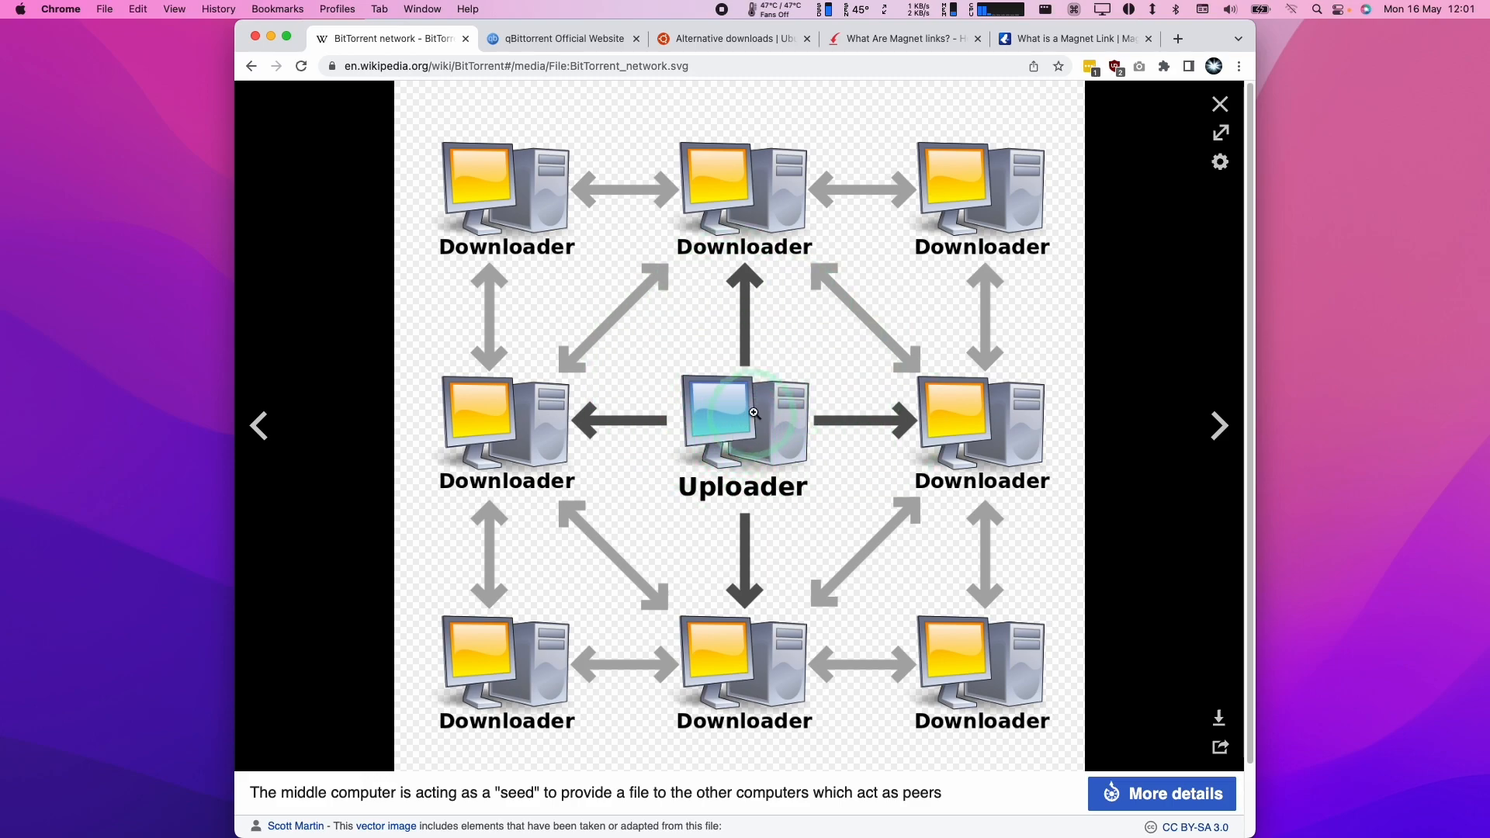
pyautogui.click(1220, 103)
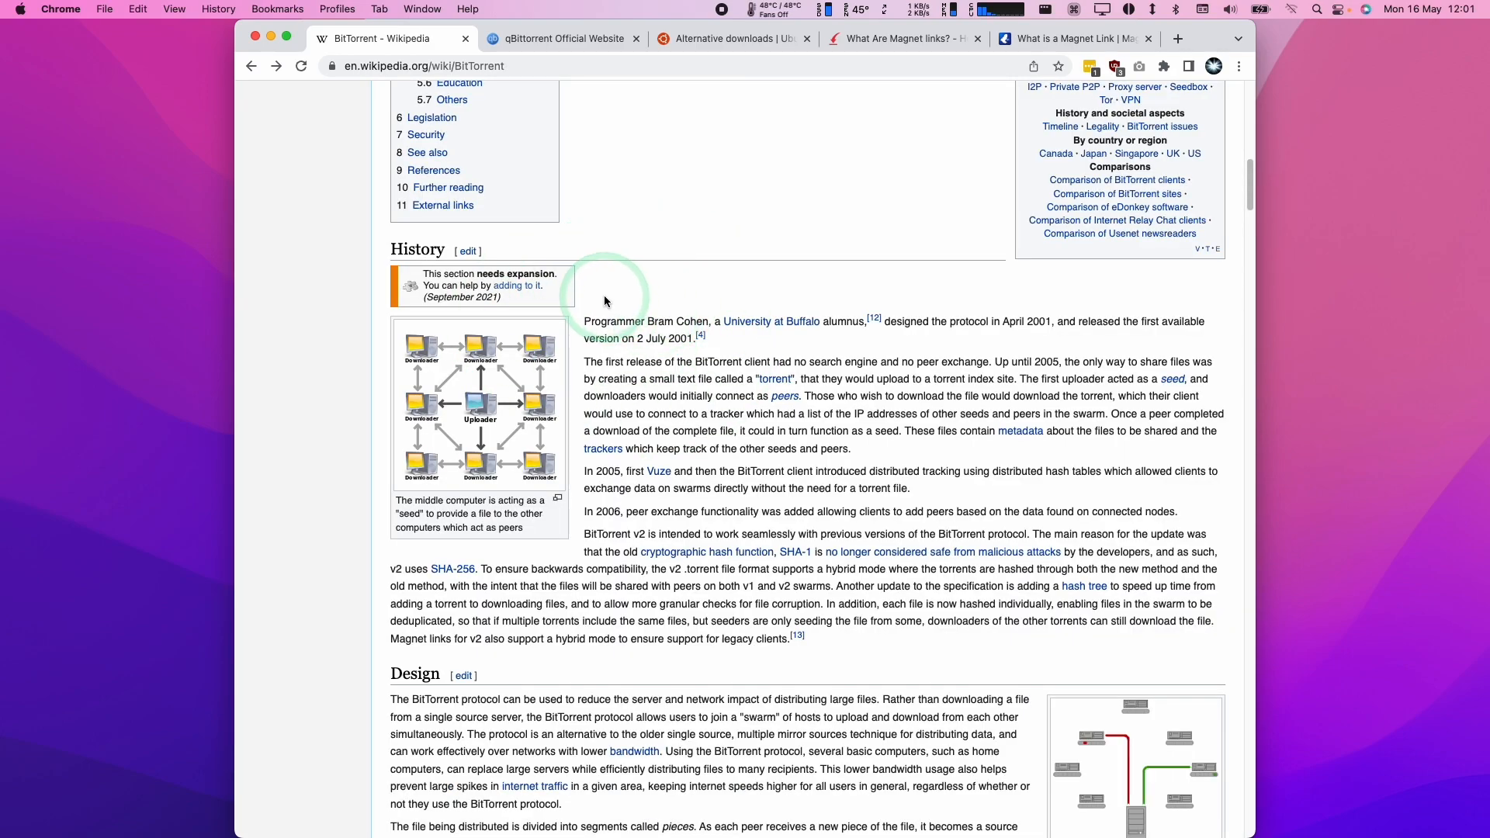
pyautogui.moveTo(512, 145)
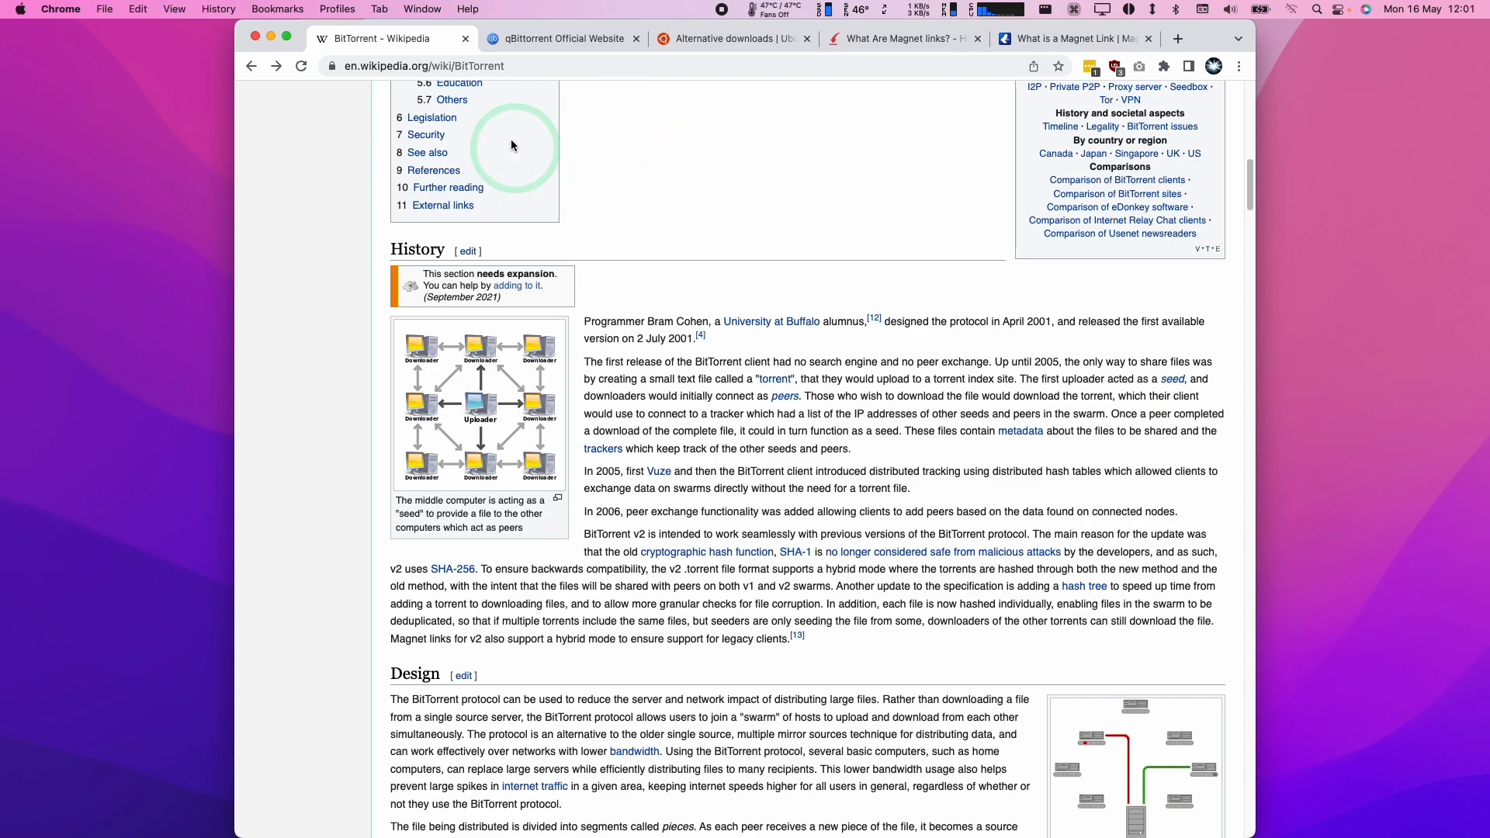
# Go to the qBittorrent downloads page and download the 4.4.2 Mac OS X .dmg
pyautogui.click(558, 38)
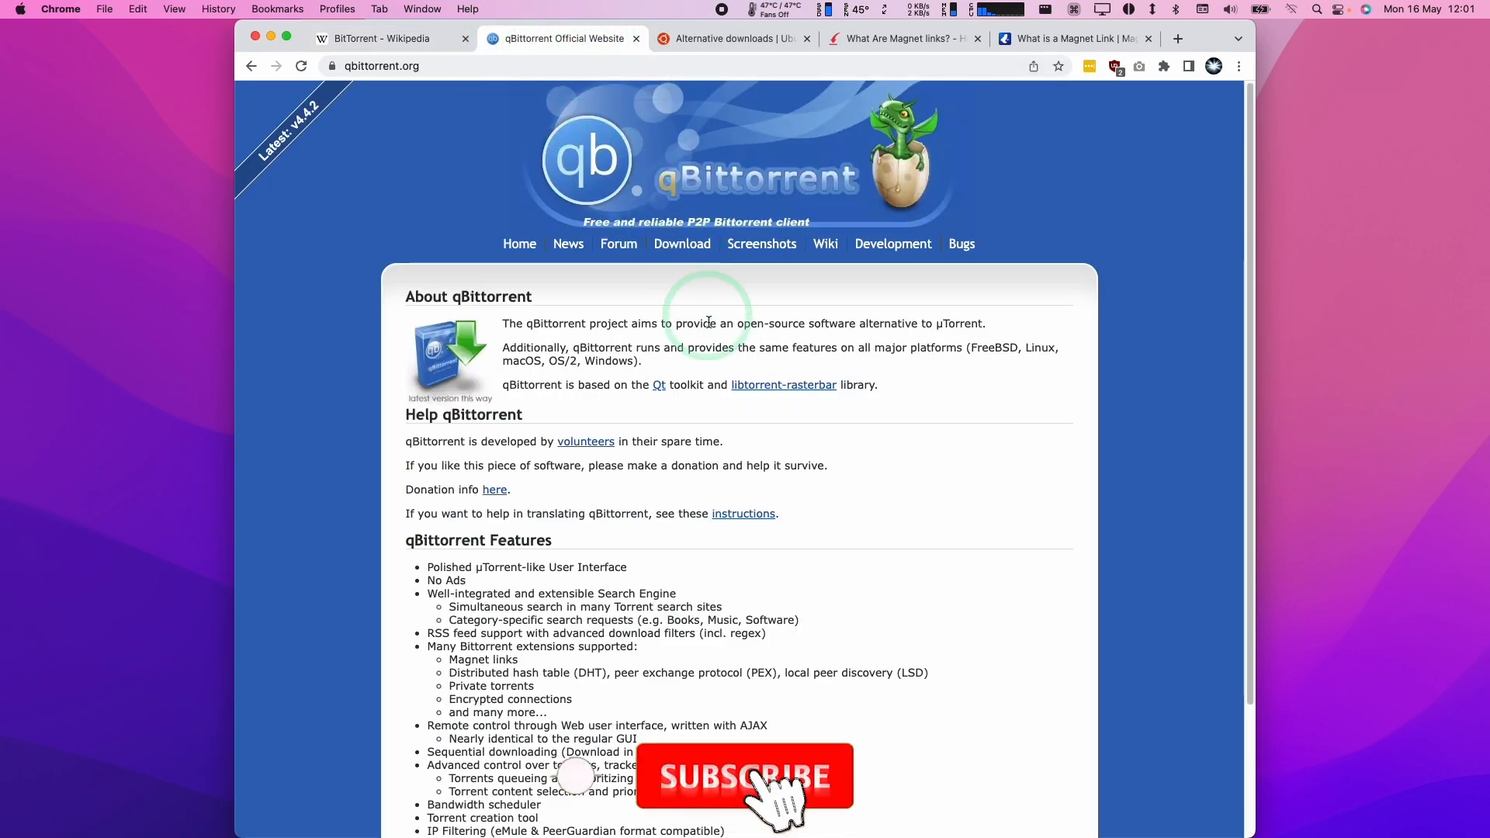
pyautogui.click(681, 243)
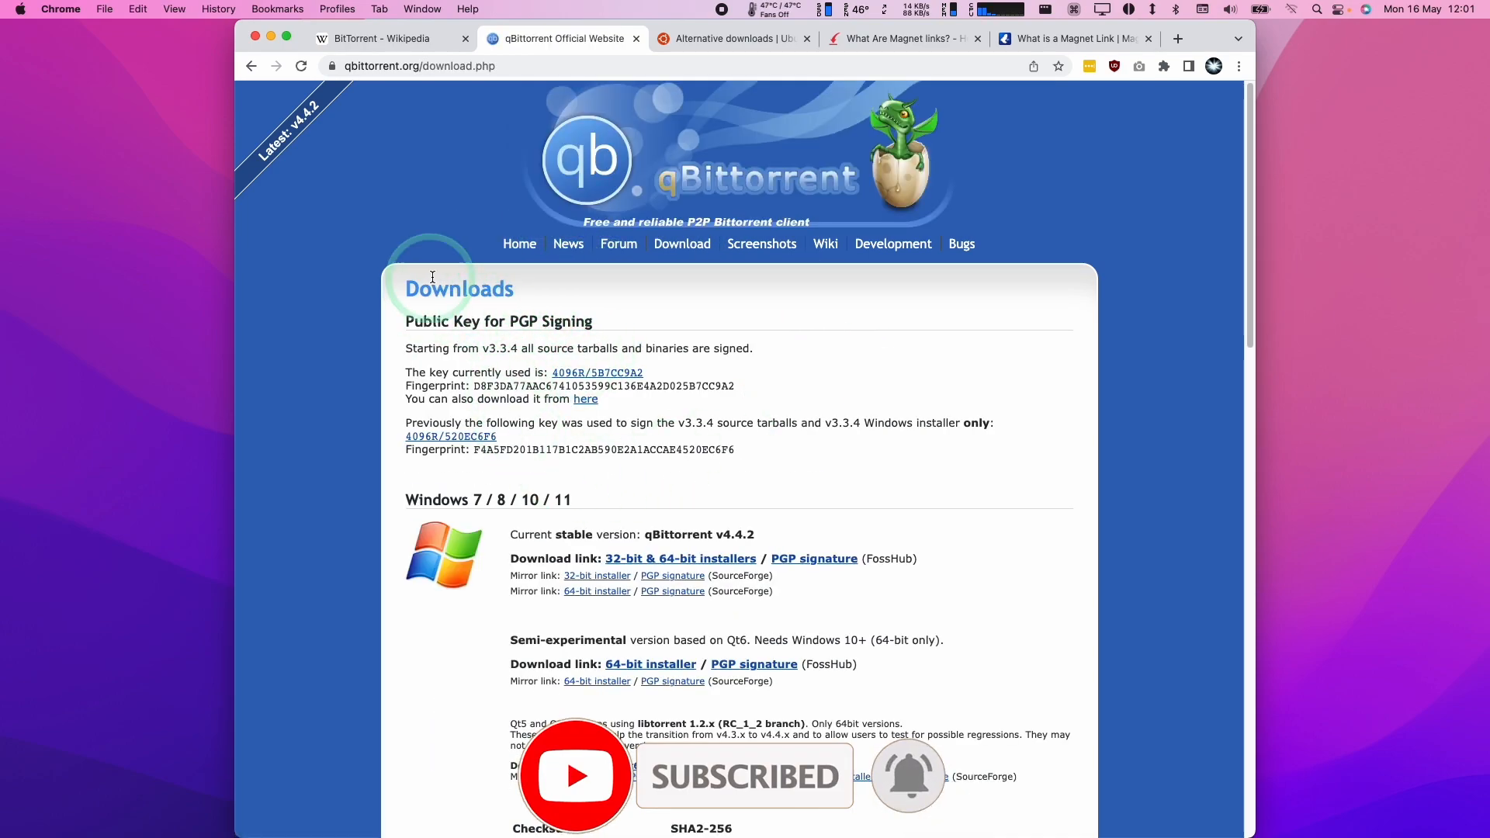
pyautogui.scroll(-3)
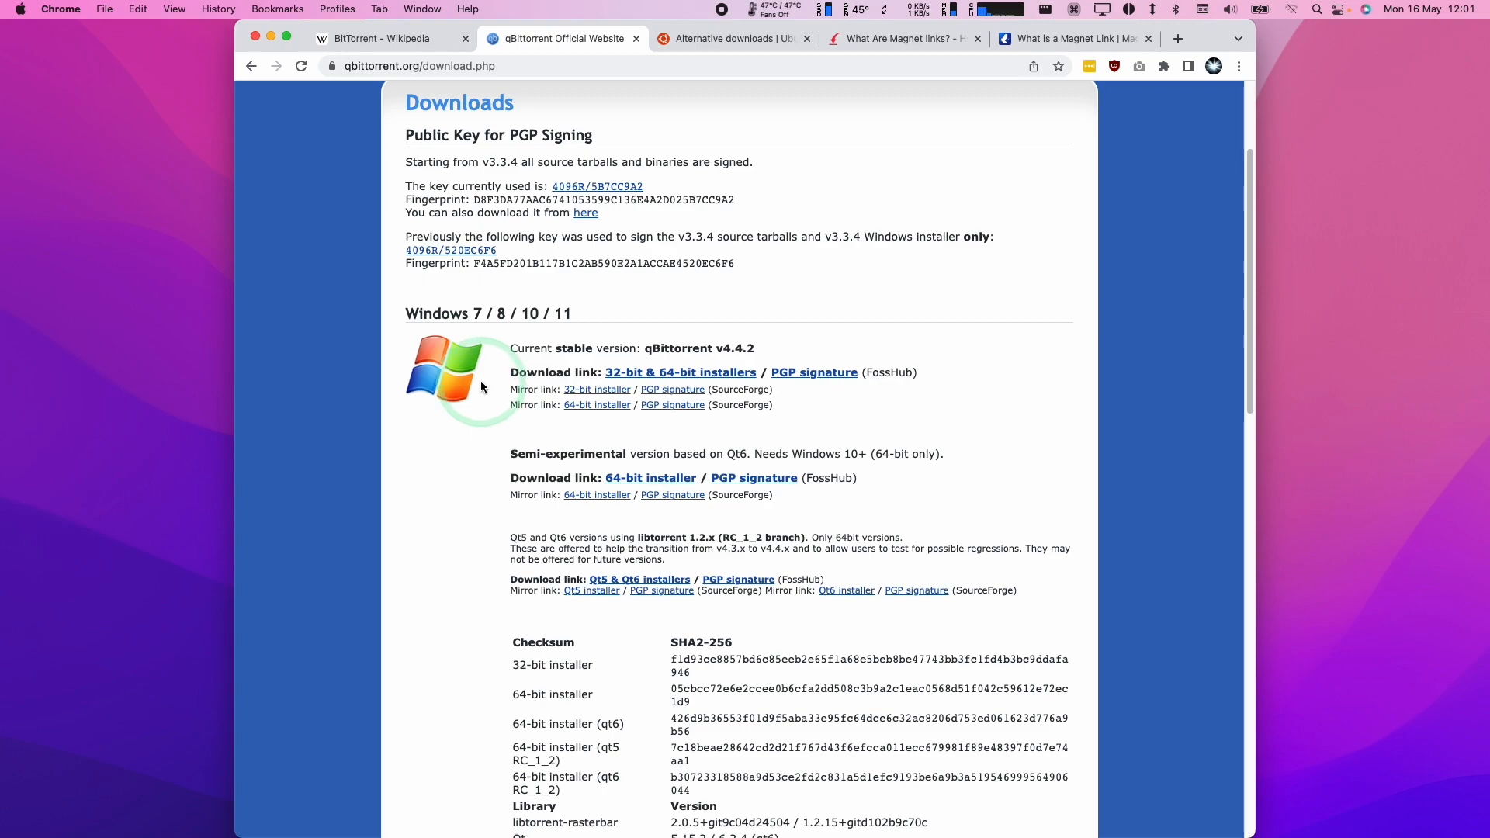
pyautogui.scroll(-3)
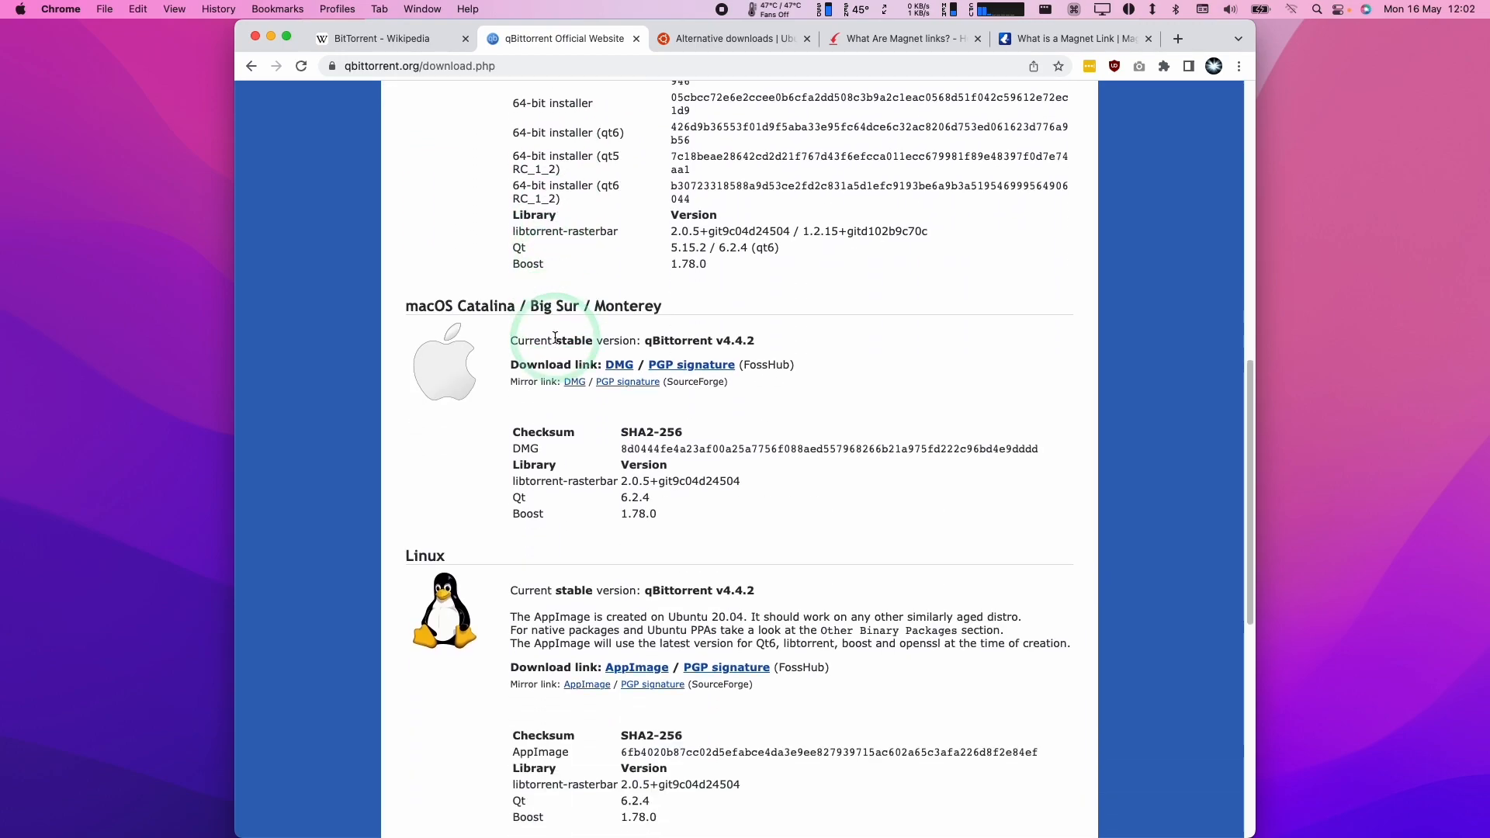
pyautogui.scroll(-3)
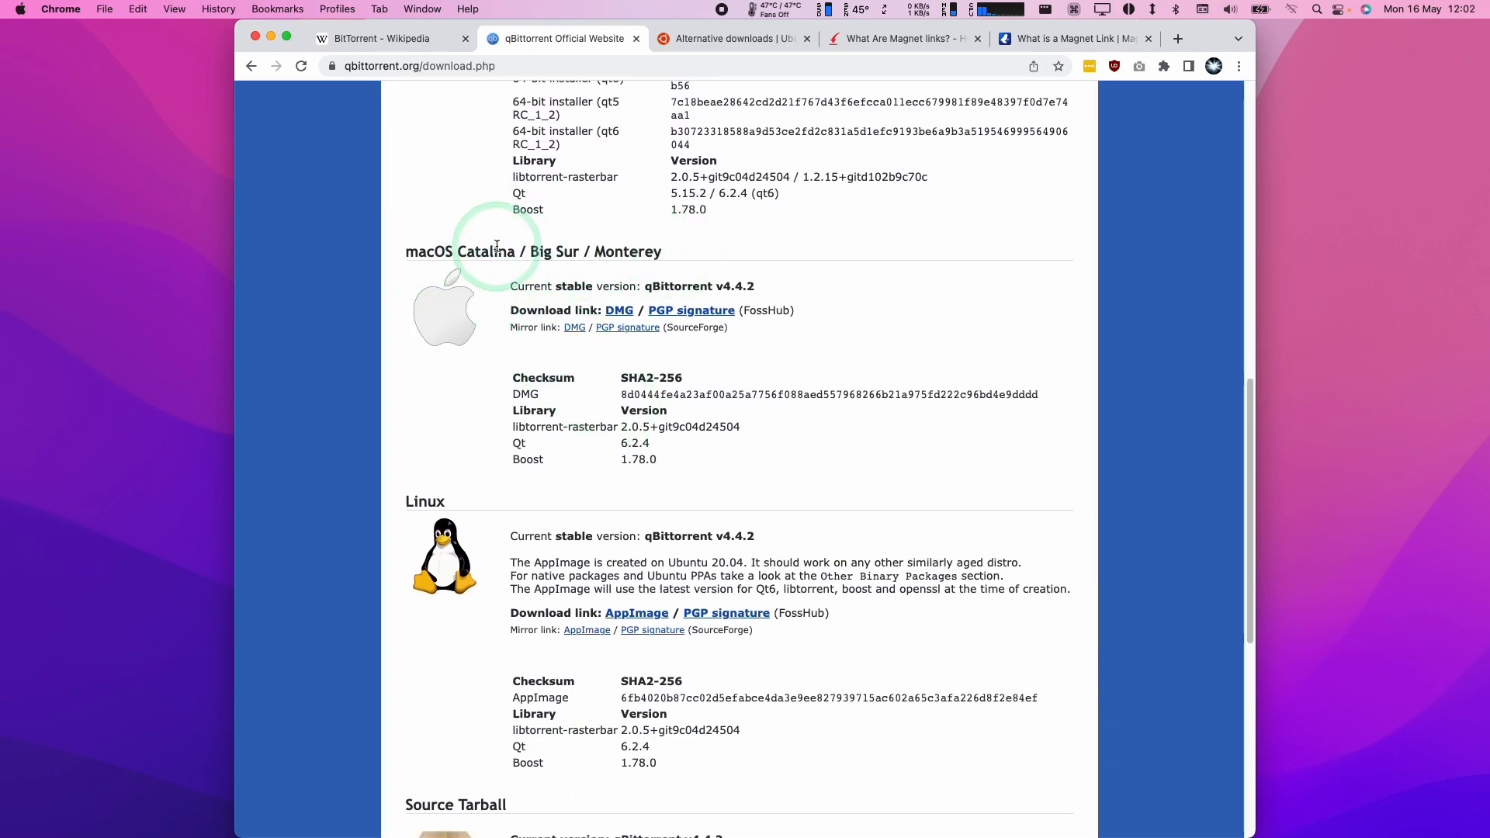
pyautogui.moveTo(627, 266)
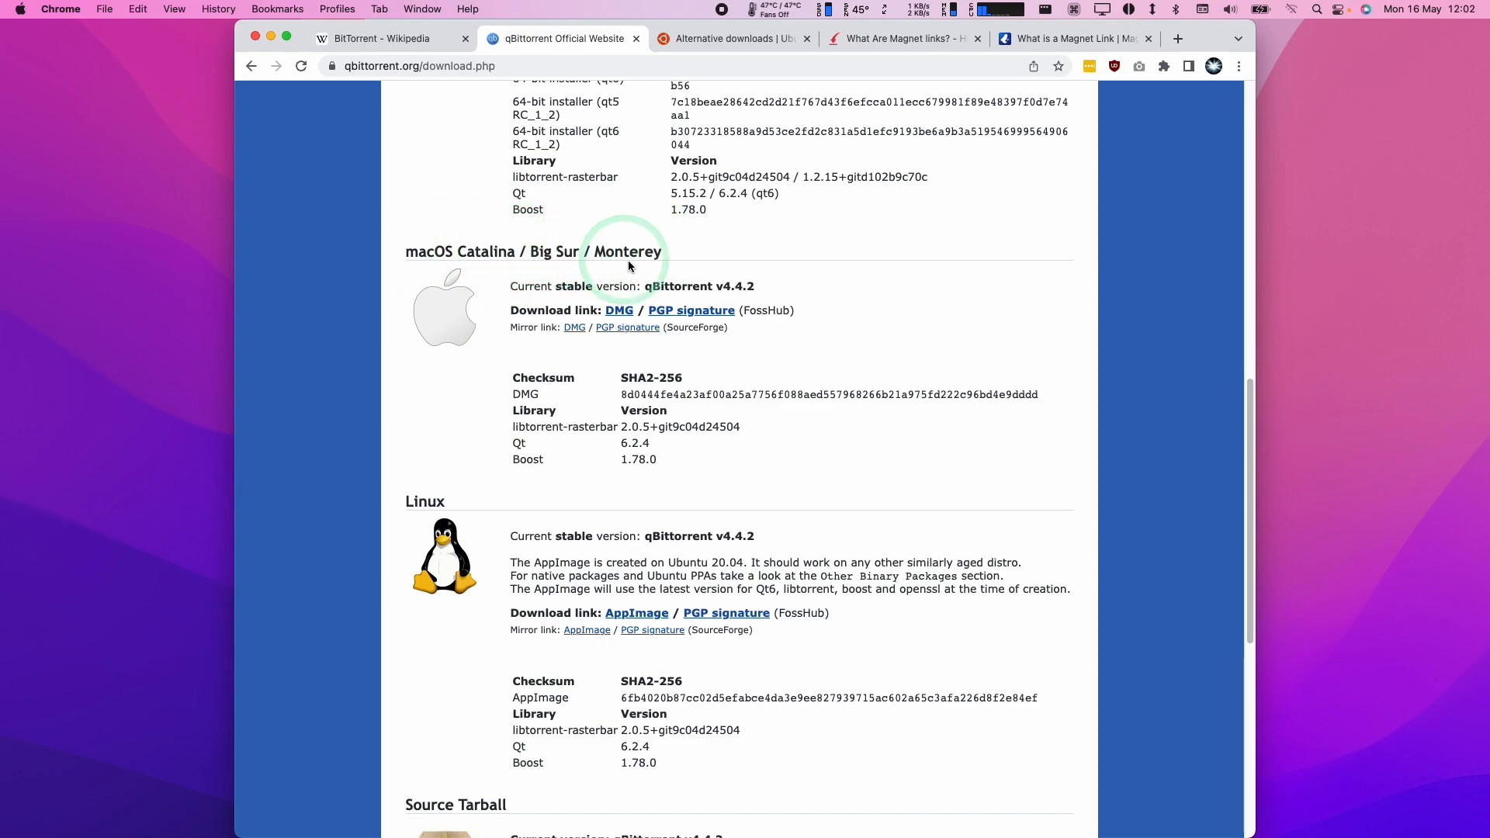
pyautogui.moveTo(557, 358)
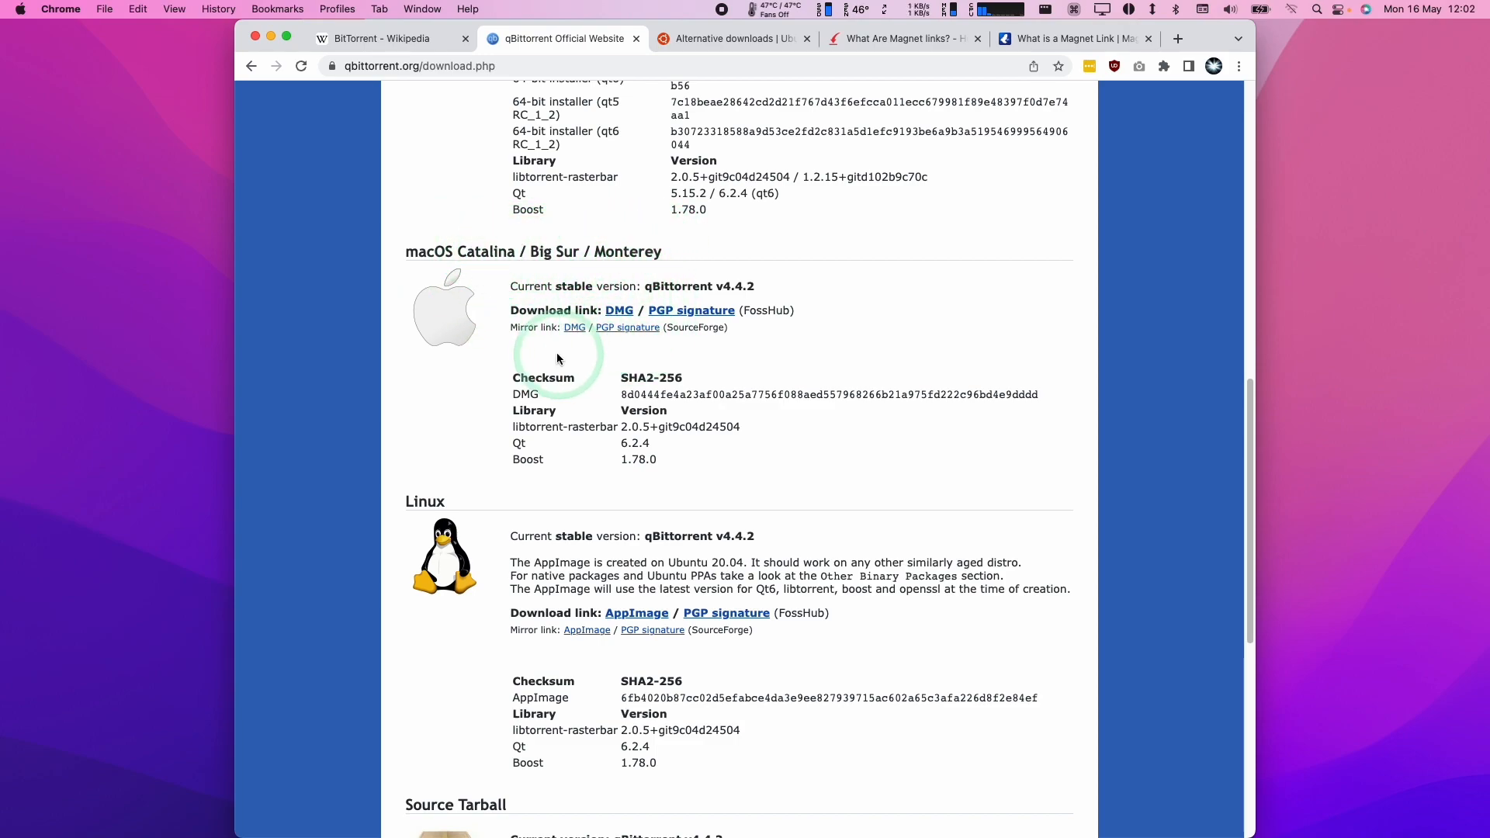
pyautogui.moveTo(619, 318)
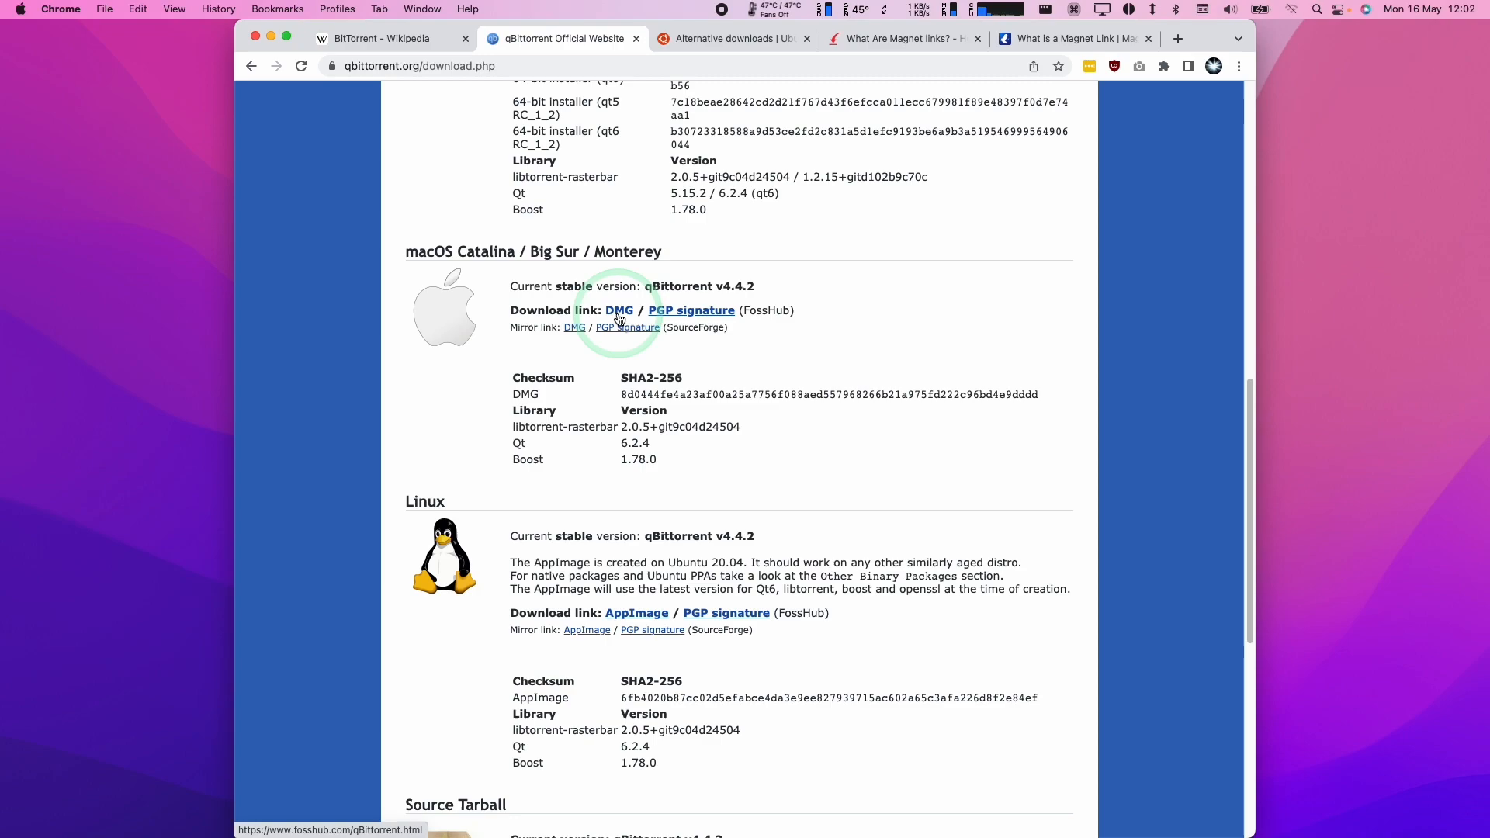
pyautogui.click(619, 310)
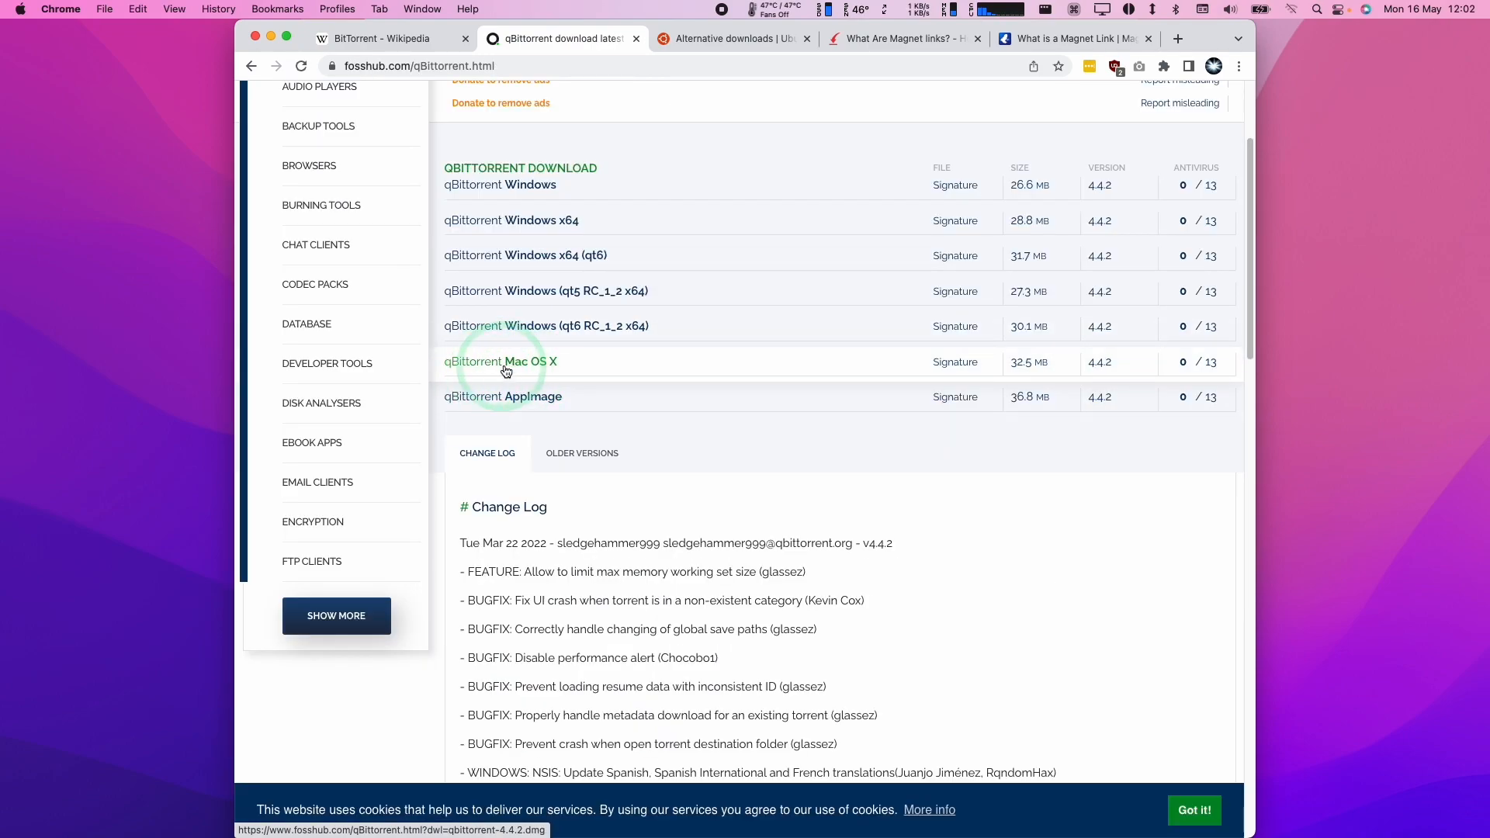
pyautogui.click(503, 361)
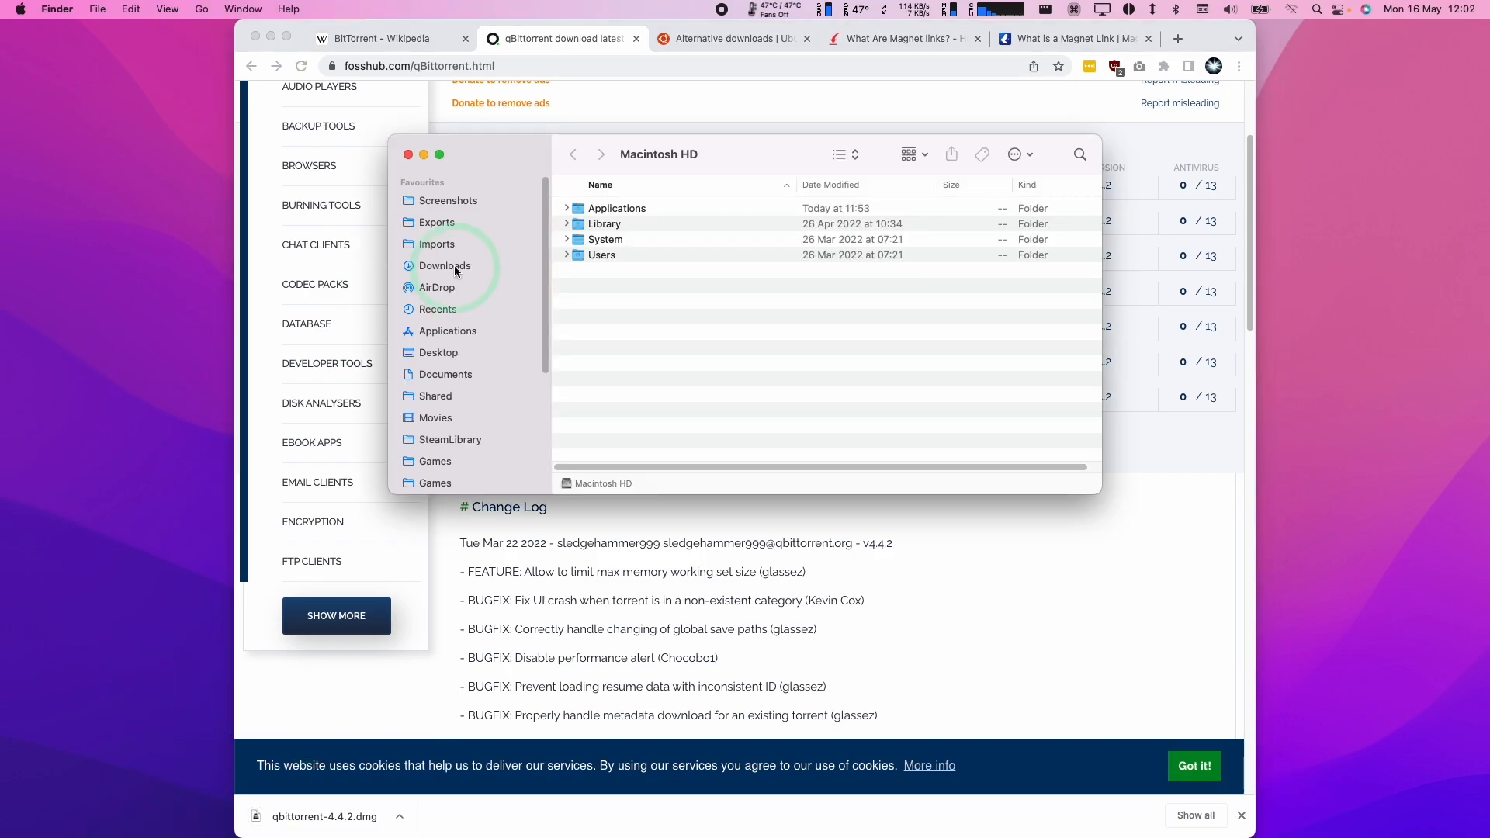
# Open qbittorrent-4.4.2.dmg from the Downloads folder
pyautogui.click(444, 265)
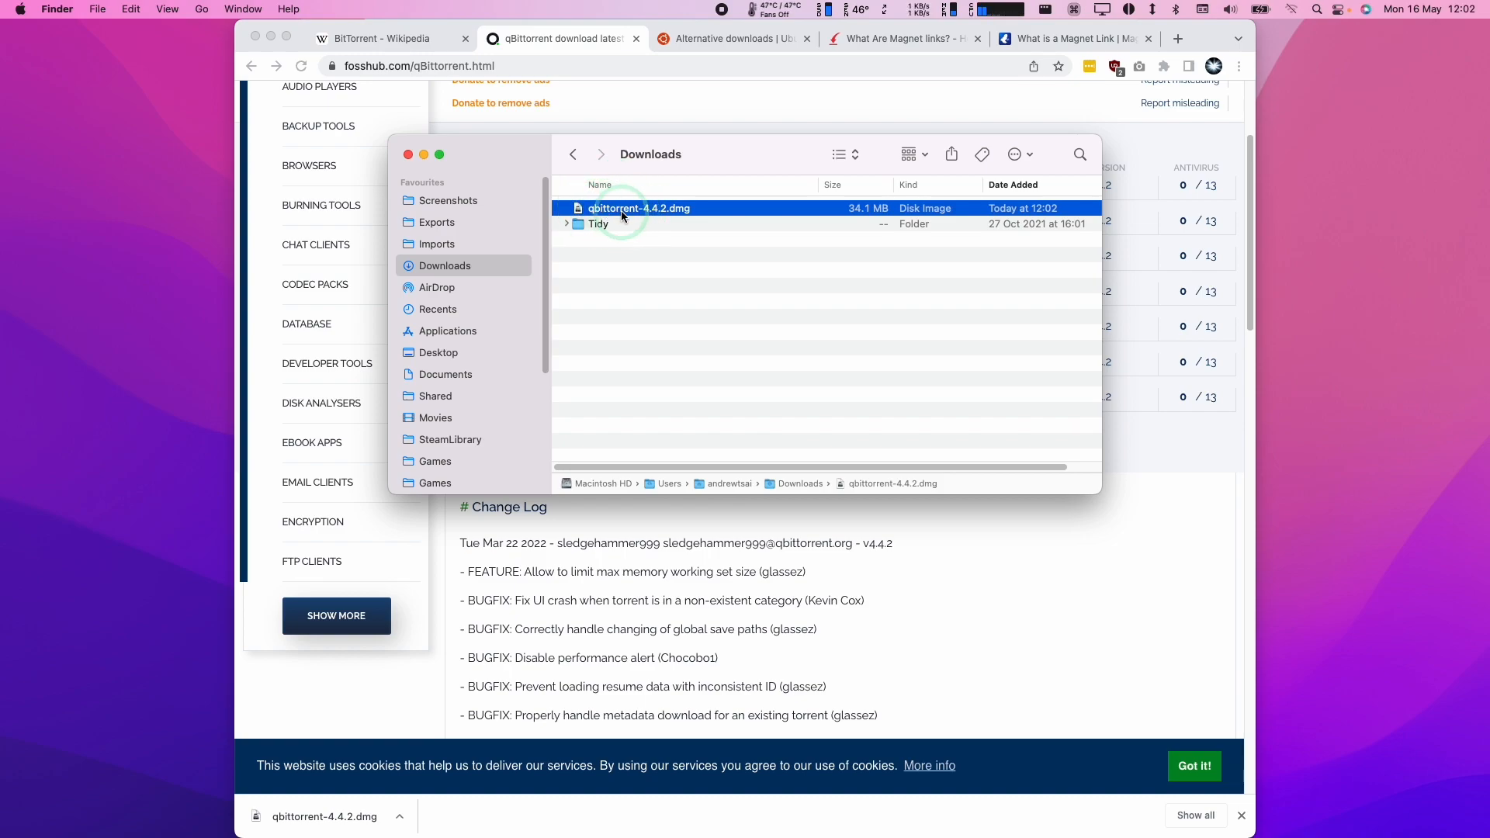
pyautogui.doubleClick(638, 207)
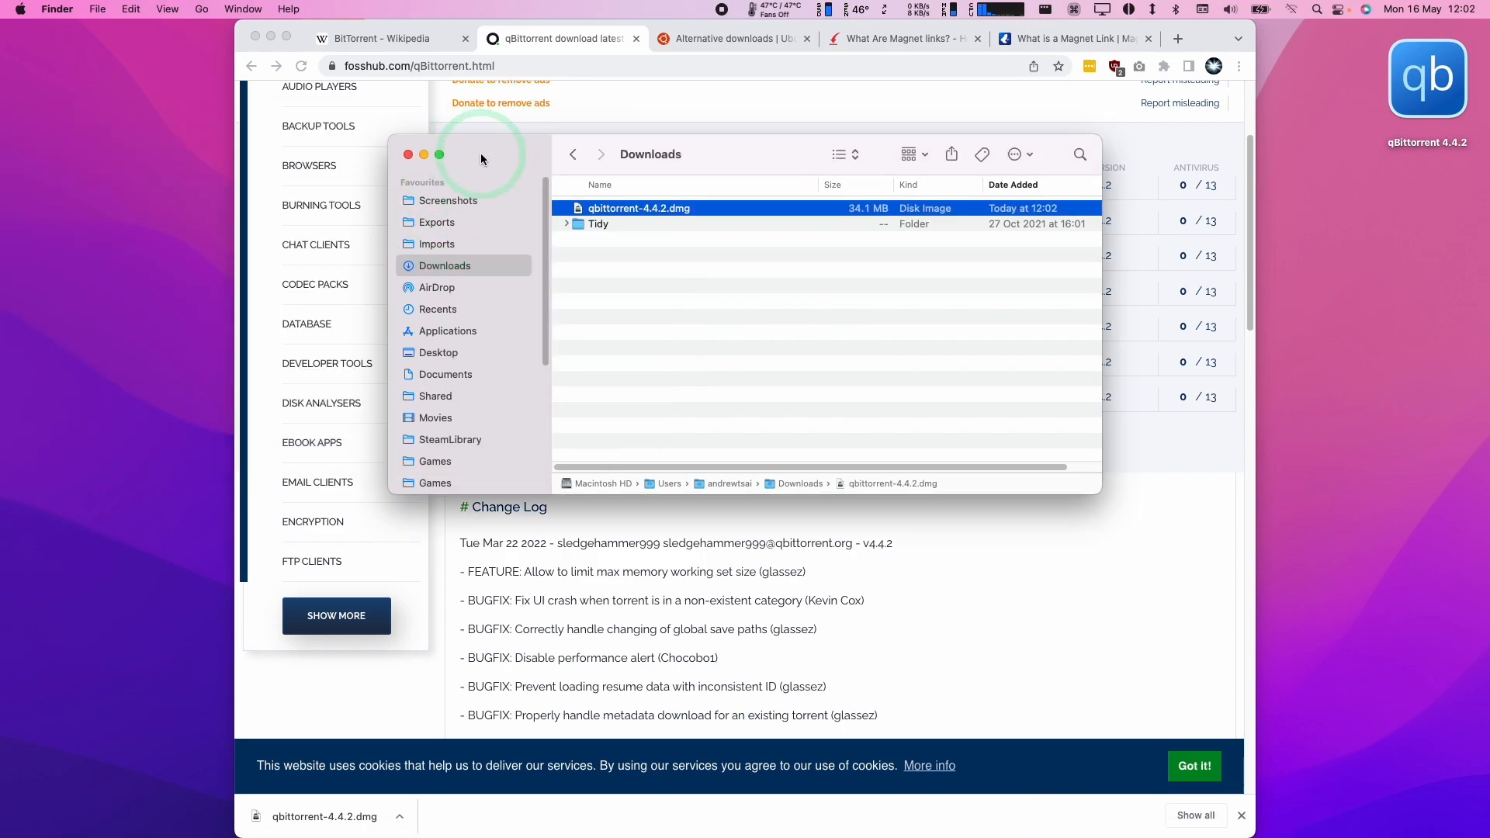
pyautogui.click(448, 330)
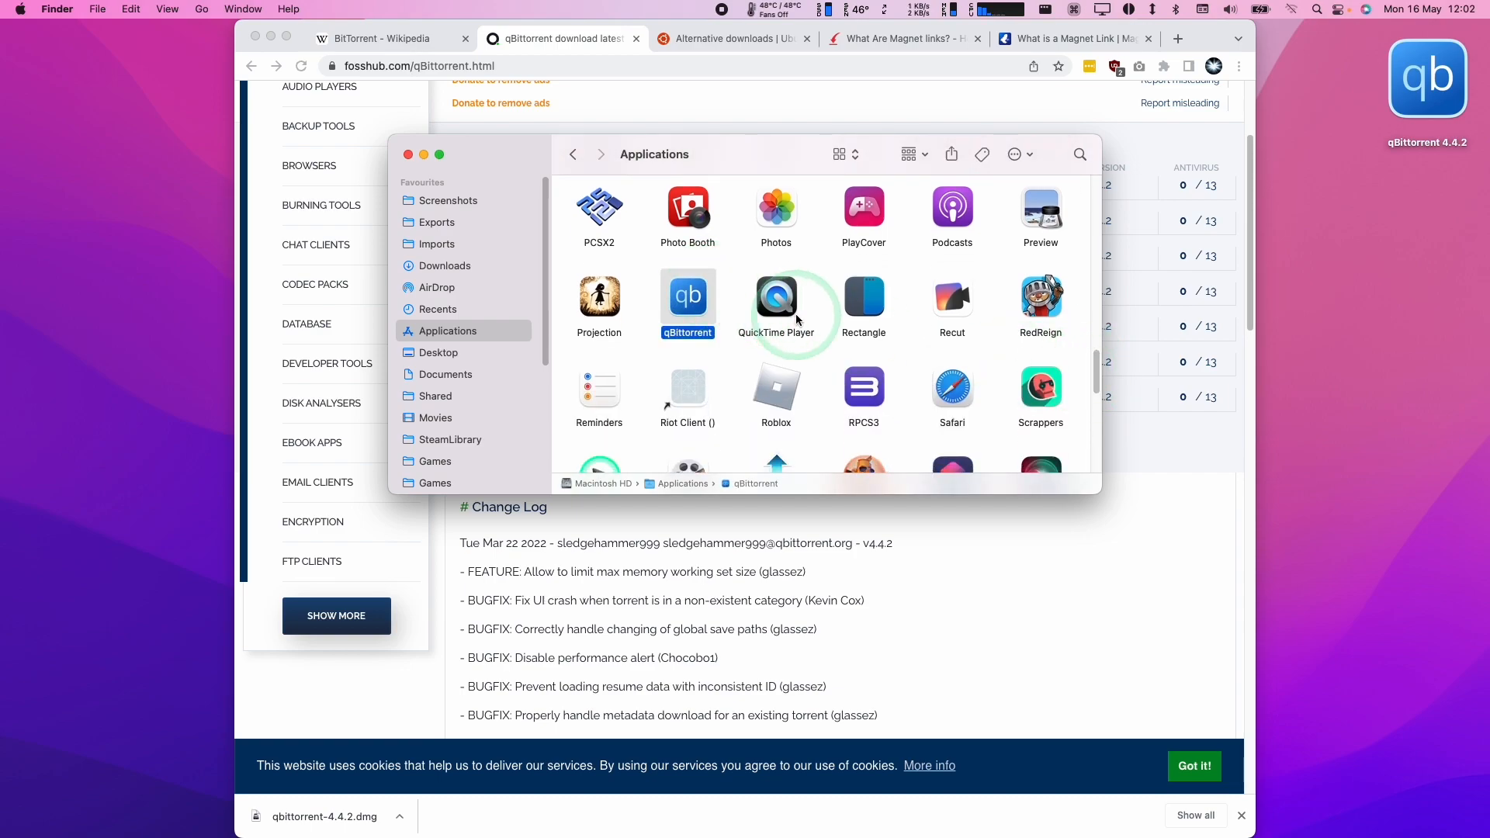
pyautogui.moveTo(902, 352)
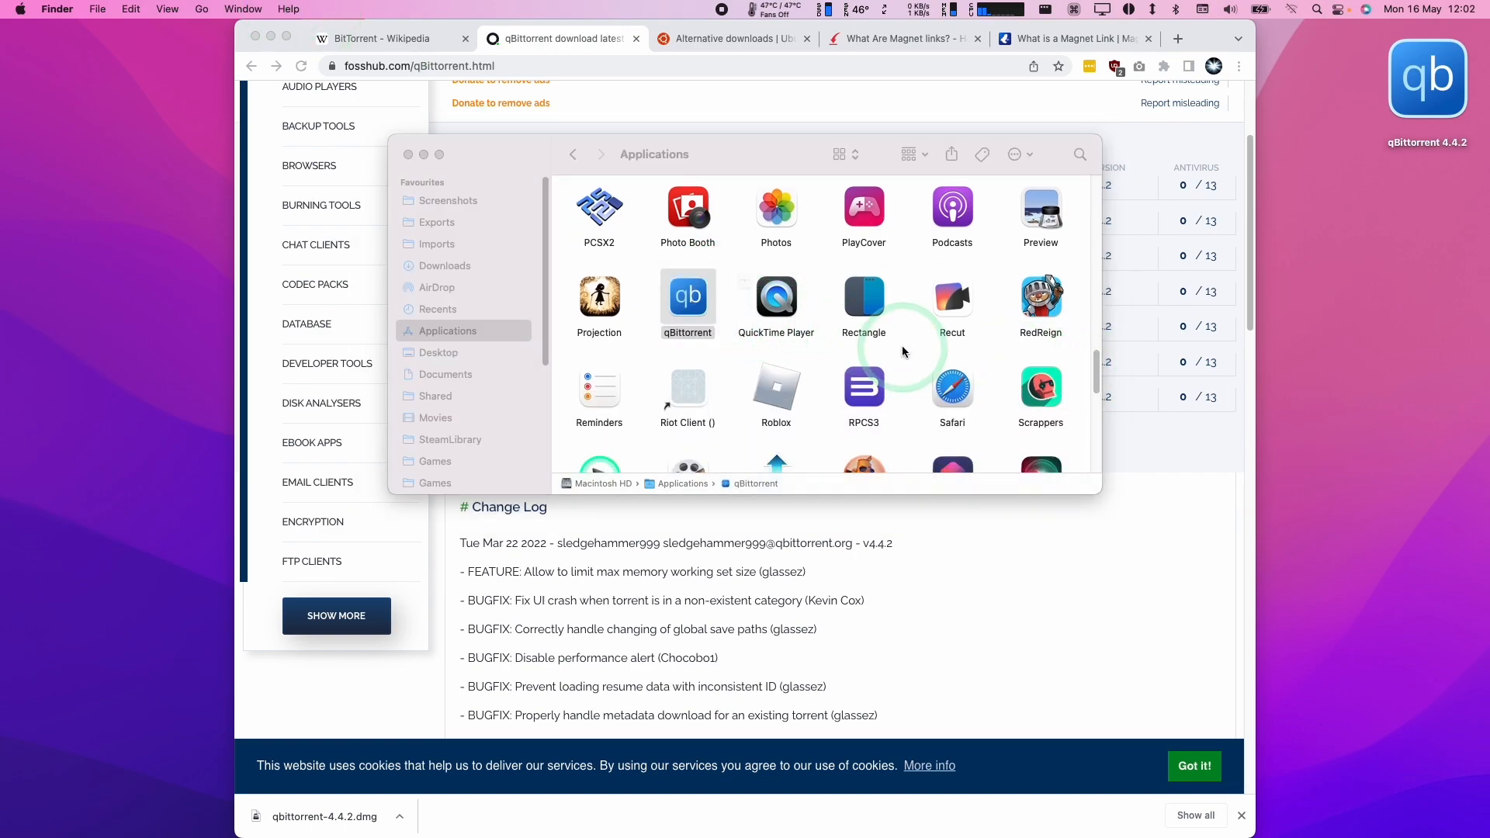
# Launch qBittorrent from Applications, getting past the unverified-developer warning via Open
pyautogui.doubleClick(687, 296)
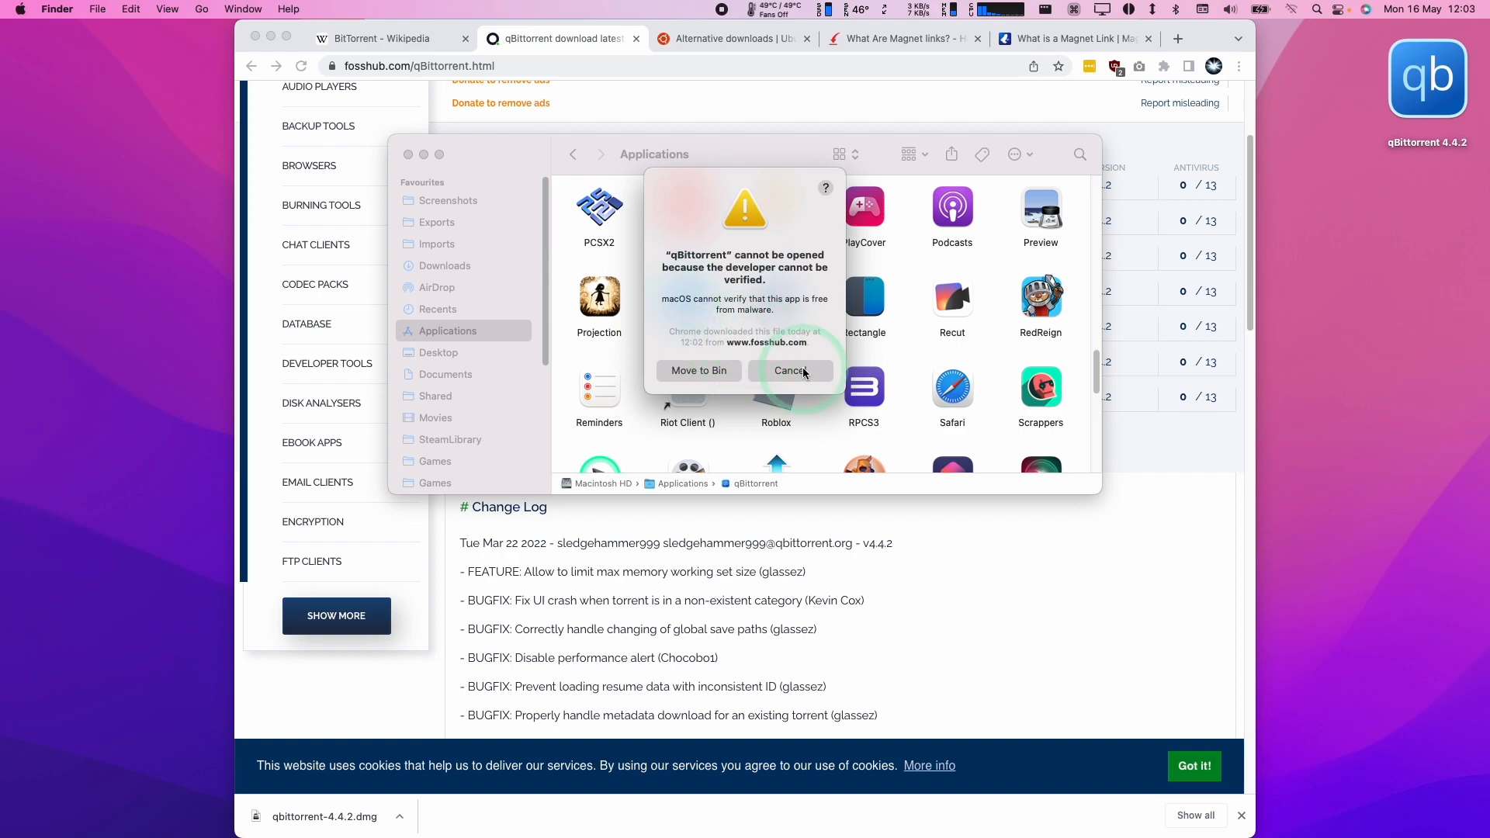
pyautogui.click(792, 371)
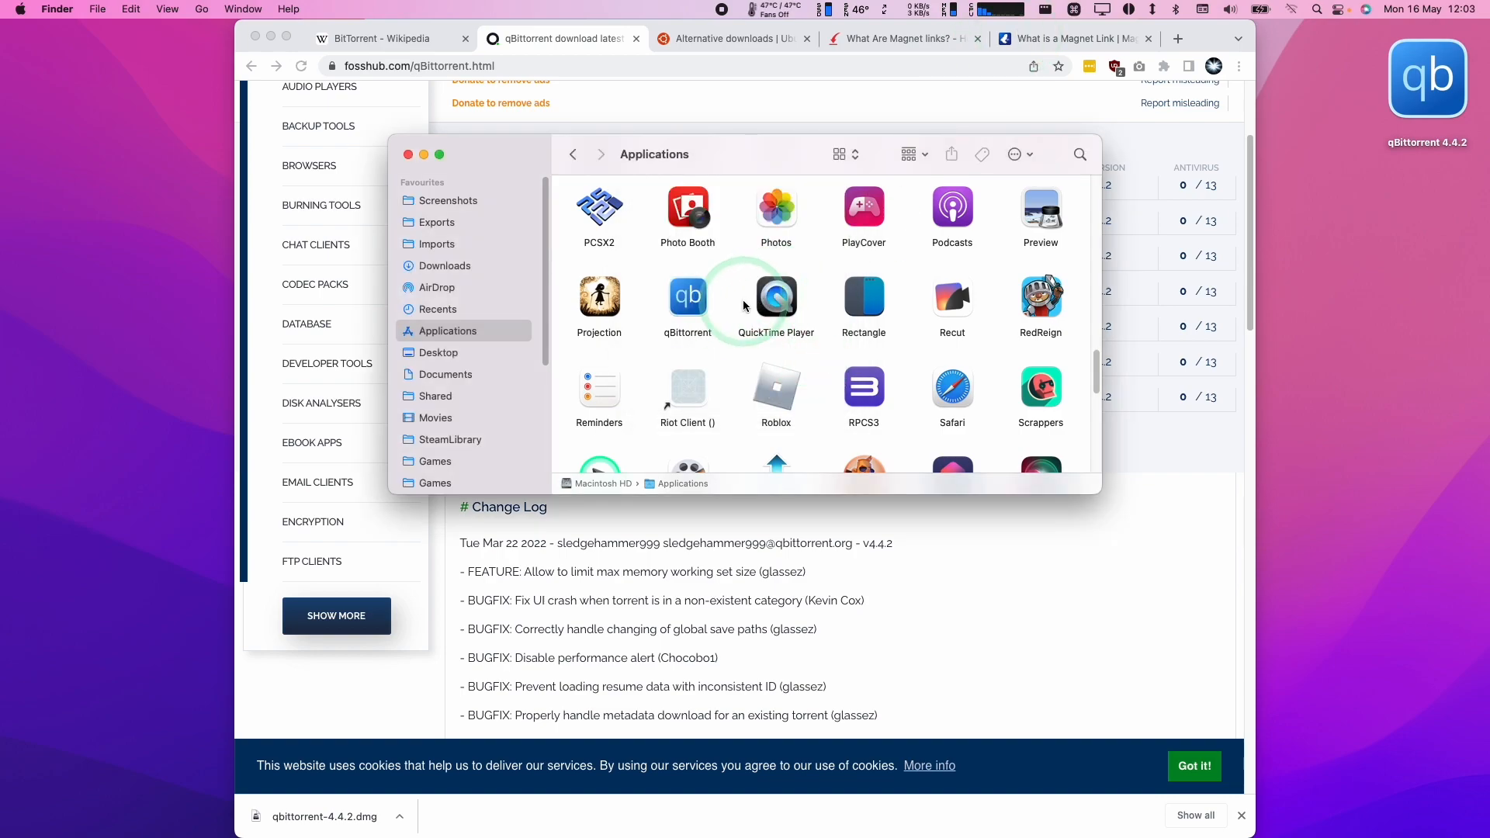
pyautogui.rightClick(687, 295)
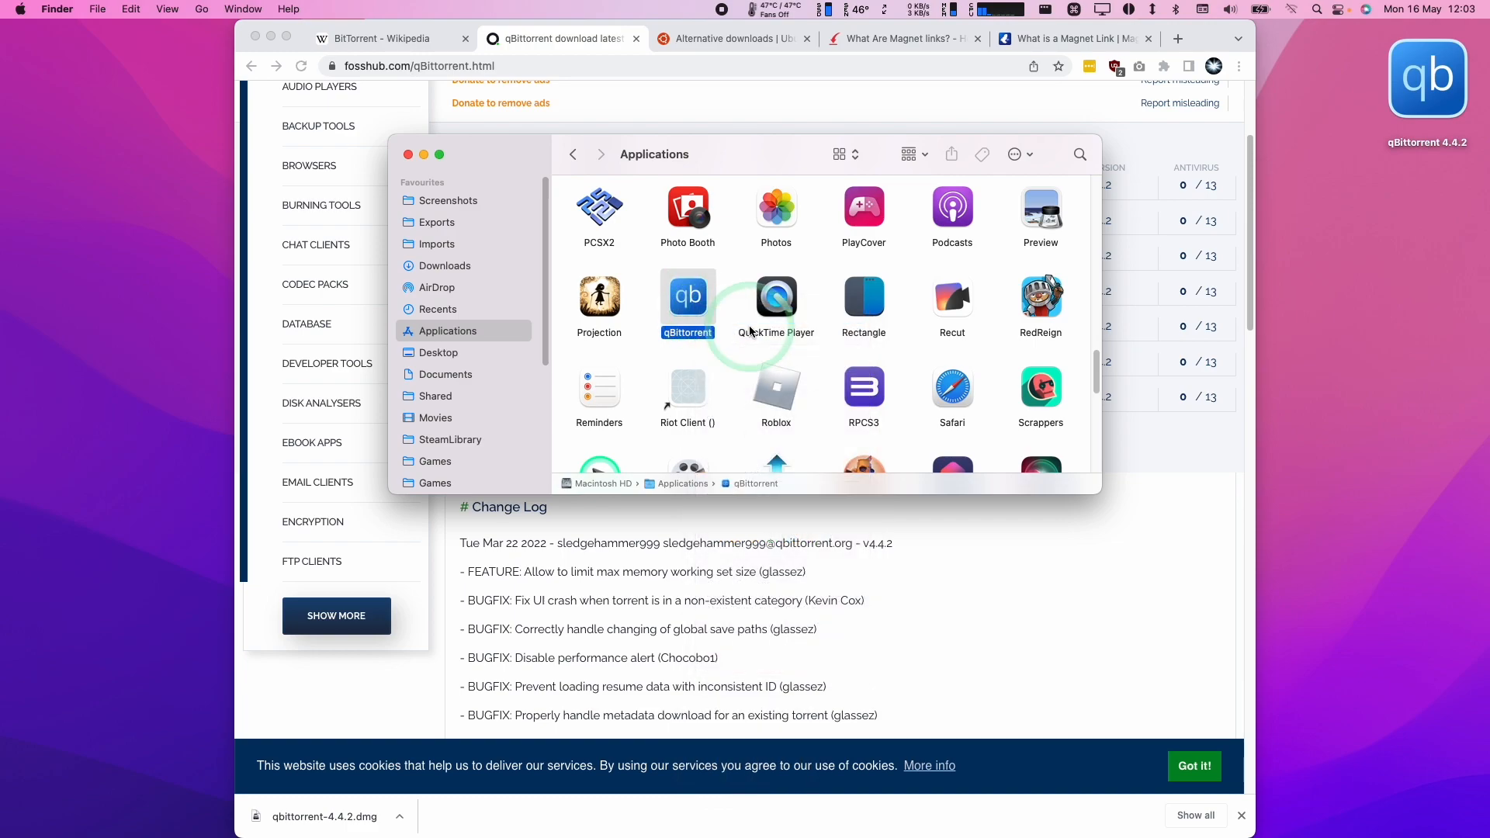
pyautogui.moveTo(746, 388)
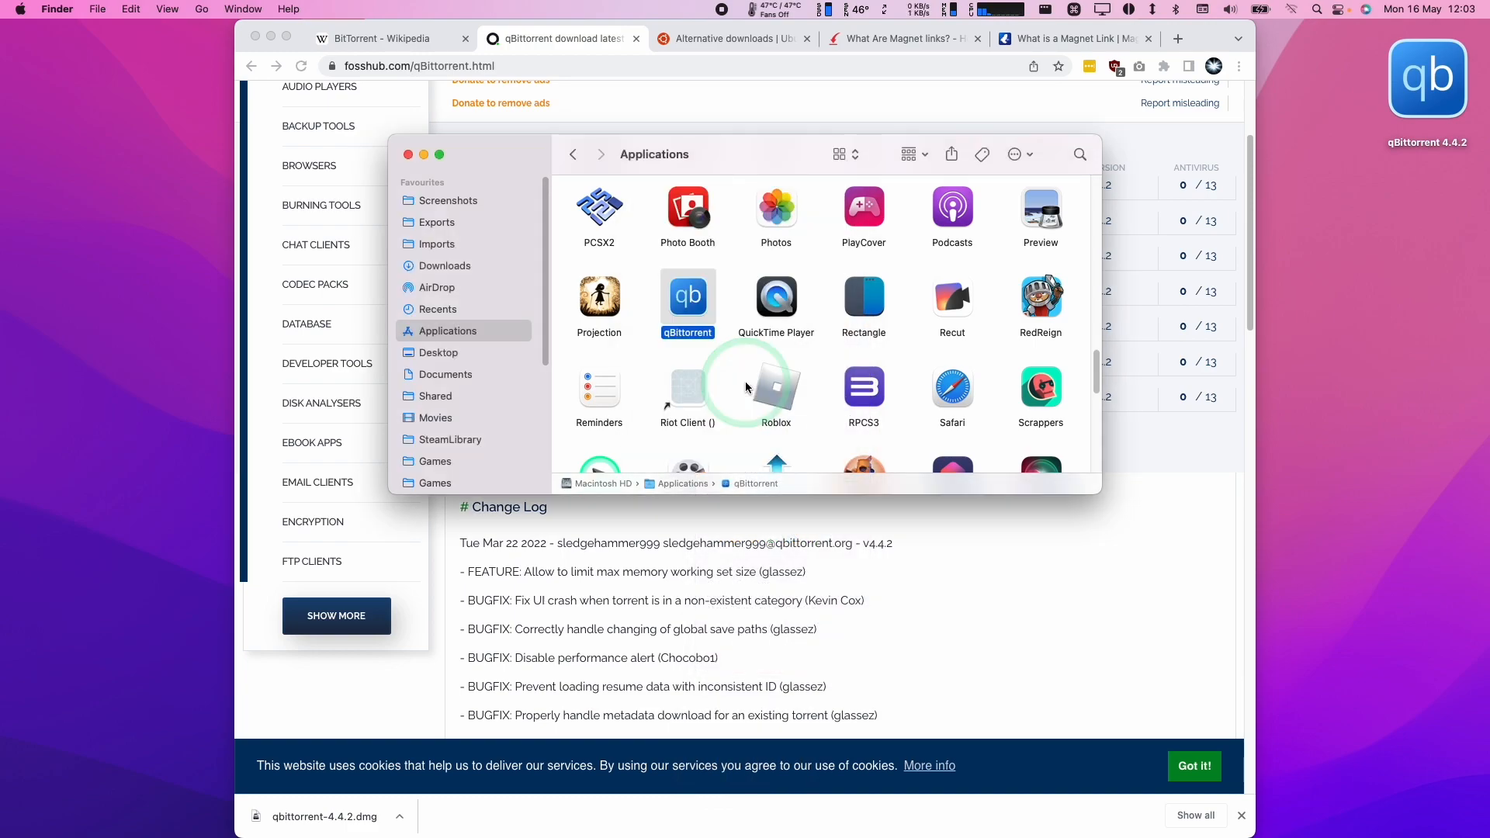
pyautogui.doubleClick(686, 297)
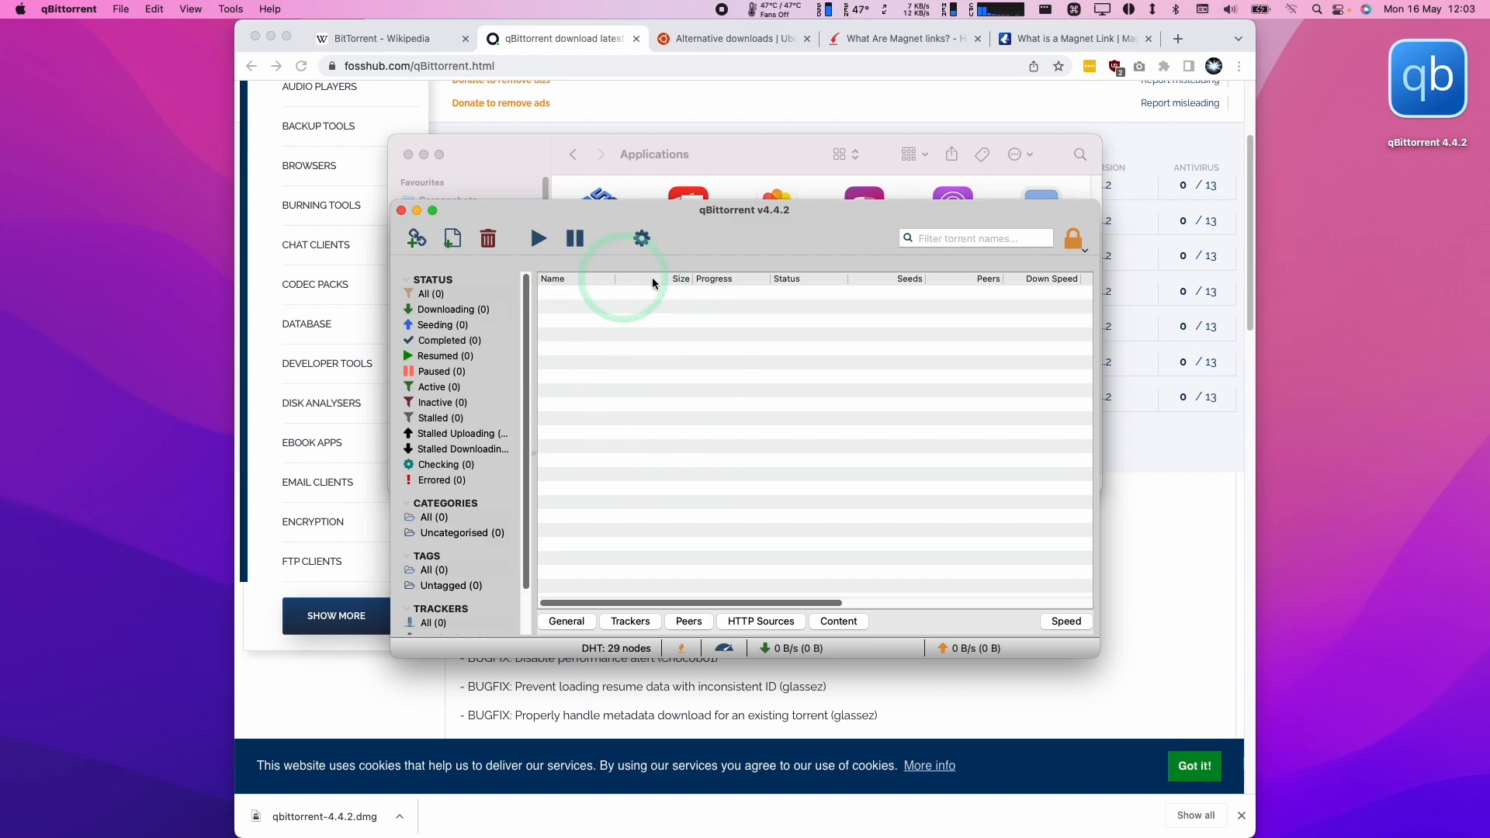
pyautogui.moveTo(441, 254)
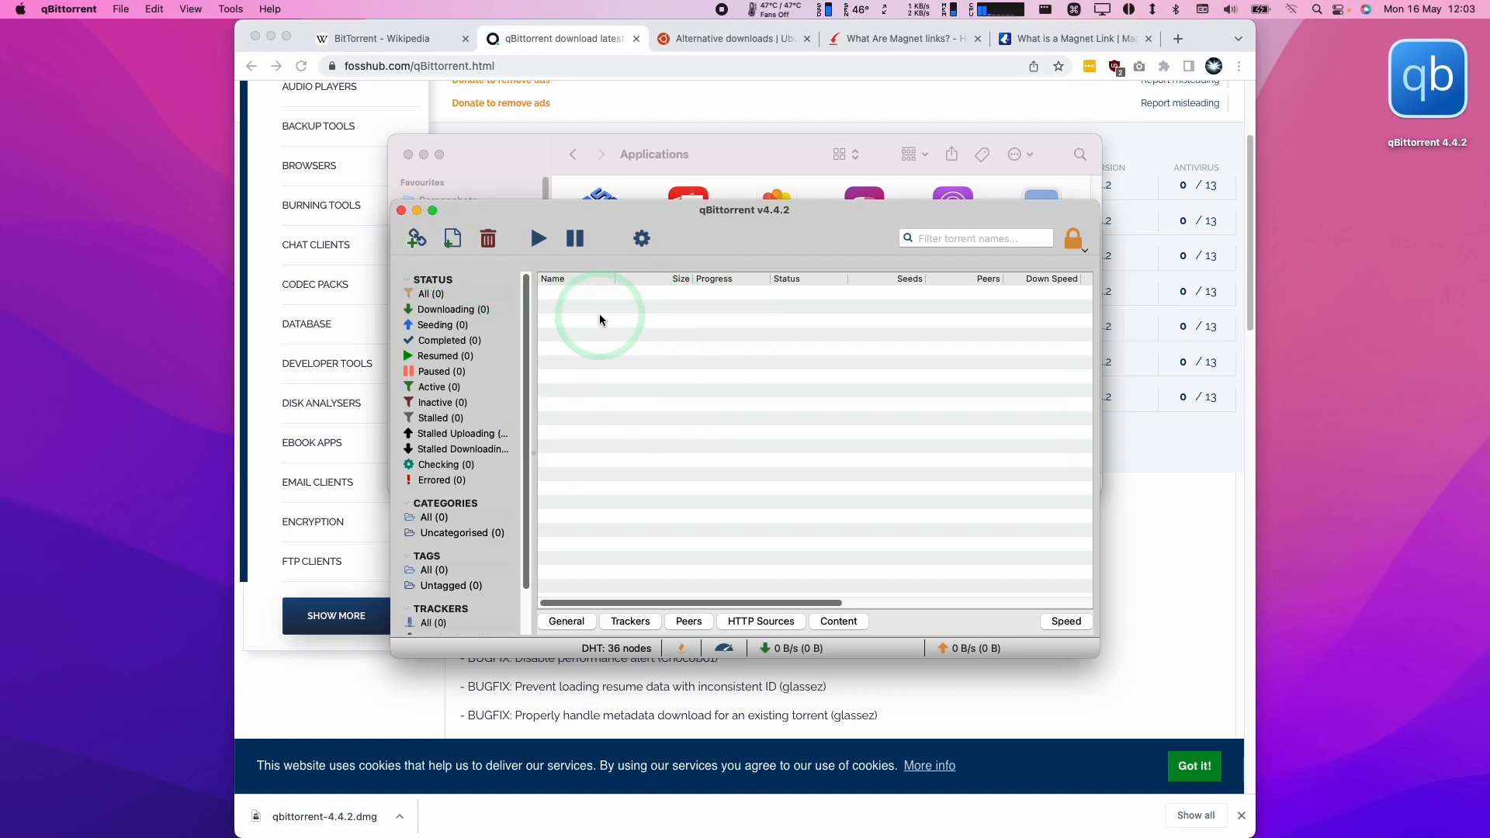
pyautogui.moveTo(719, 47)
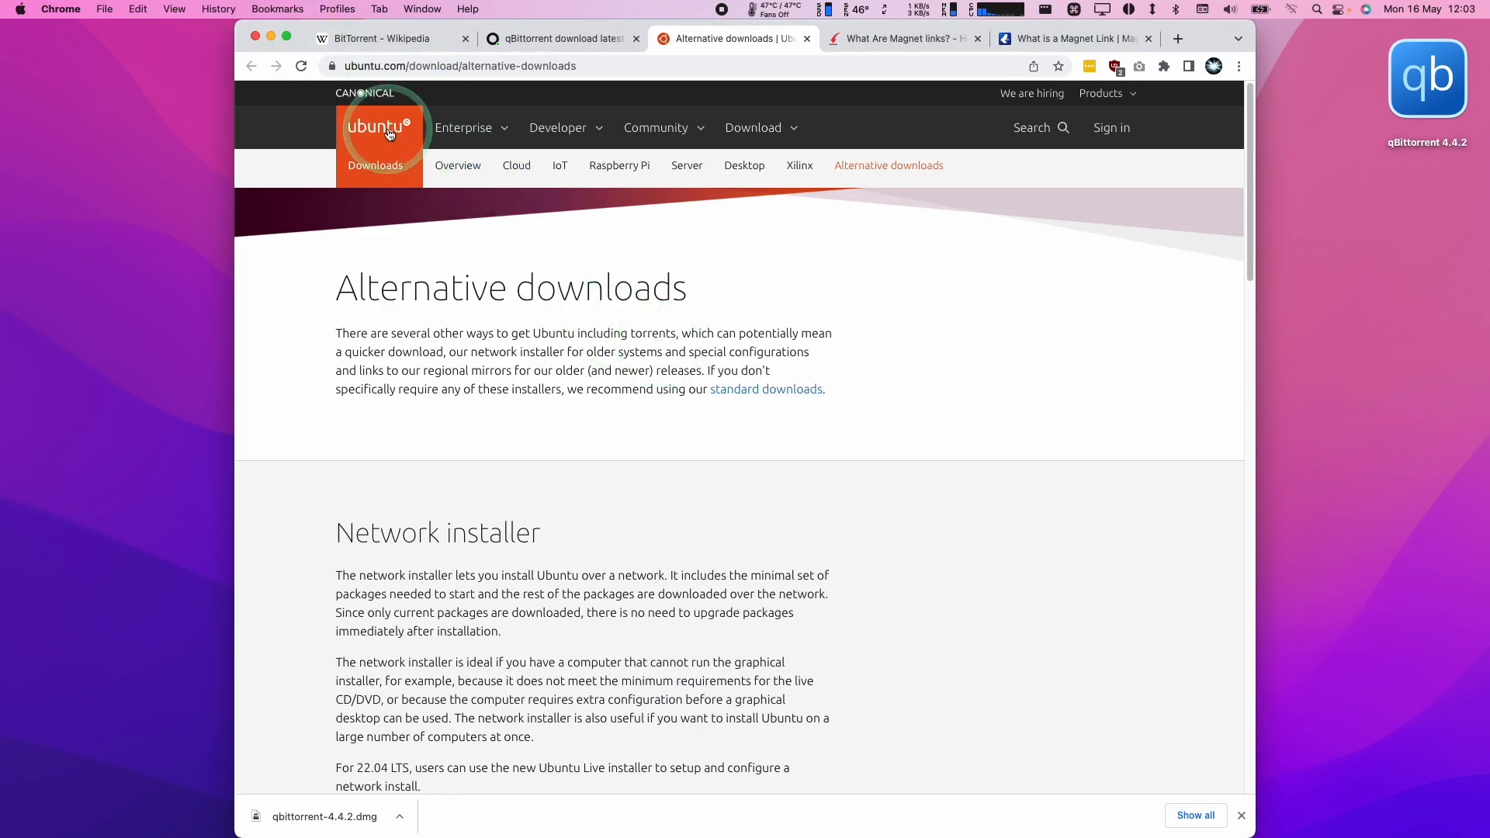
pyautogui.moveTo(390, 183)
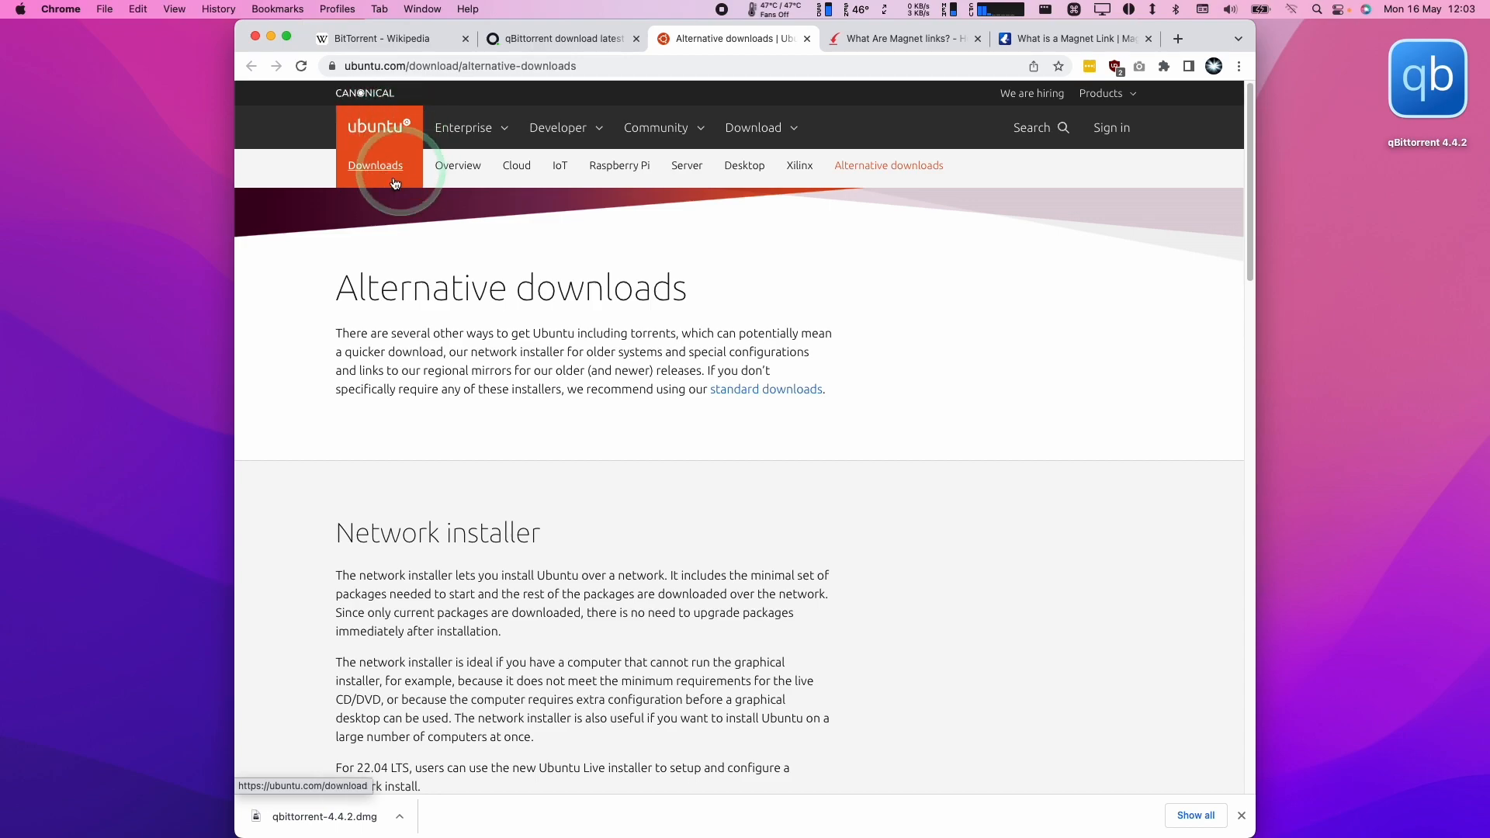
# Scroll to the BitTorrent section and download the 'Ubuntu 22.04 Desktop (64-bit)' torrent
pyautogui.scroll(-3)
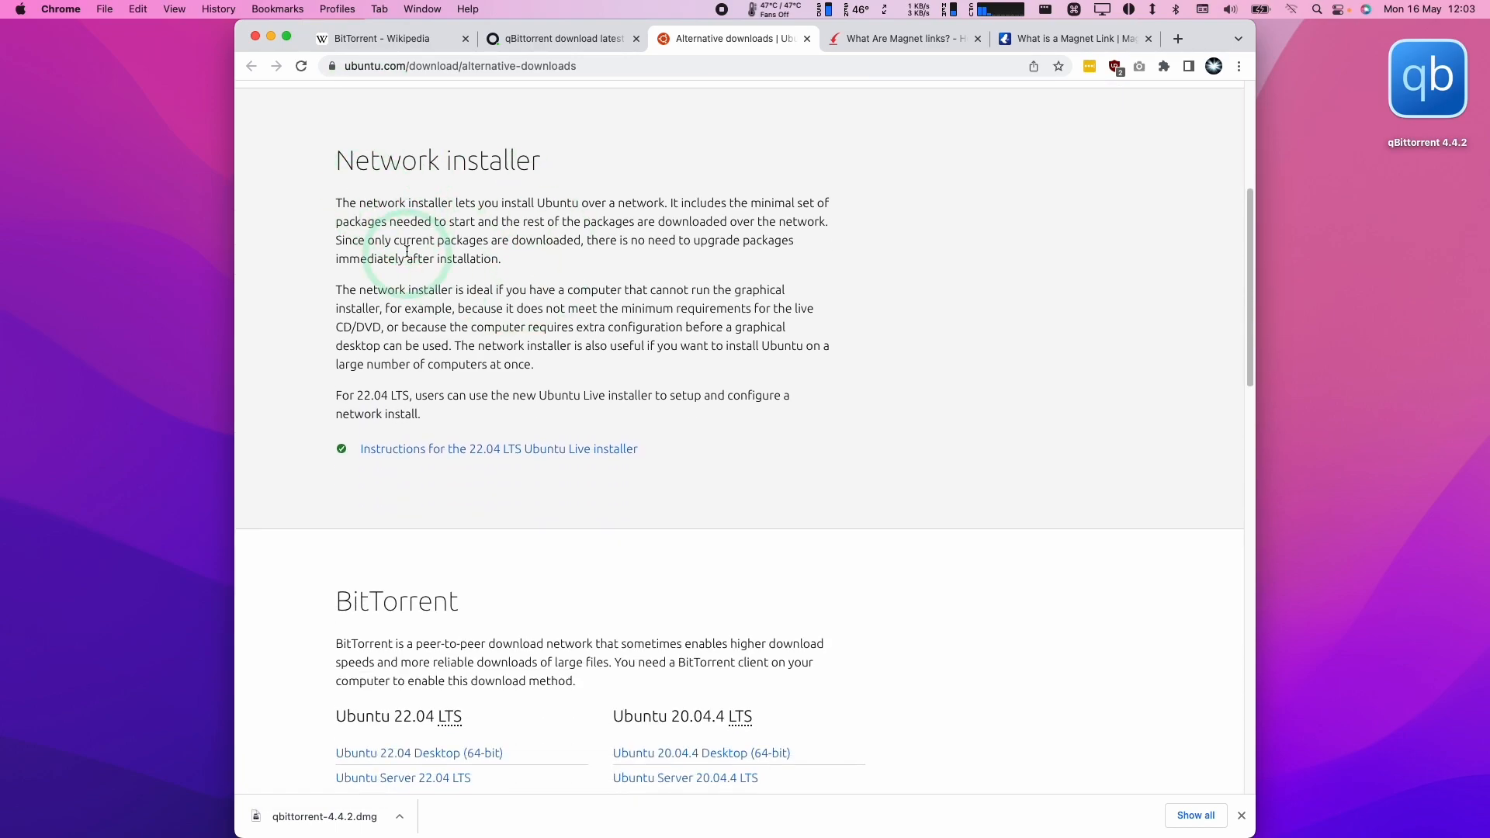
pyautogui.scroll(-3)
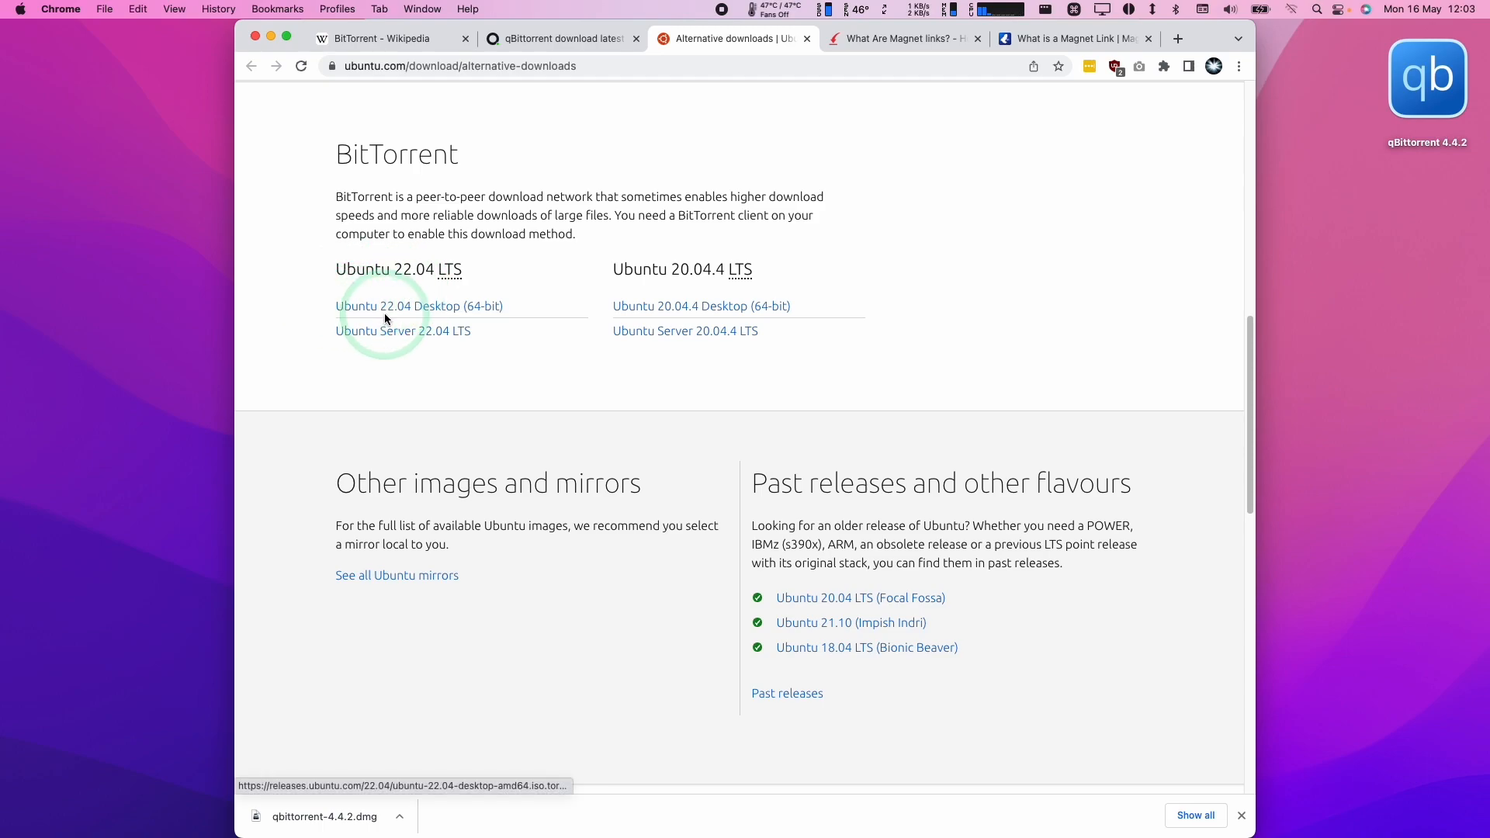
pyautogui.moveTo(440, 315)
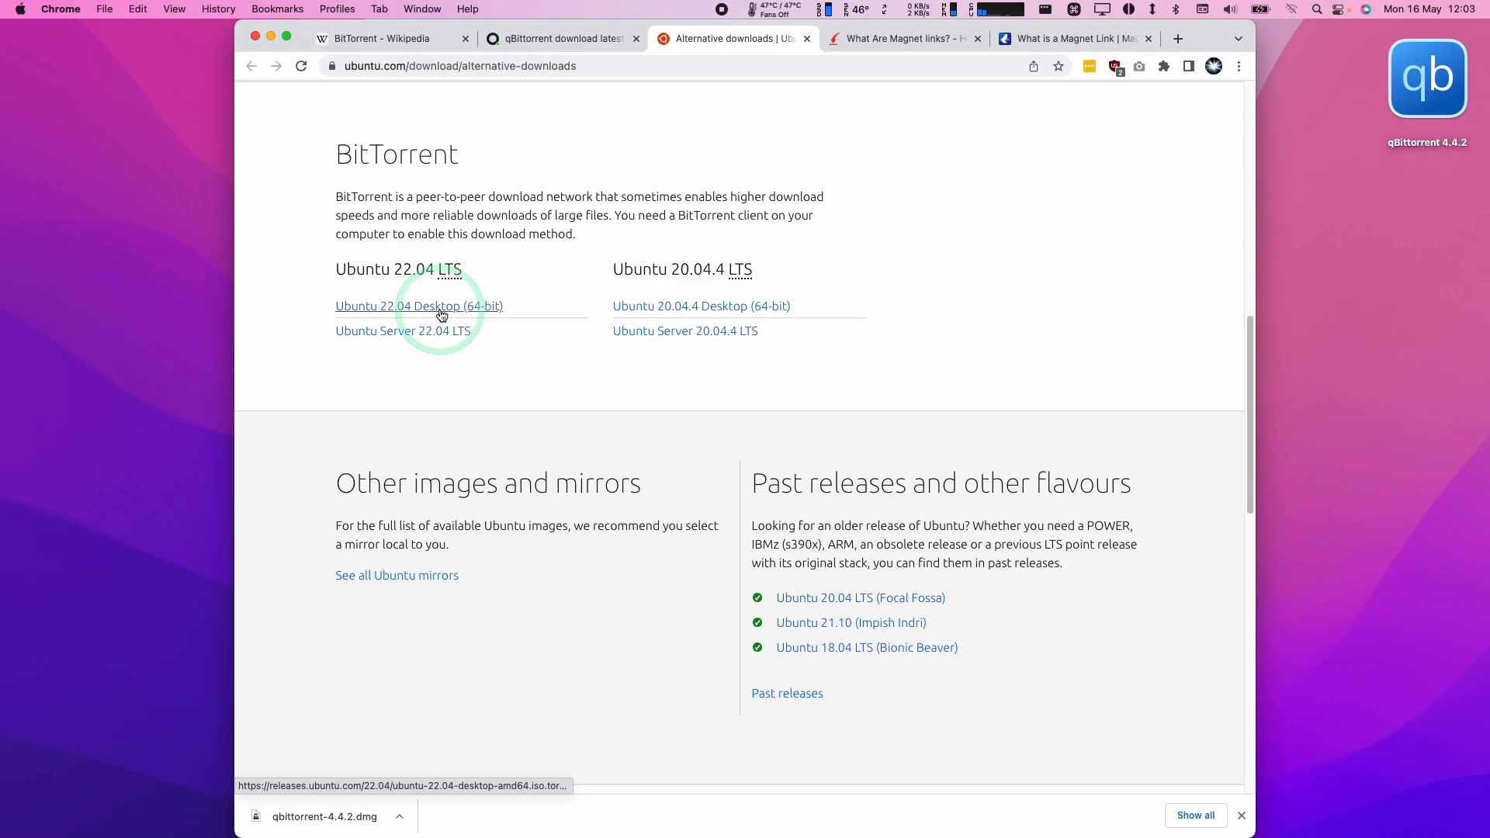
pyautogui.moveTo(388, 312)
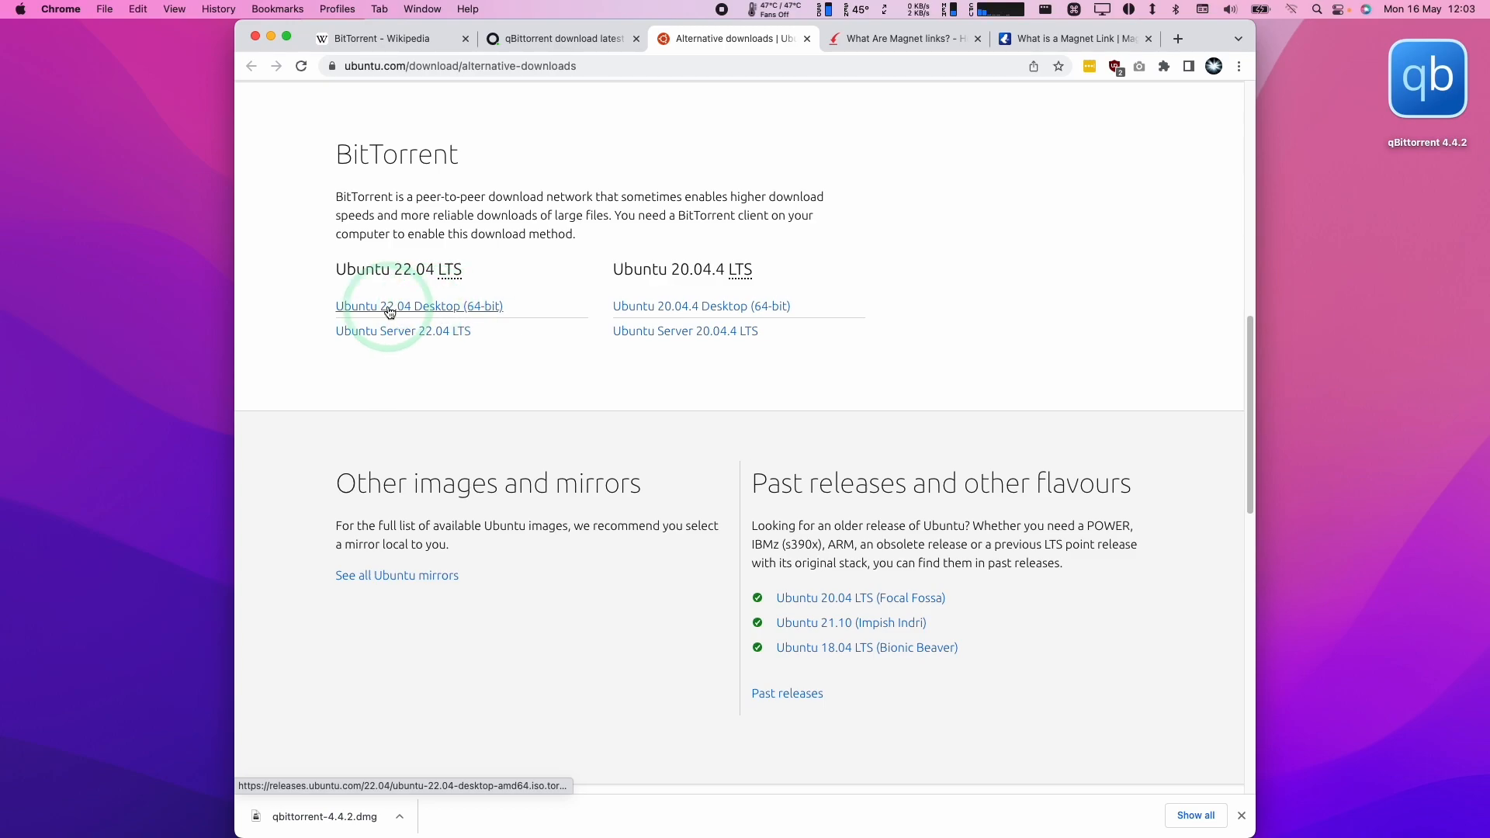
pyautogui.click(419, 305)
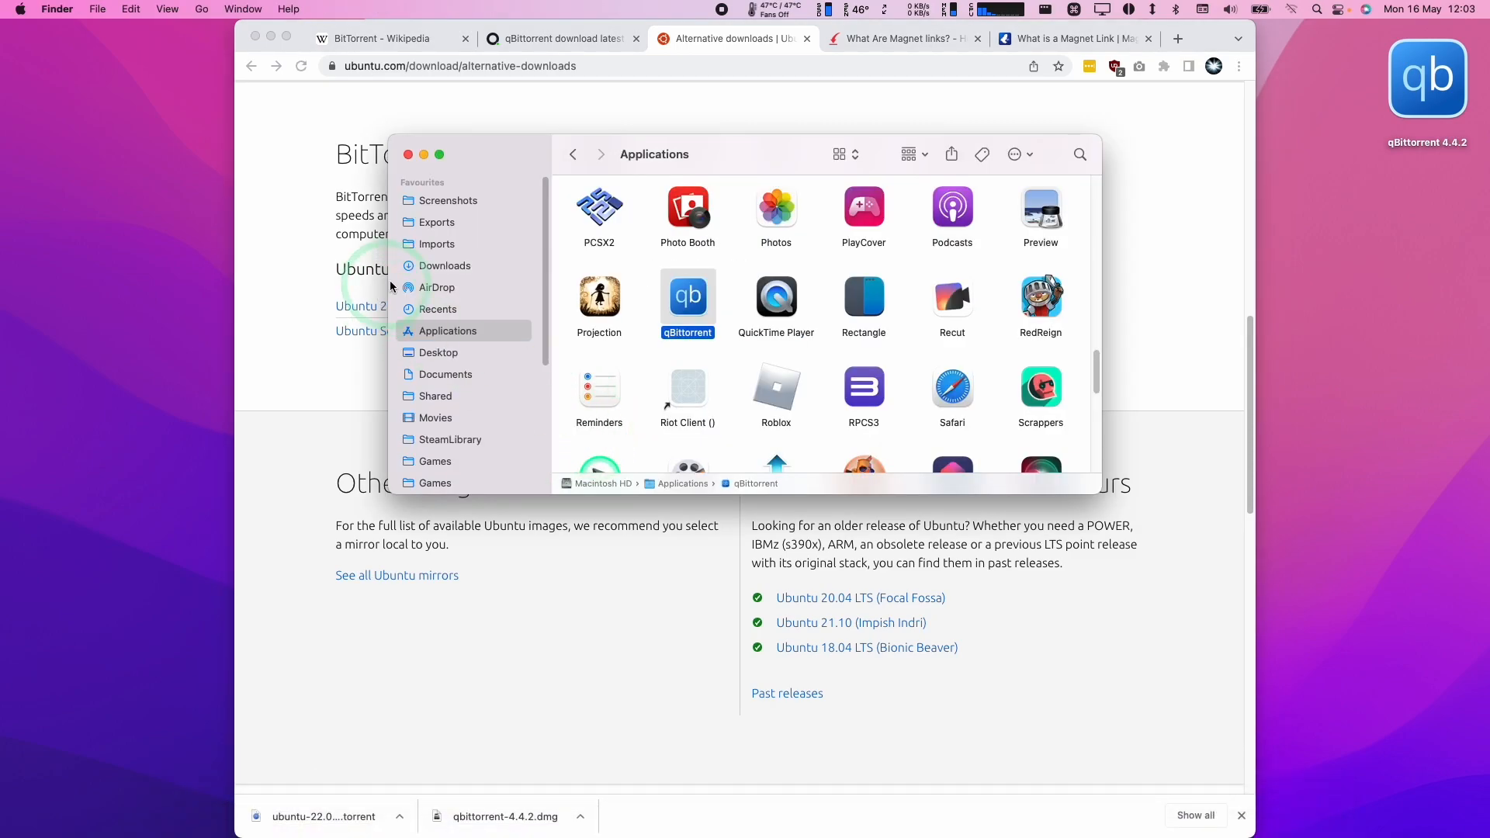
# Open ubuntu-22.04-desktop-amd64.iso.torrent from Downloads, inspect the Add Torrent dialog, and close it
pyautogui.click(444, 266)
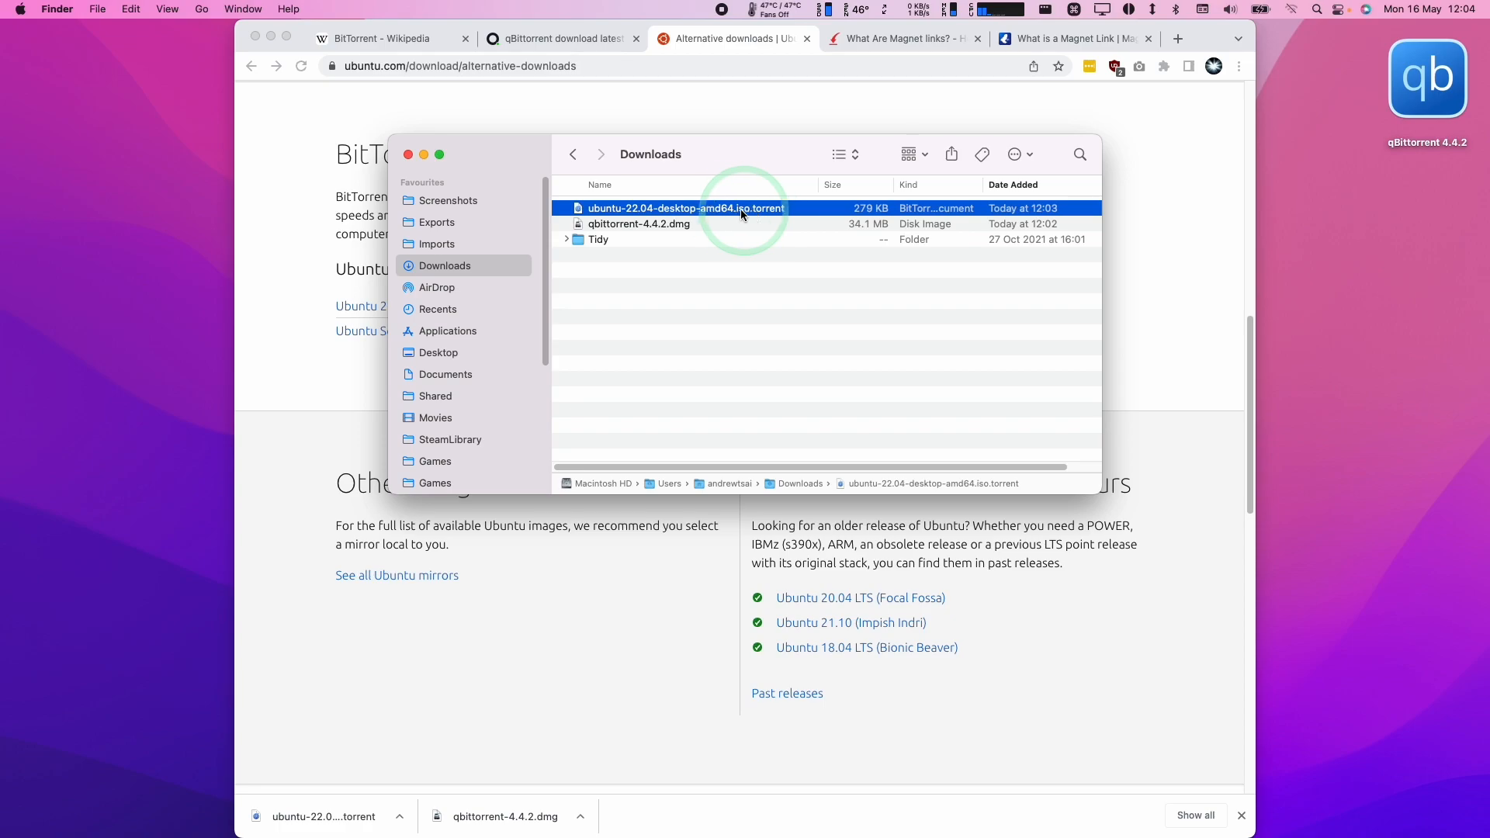
pyautogui.doubleClick(681, 208)
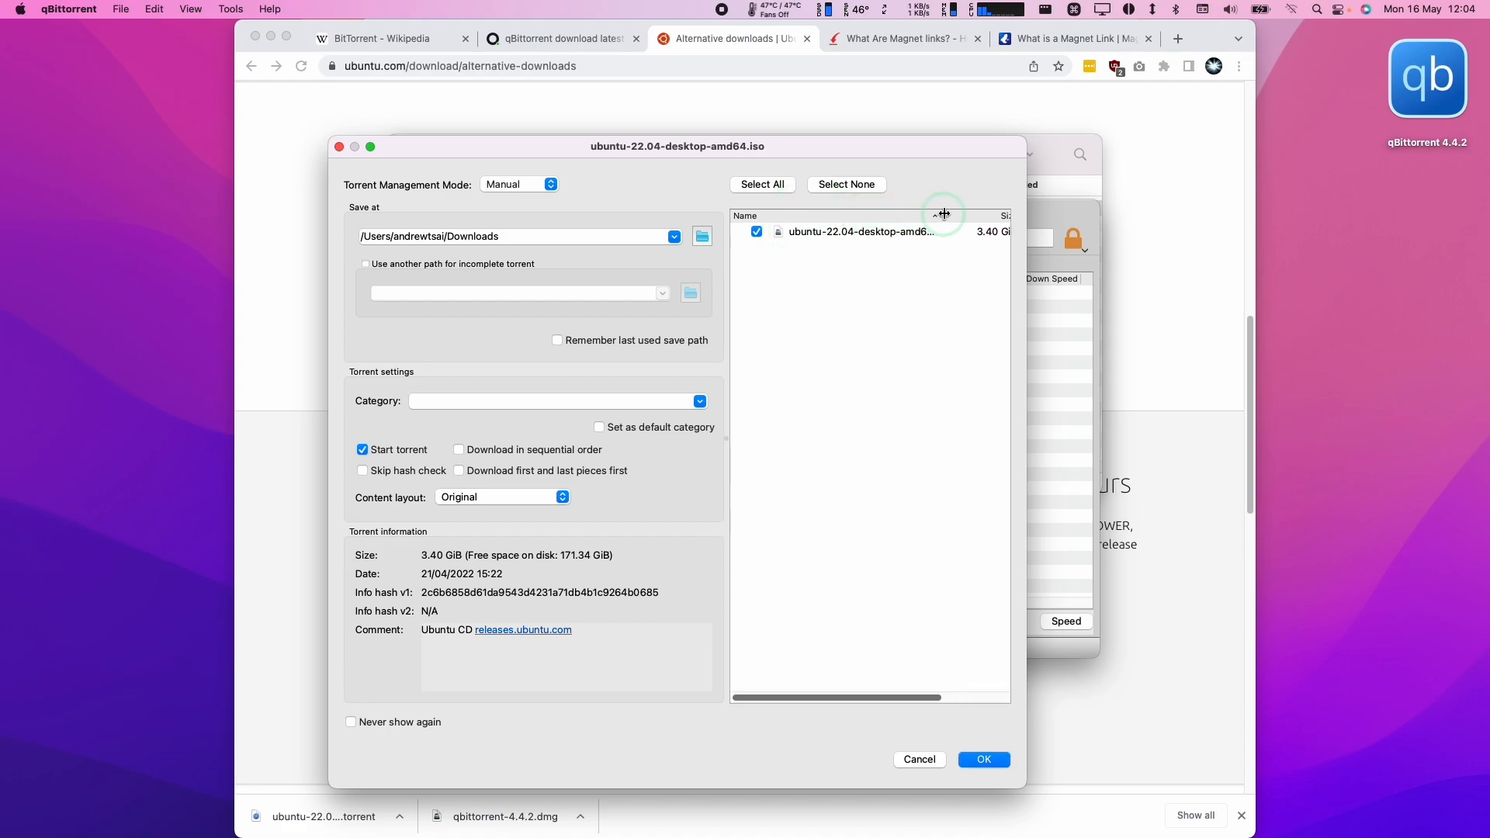
pyautogui.click(860, 231)
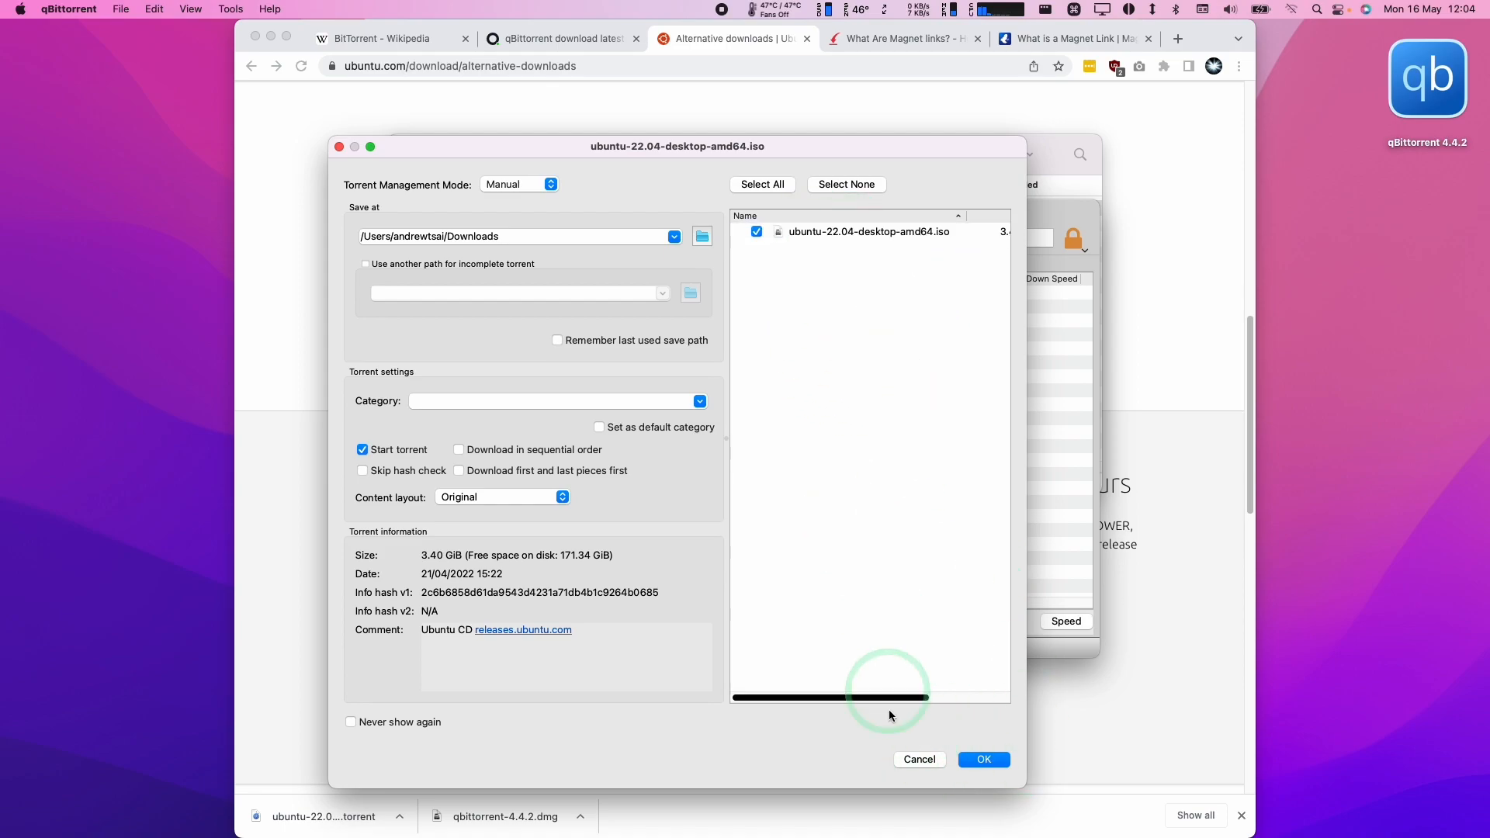
pyautogui.click(918, 759)
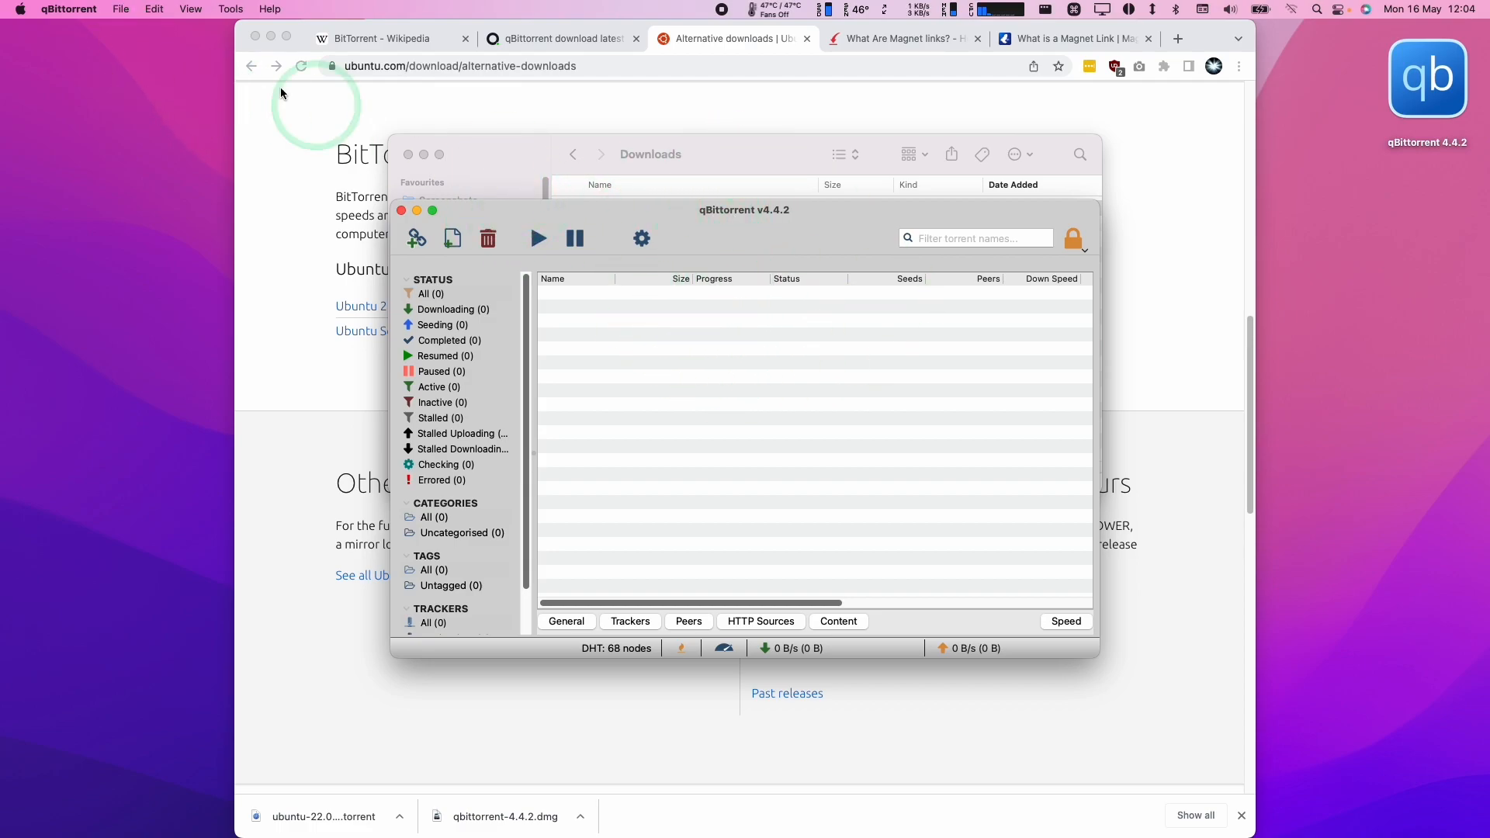
# Add ubuntu-22.04-desktop-amd64.iso.torrent from file, allowing Downloads access, and confirm with OK
pyautogui.click(121, 8)
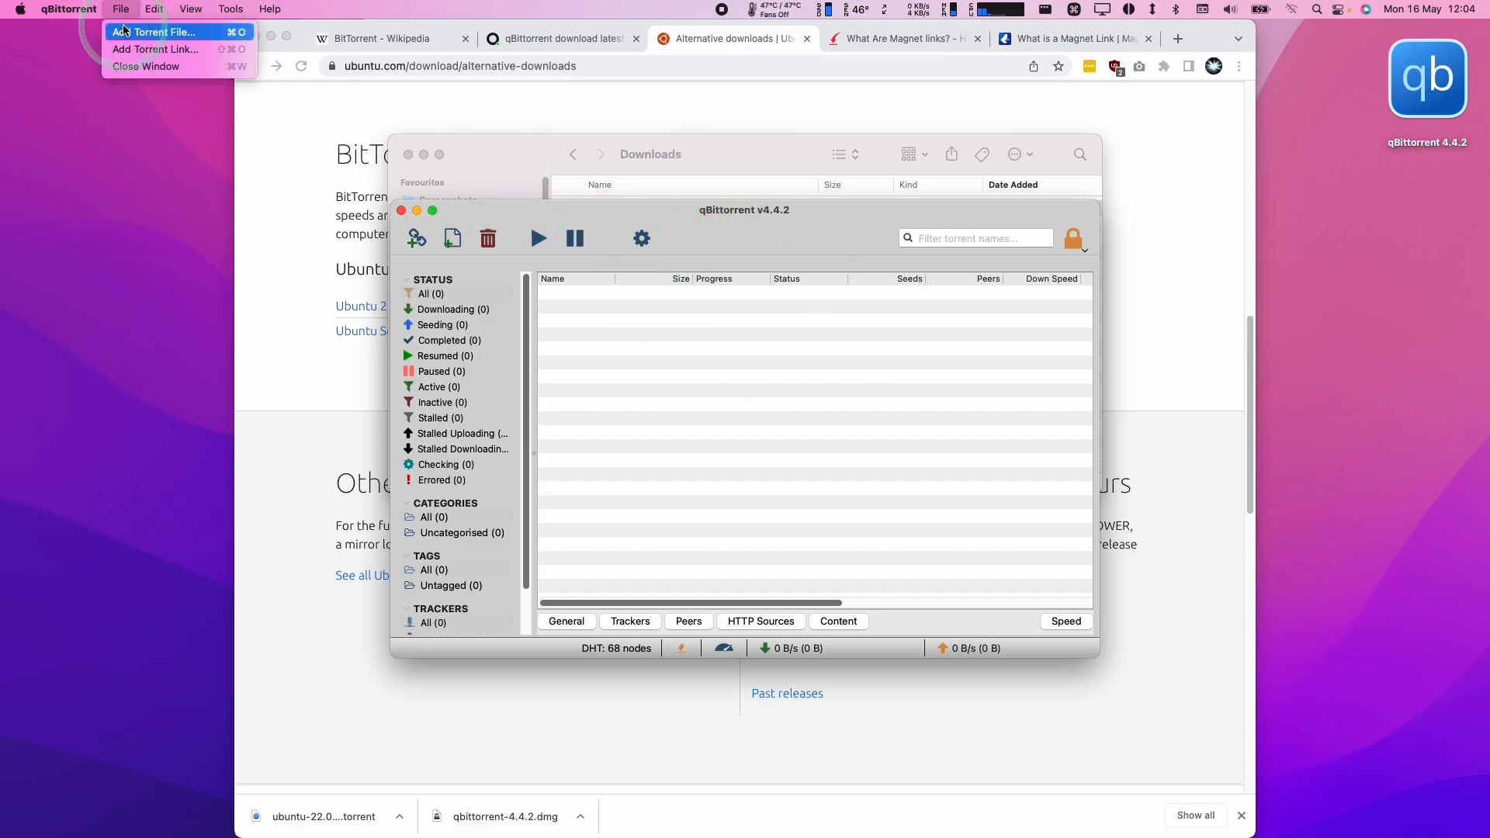
pyautogui.click(155, 31)
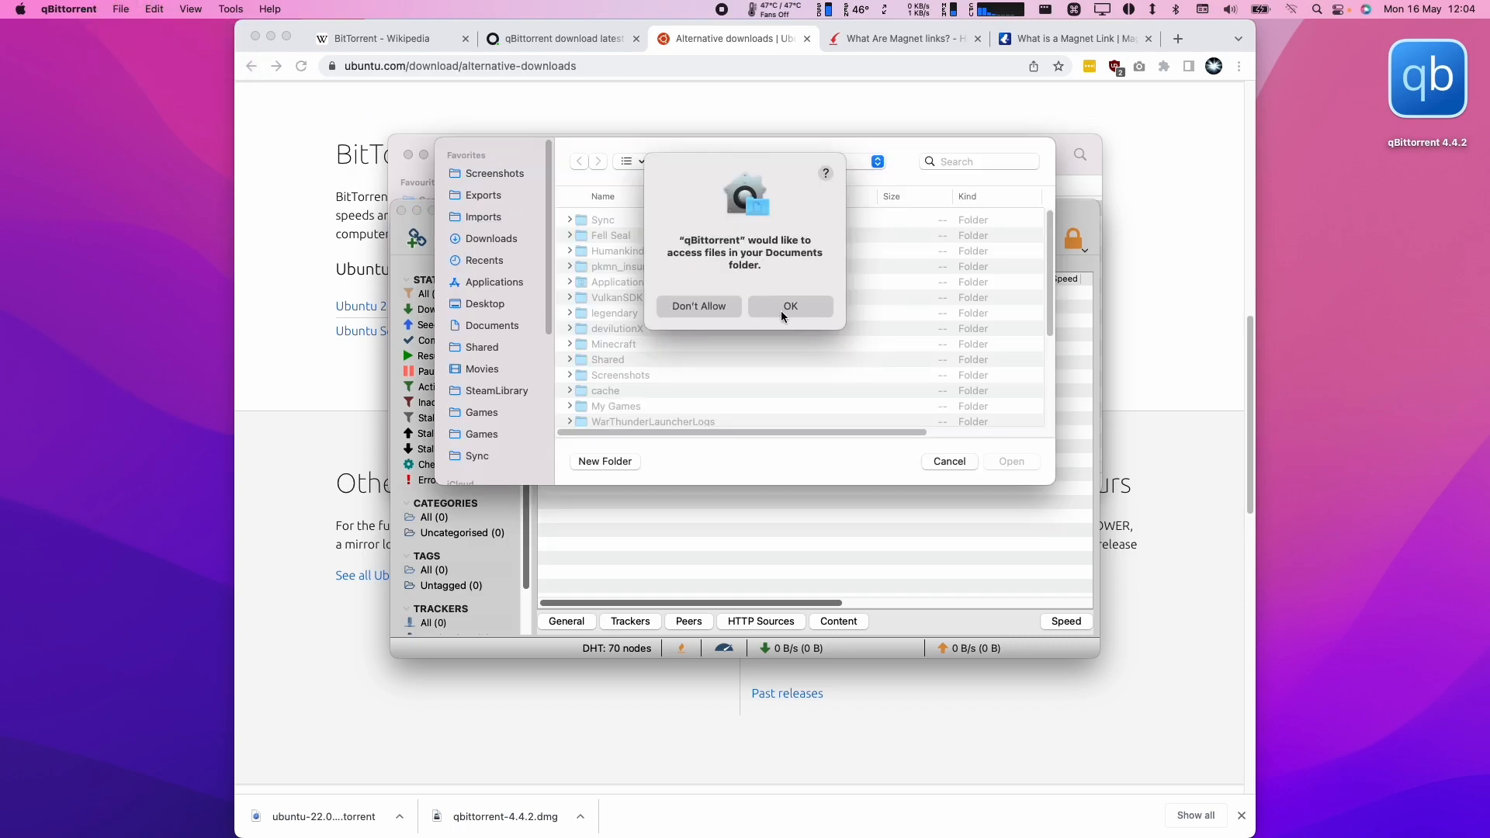
pyautogui.moveTo(758, 326)
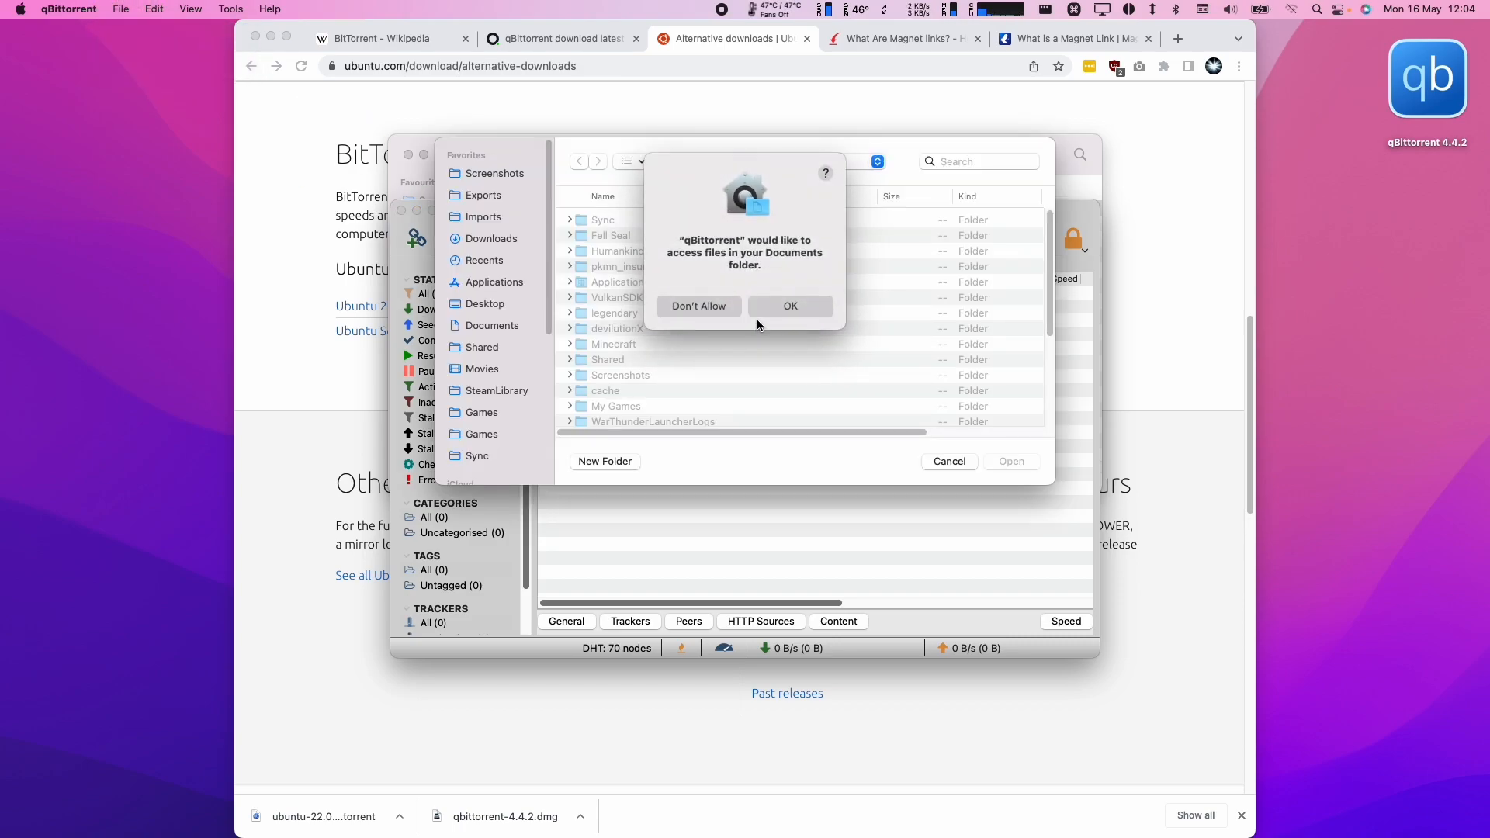
pyautogui.moveTo(790, 306)
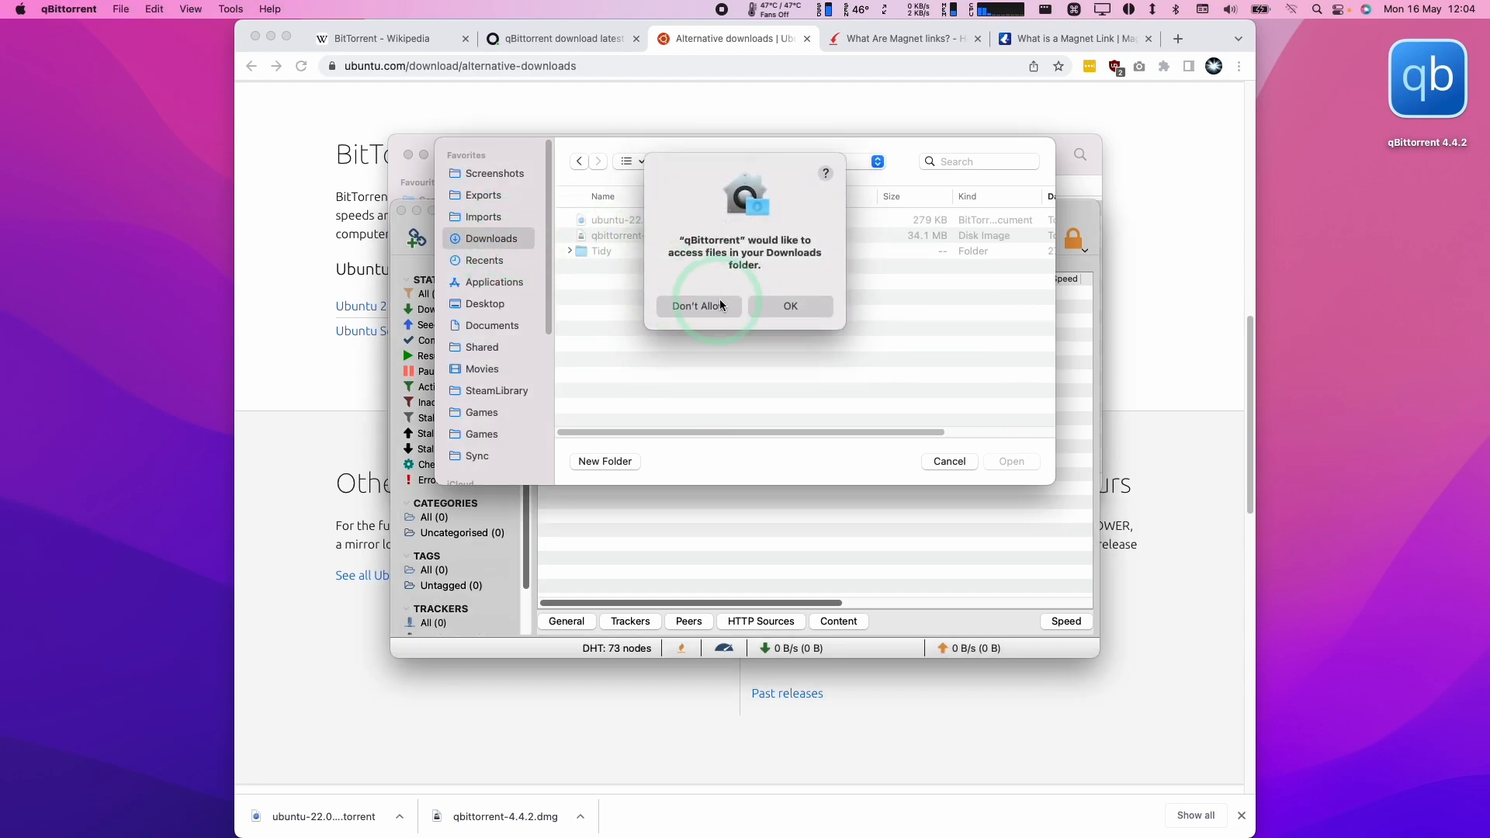
pyautogui.click(789, 305)
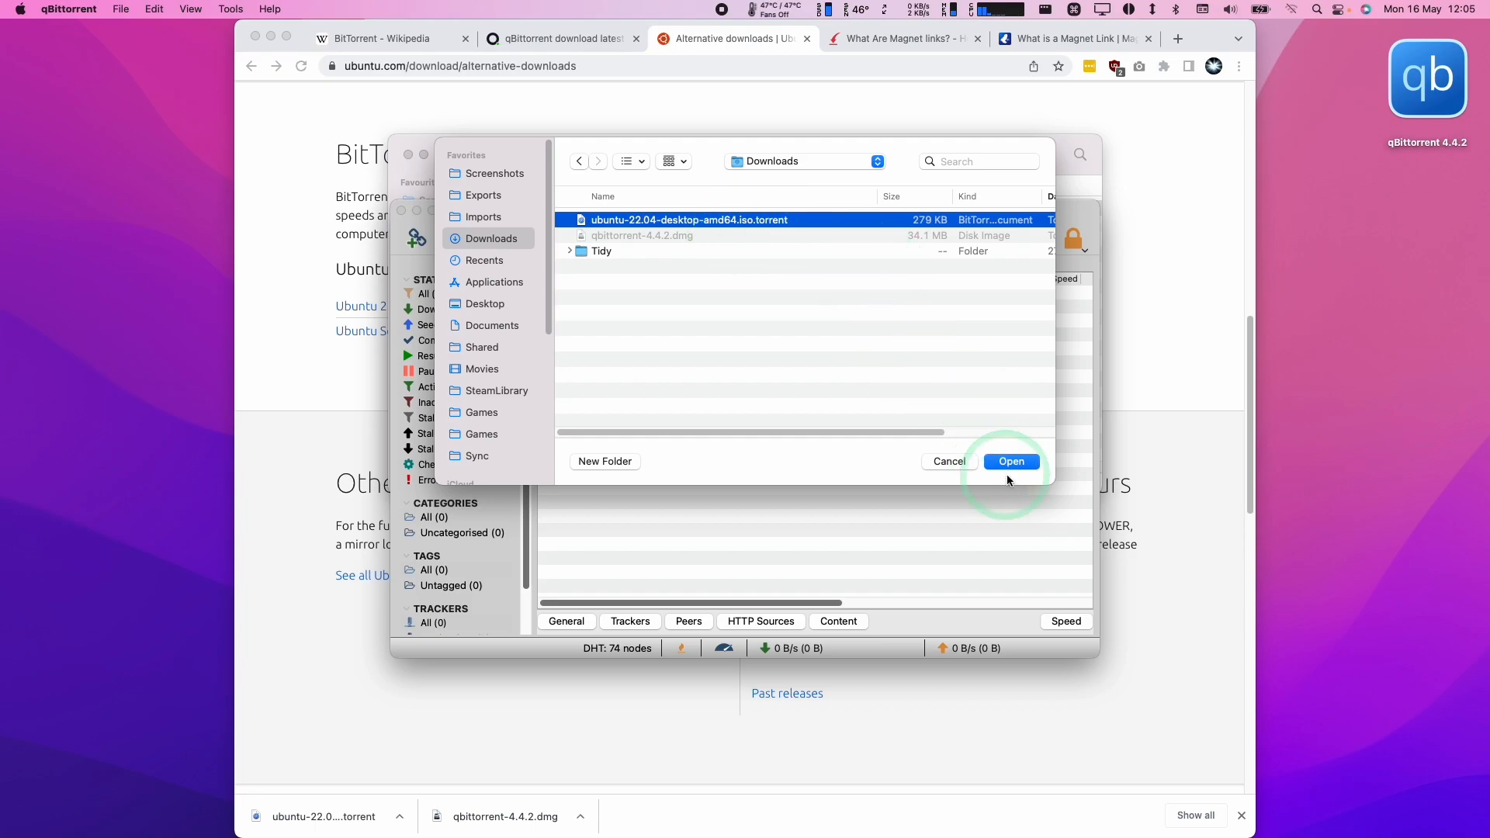
pyautogui.click(1010, 461)
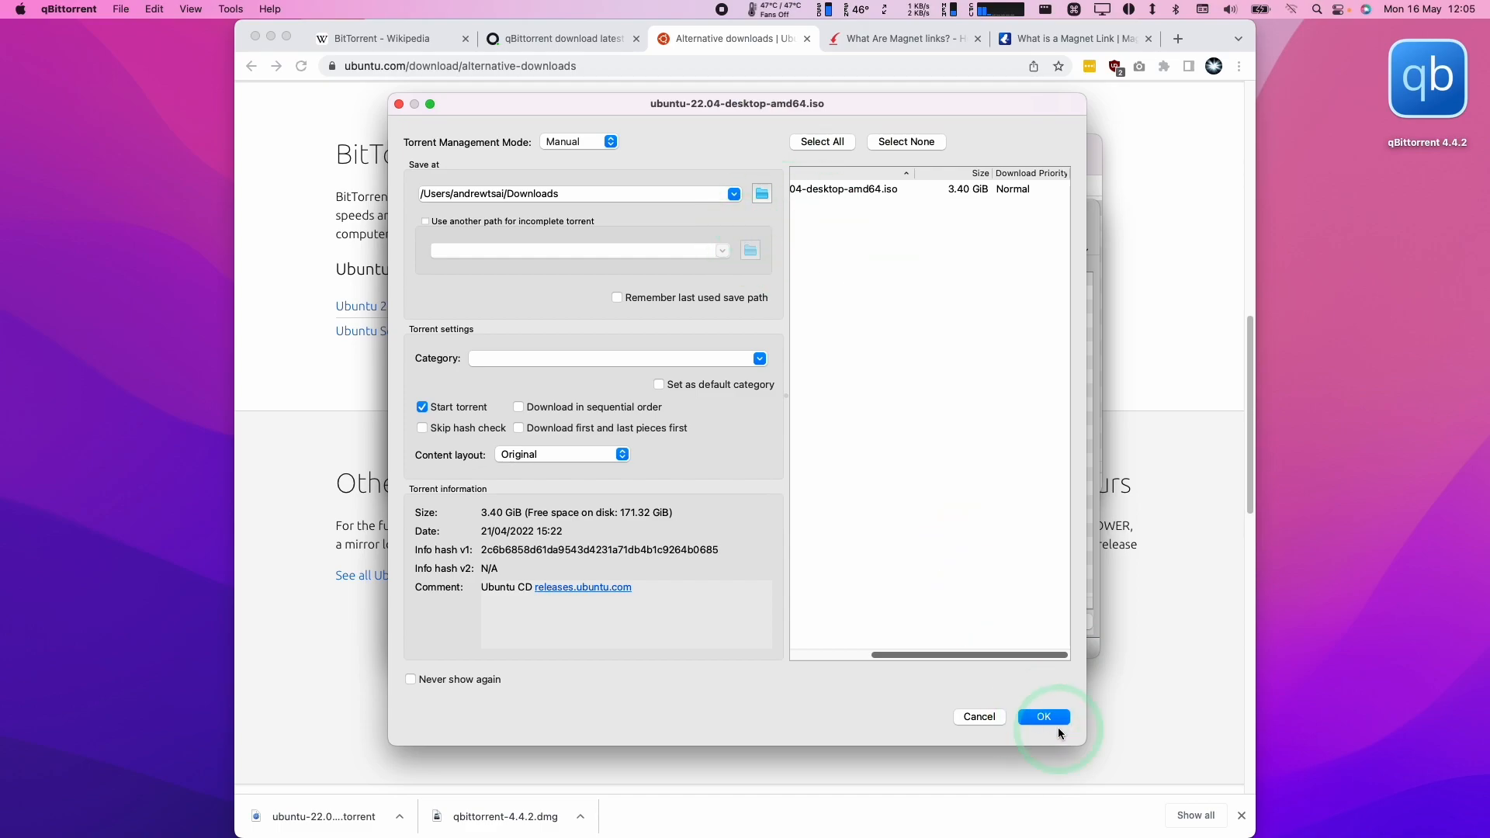
pyautogui.click(1043, 717)
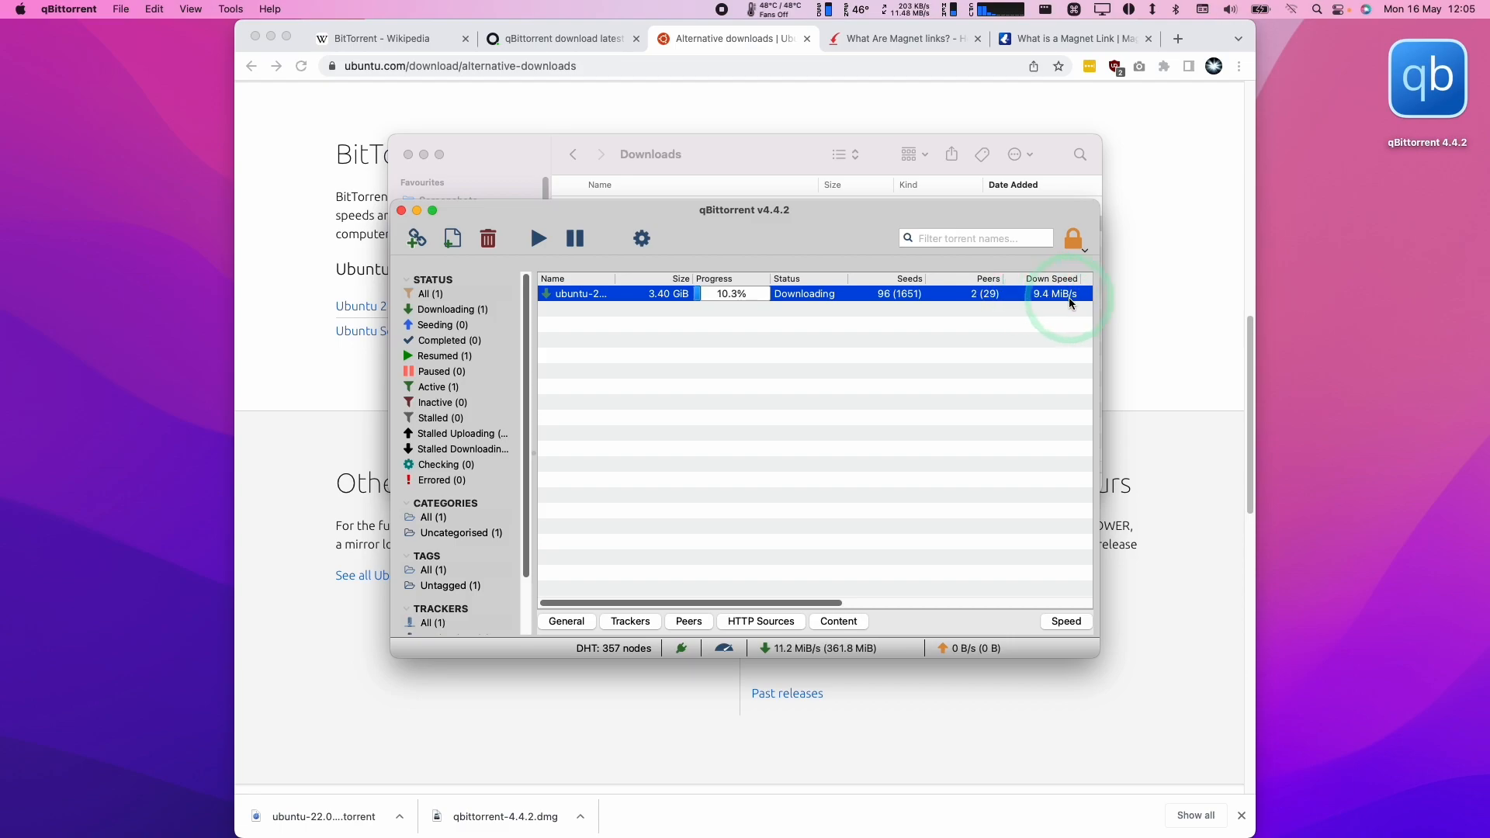
pyautogui.moveTo(642, 293)
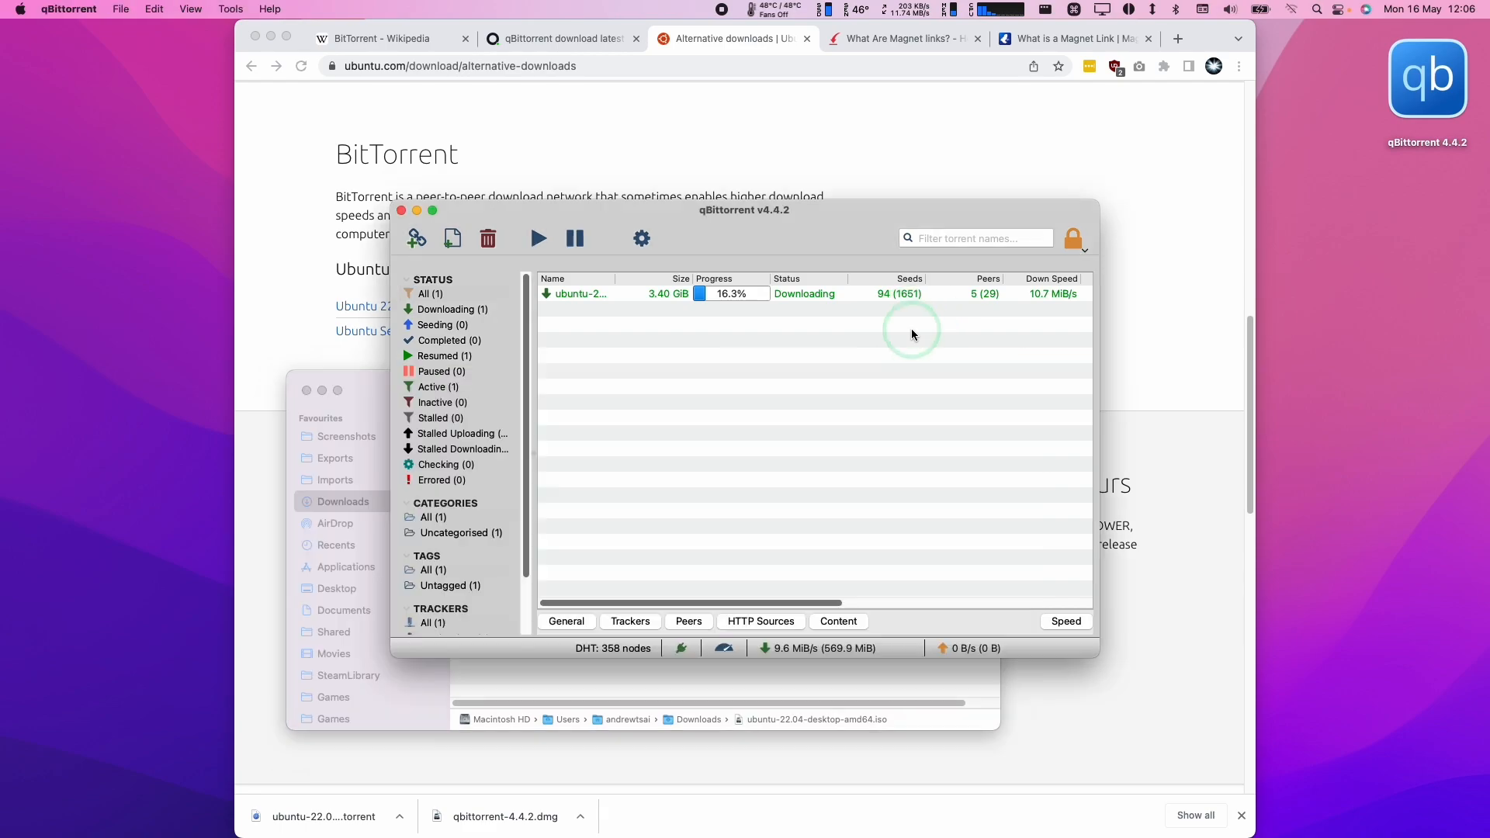
pyautogui.moveTo(589, 295)
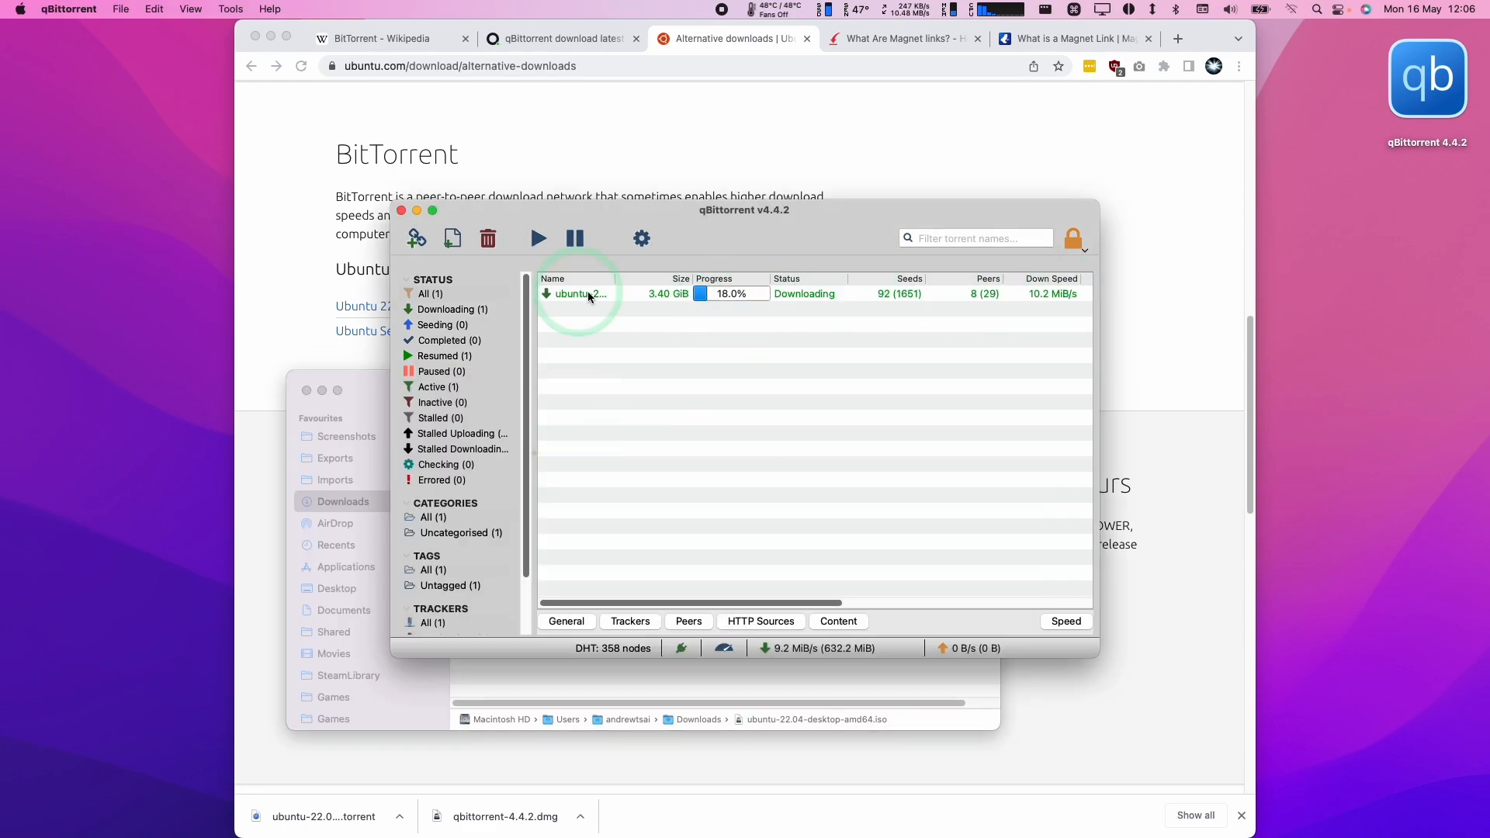
pyautogui.moveTo(608, 354)
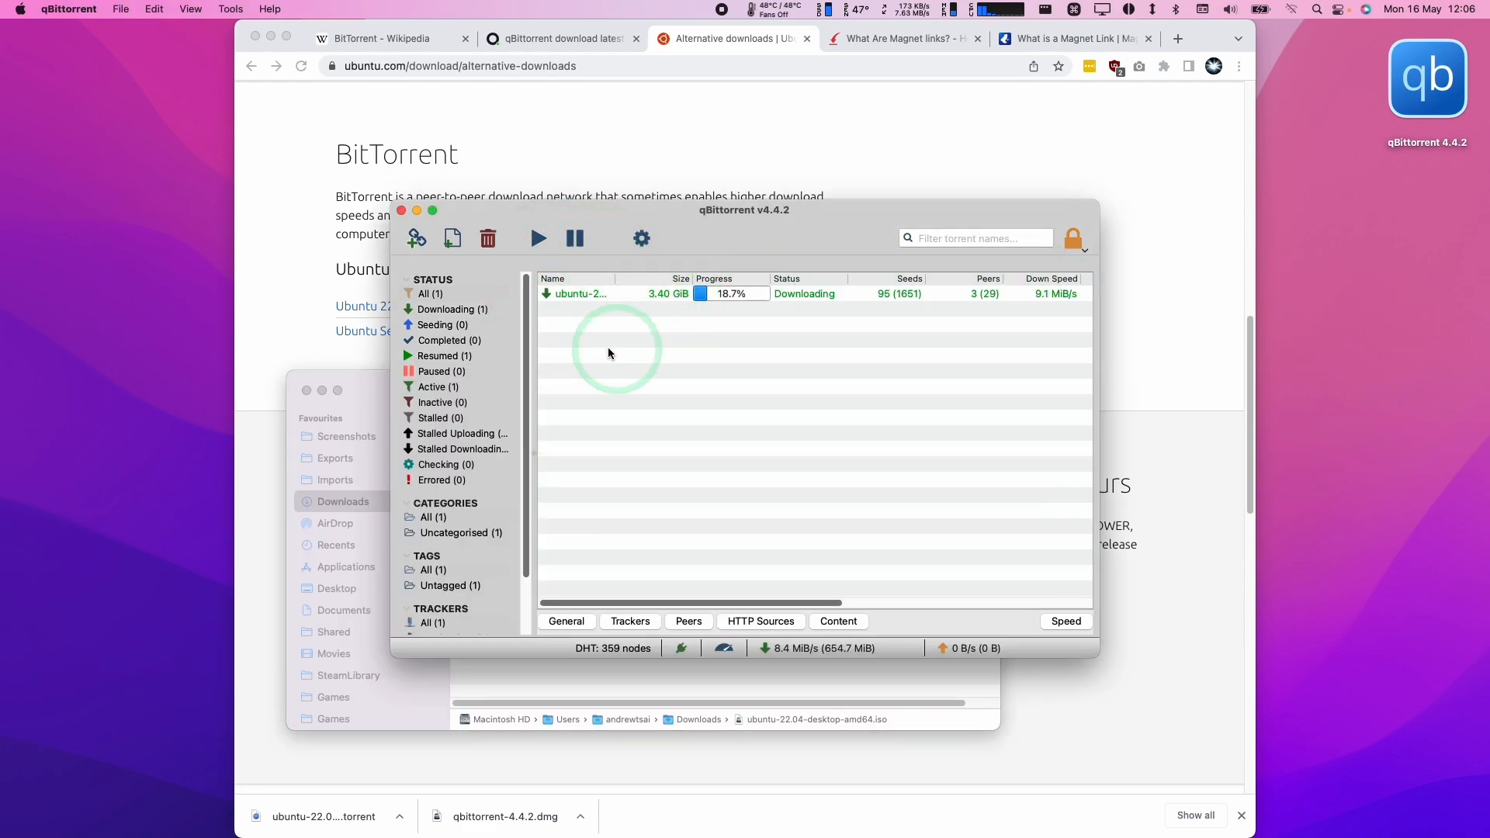
pyautogui.moveTo(689, 327)
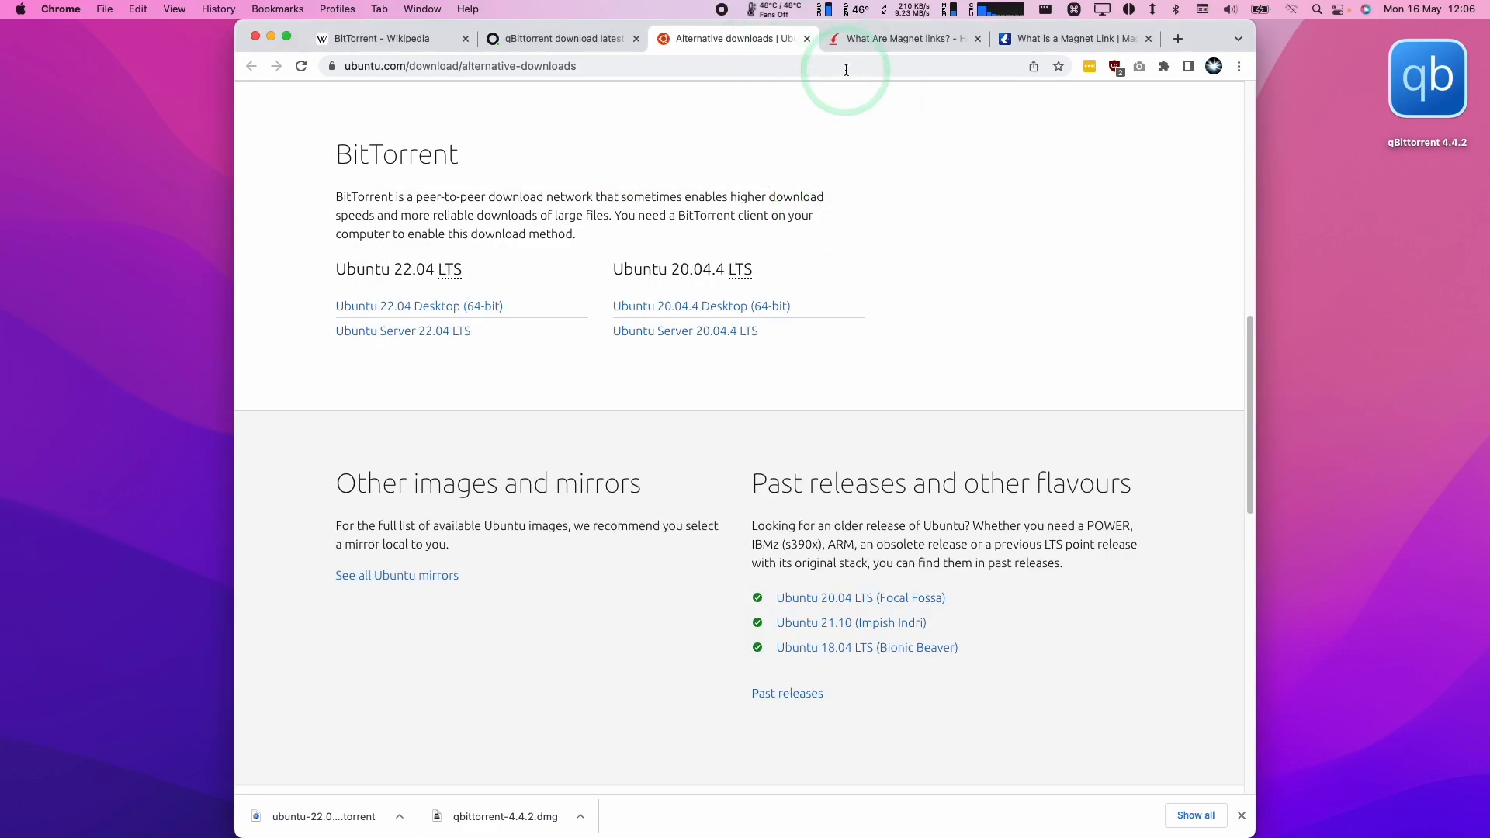
# Read the magnet links article through its sample magnet link and 'How to Open a Magnet Link'
pyautogui.click(898, 39)
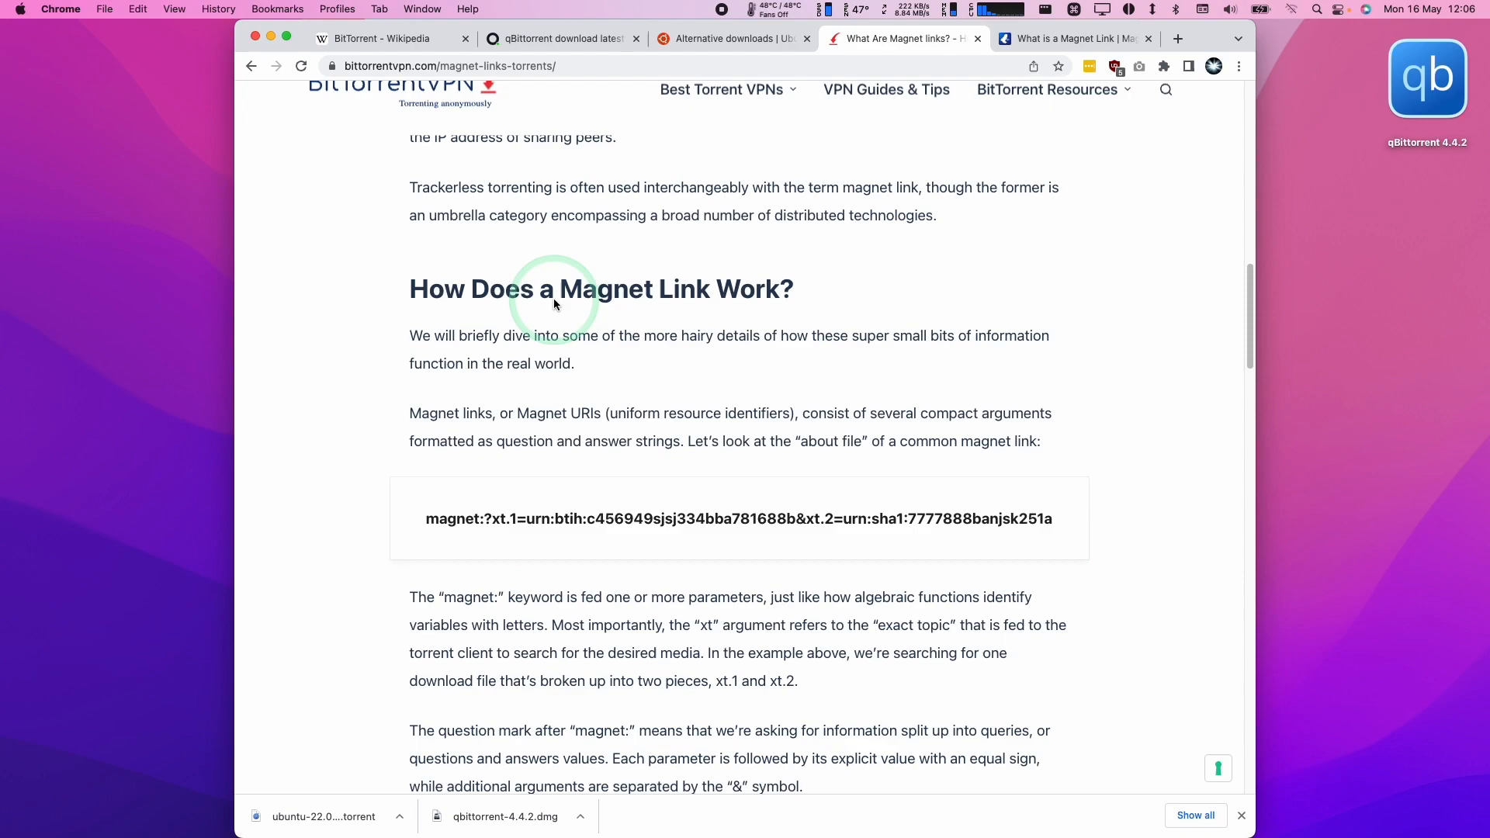
pyautogui.scroll(-3)
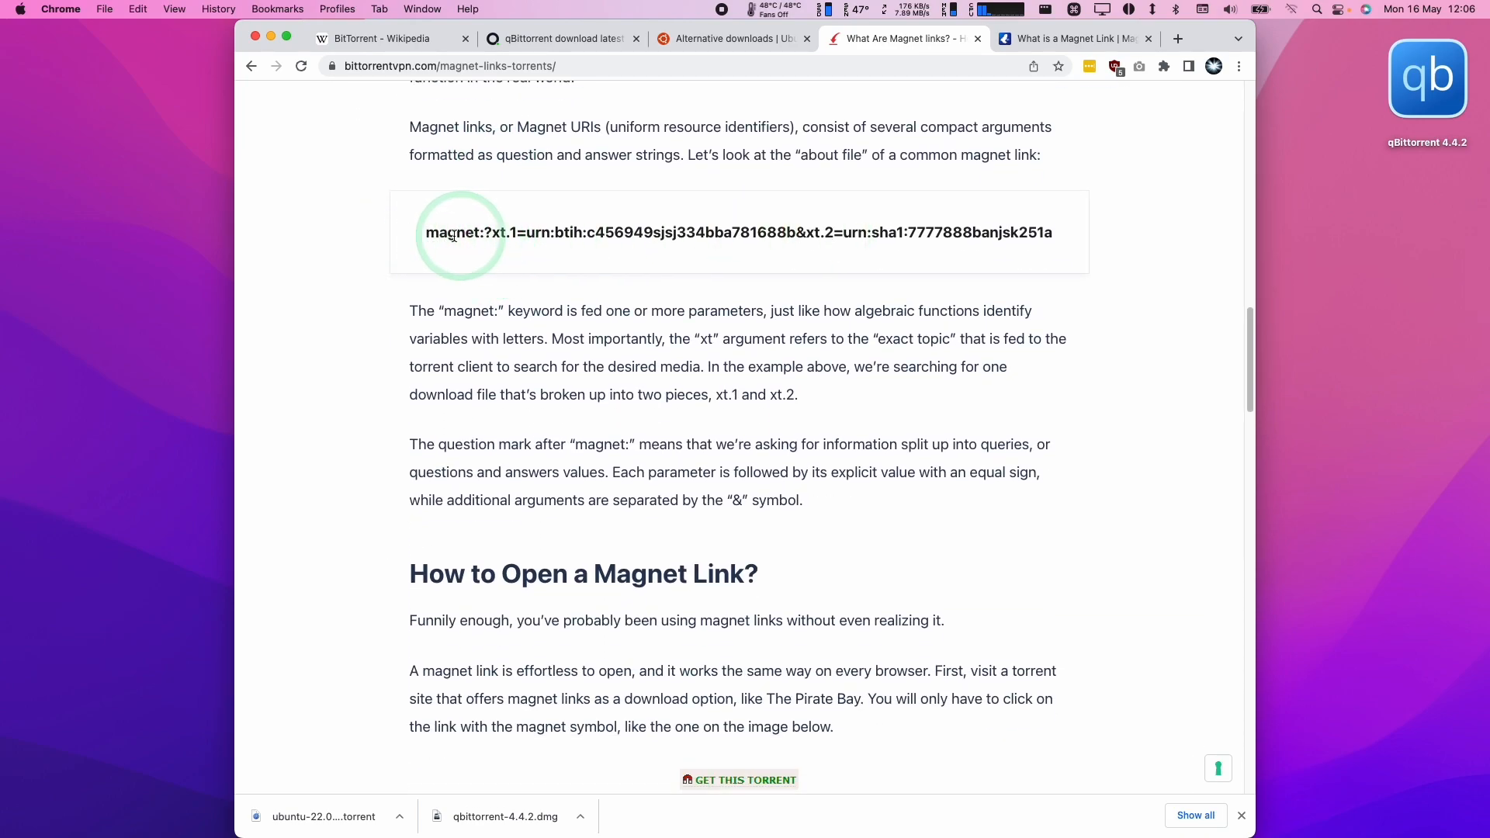
pyautogui.moveTo(1182, 274)
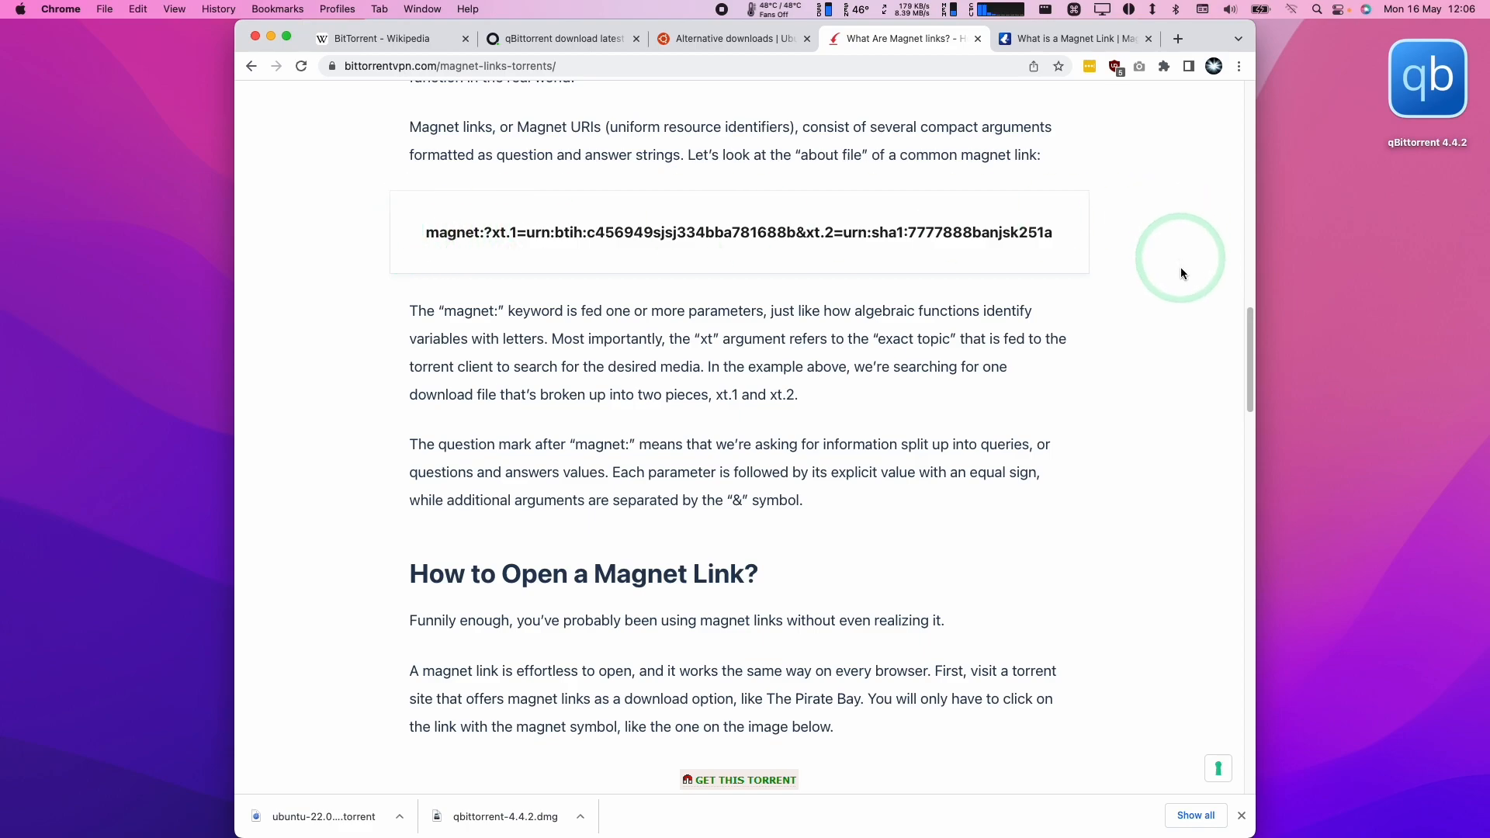
pyautogui.moveTo(439, 241)
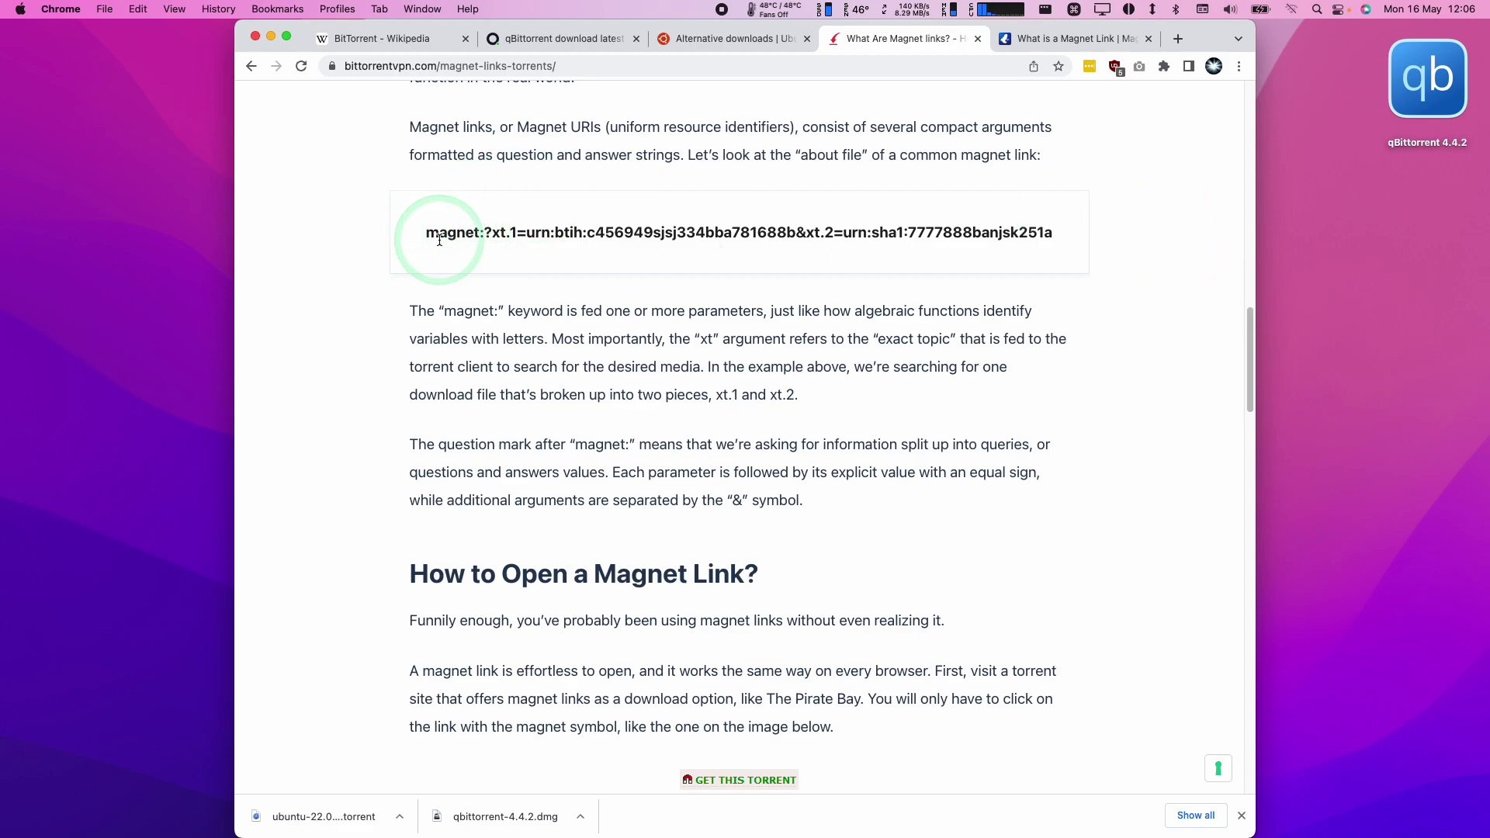
pyautogui.scroll(-3)
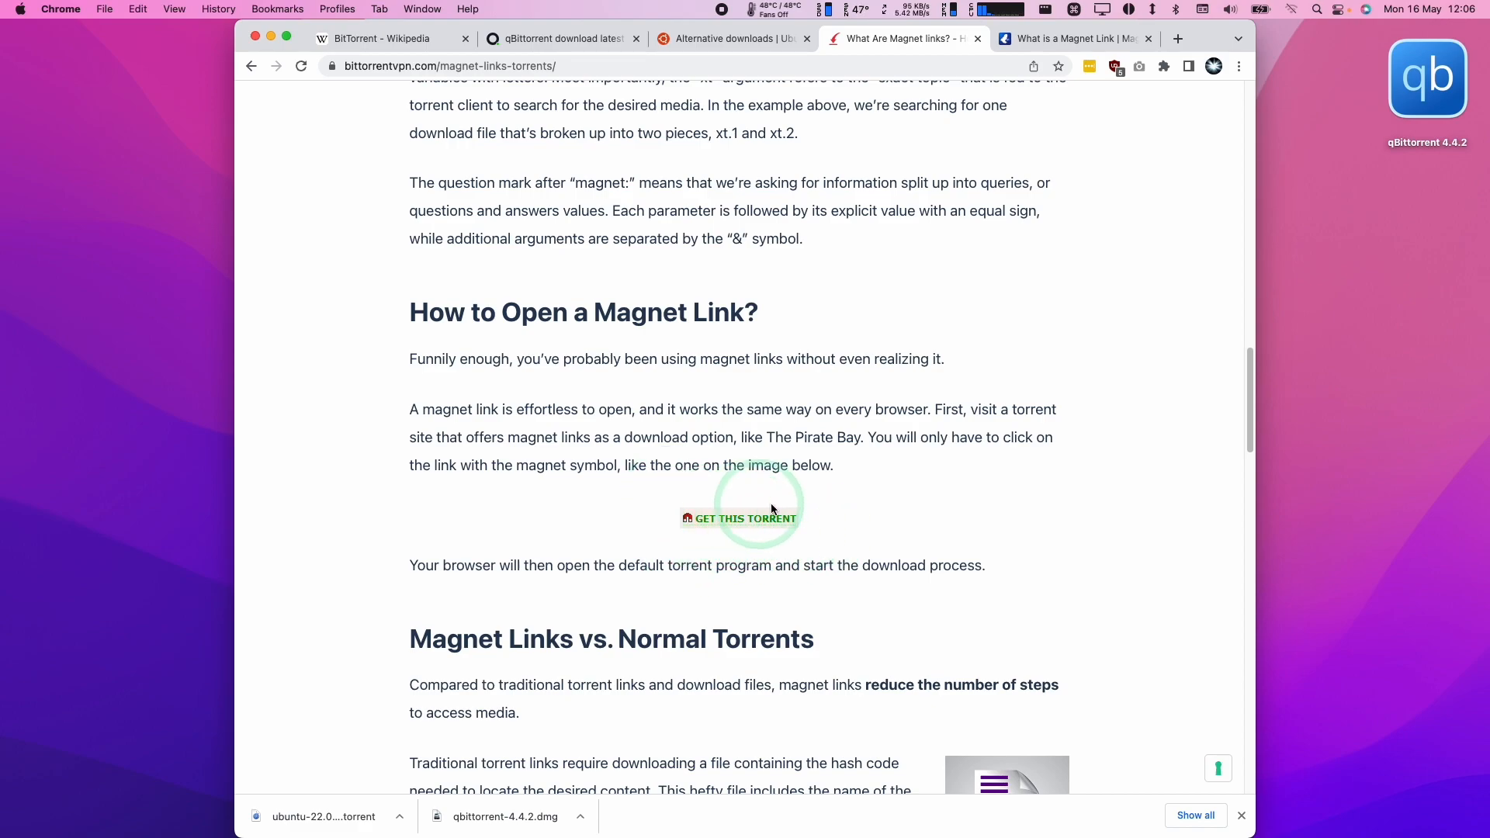
pyautogui.scroll(3)
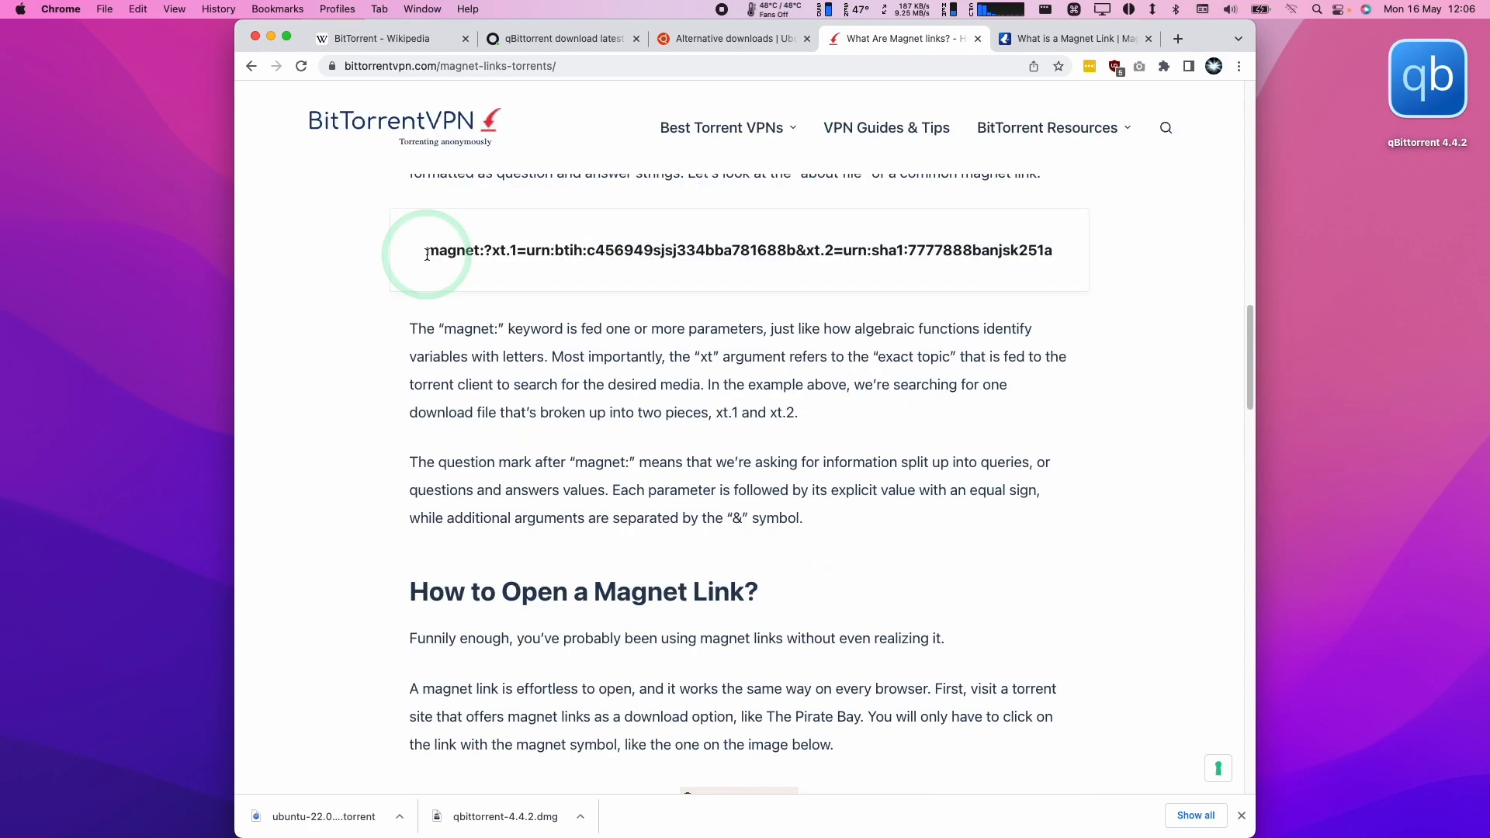
pyautogui.moveTo(746, 250)
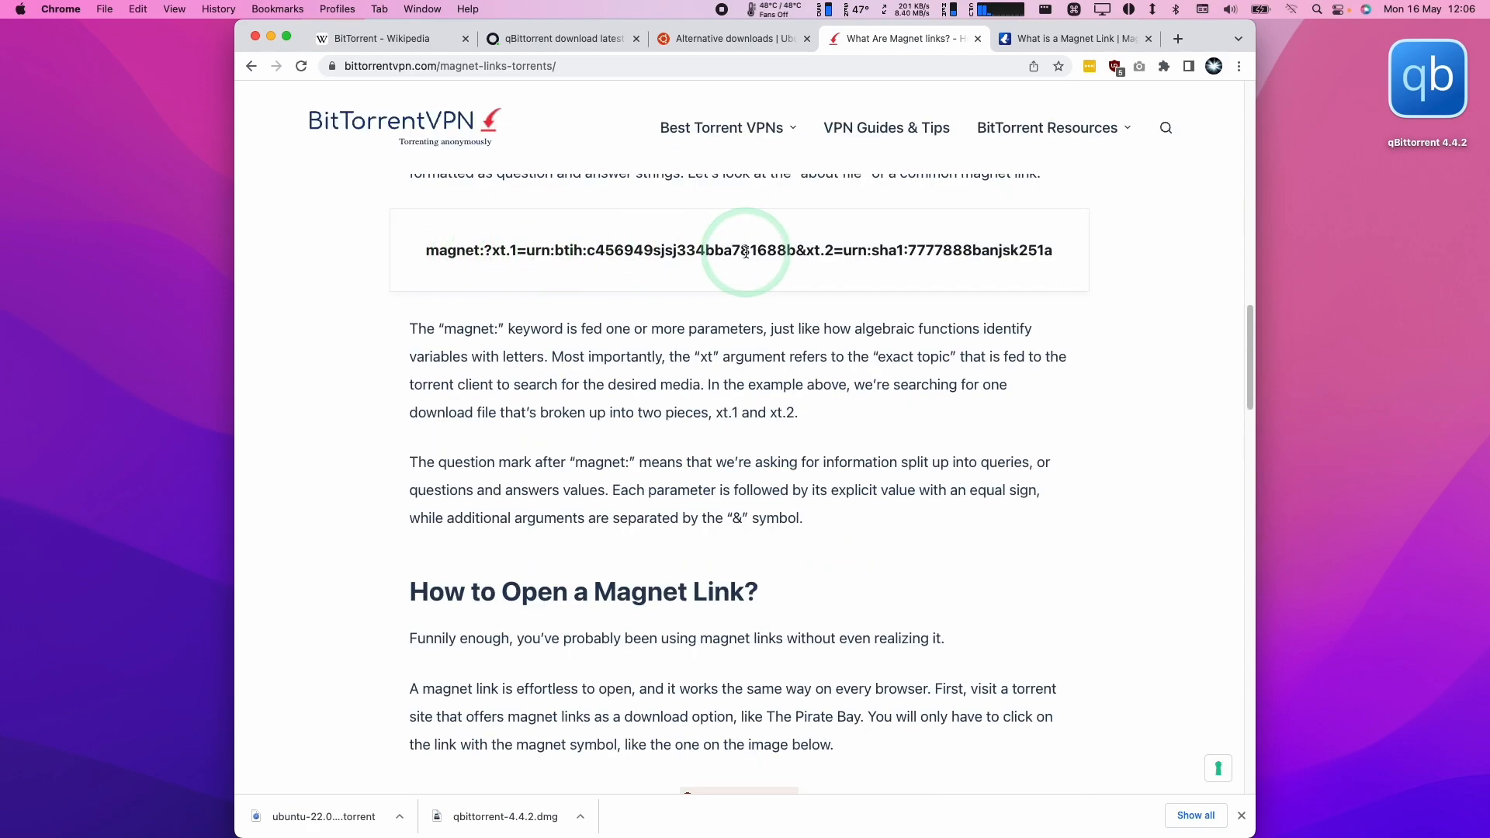
pyautogui.scroll(3)
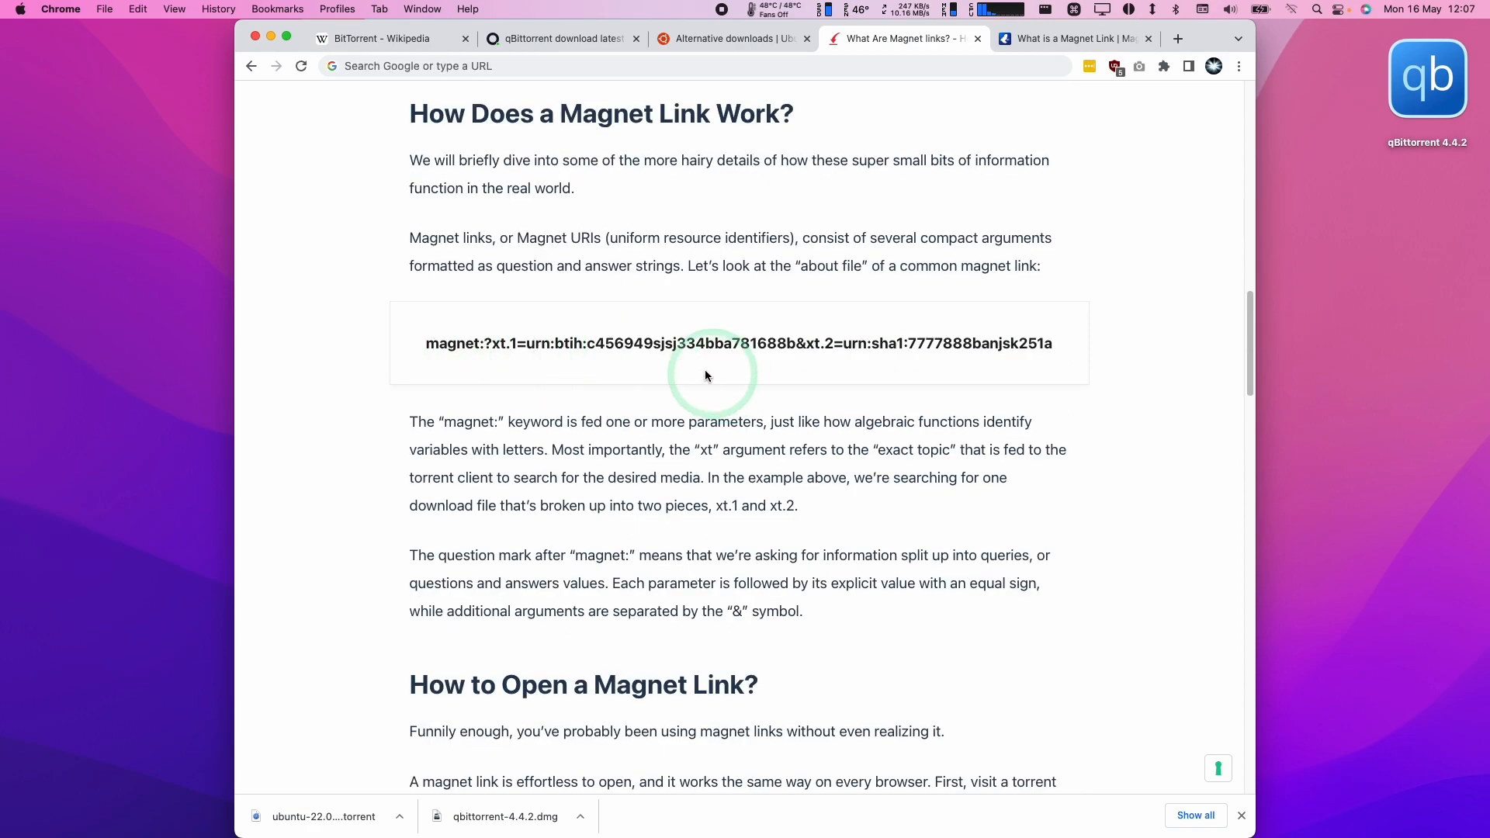
pyautogui.scroll(-3)
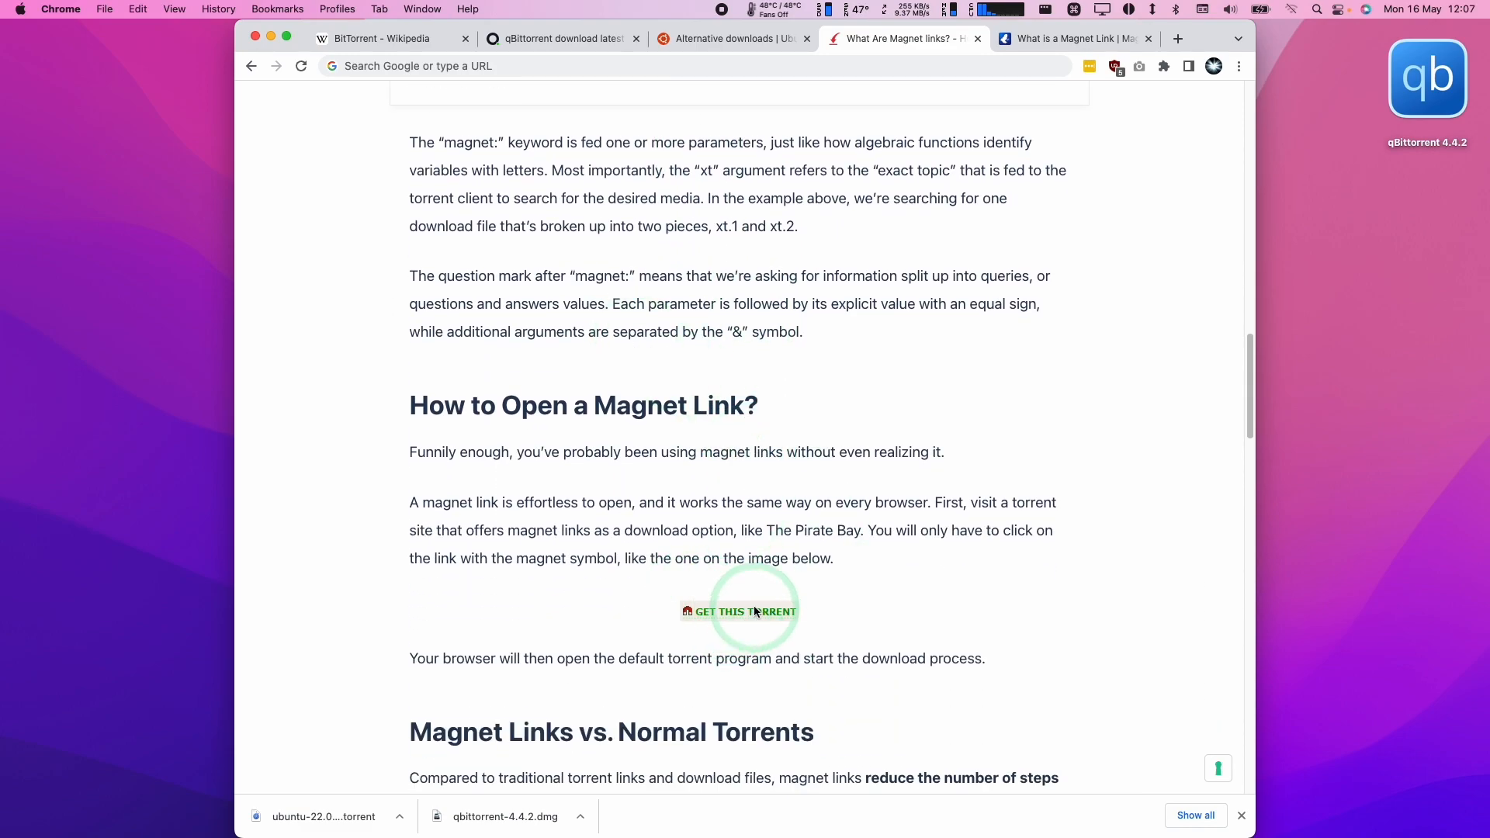
pyautogui.scroll(3)
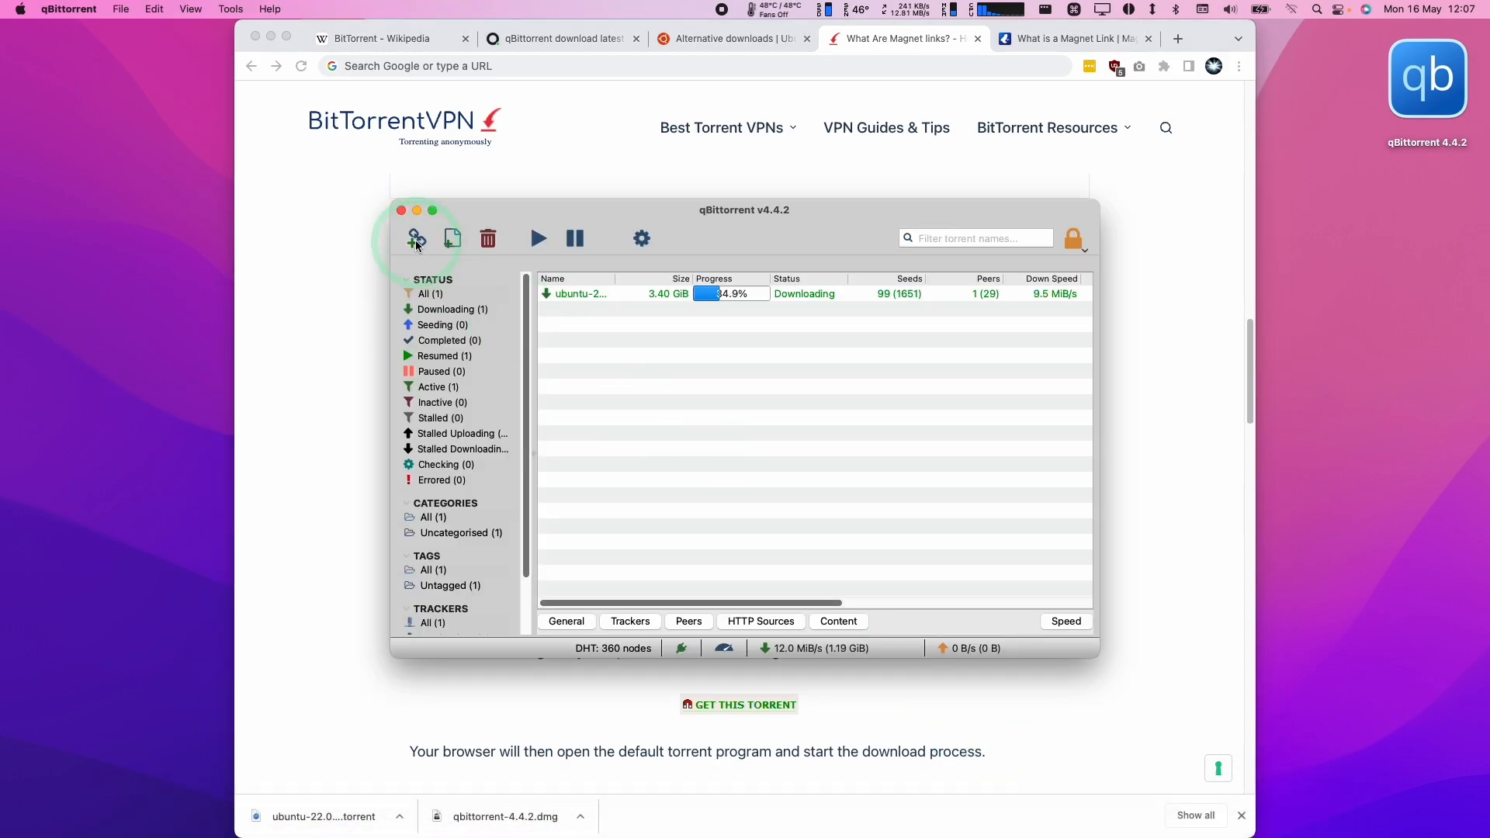
pyautogui.moveTo(494, 272)
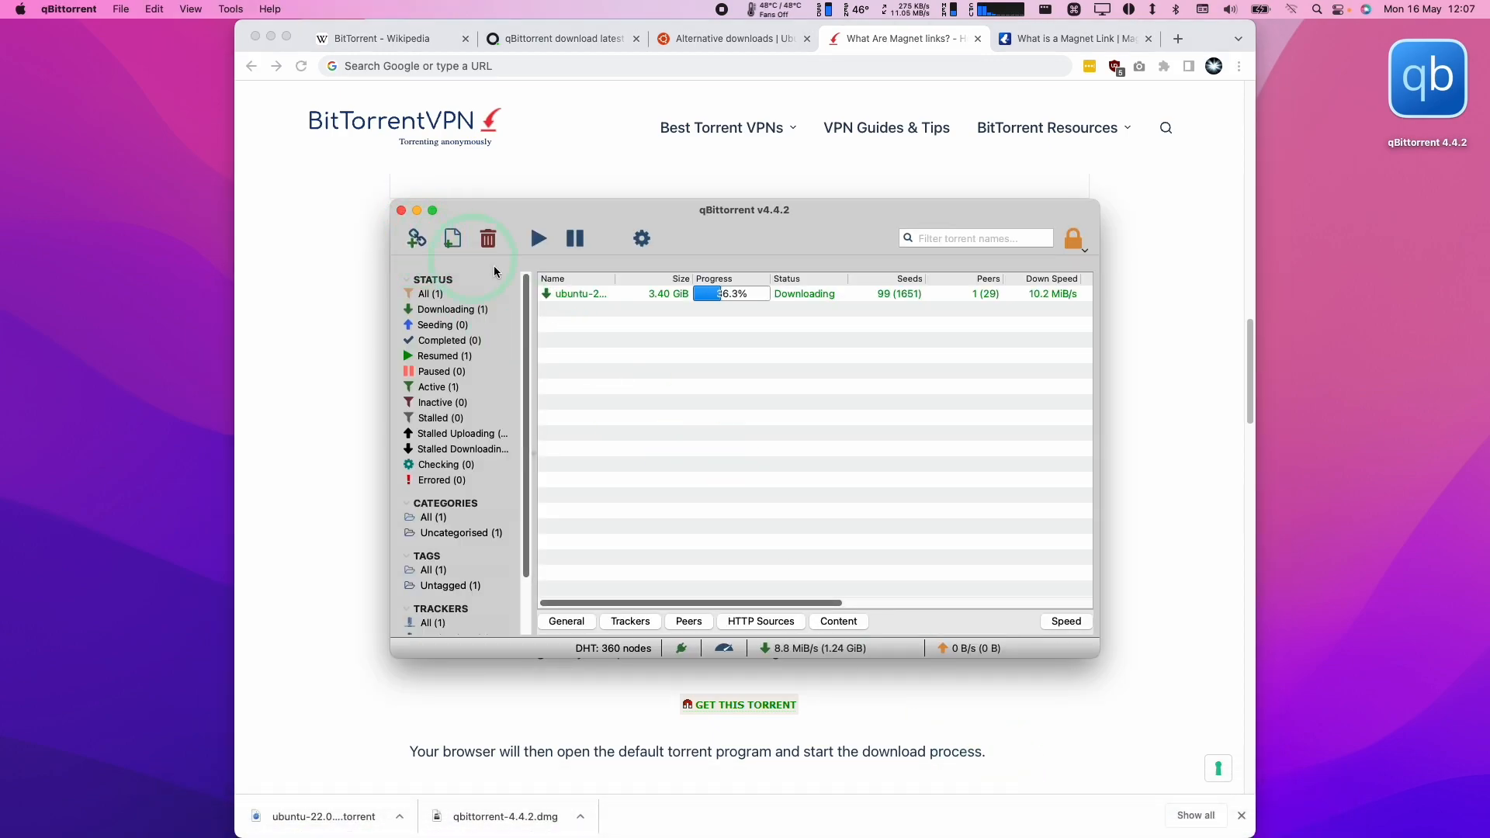
pyautogui.click(416, 239)
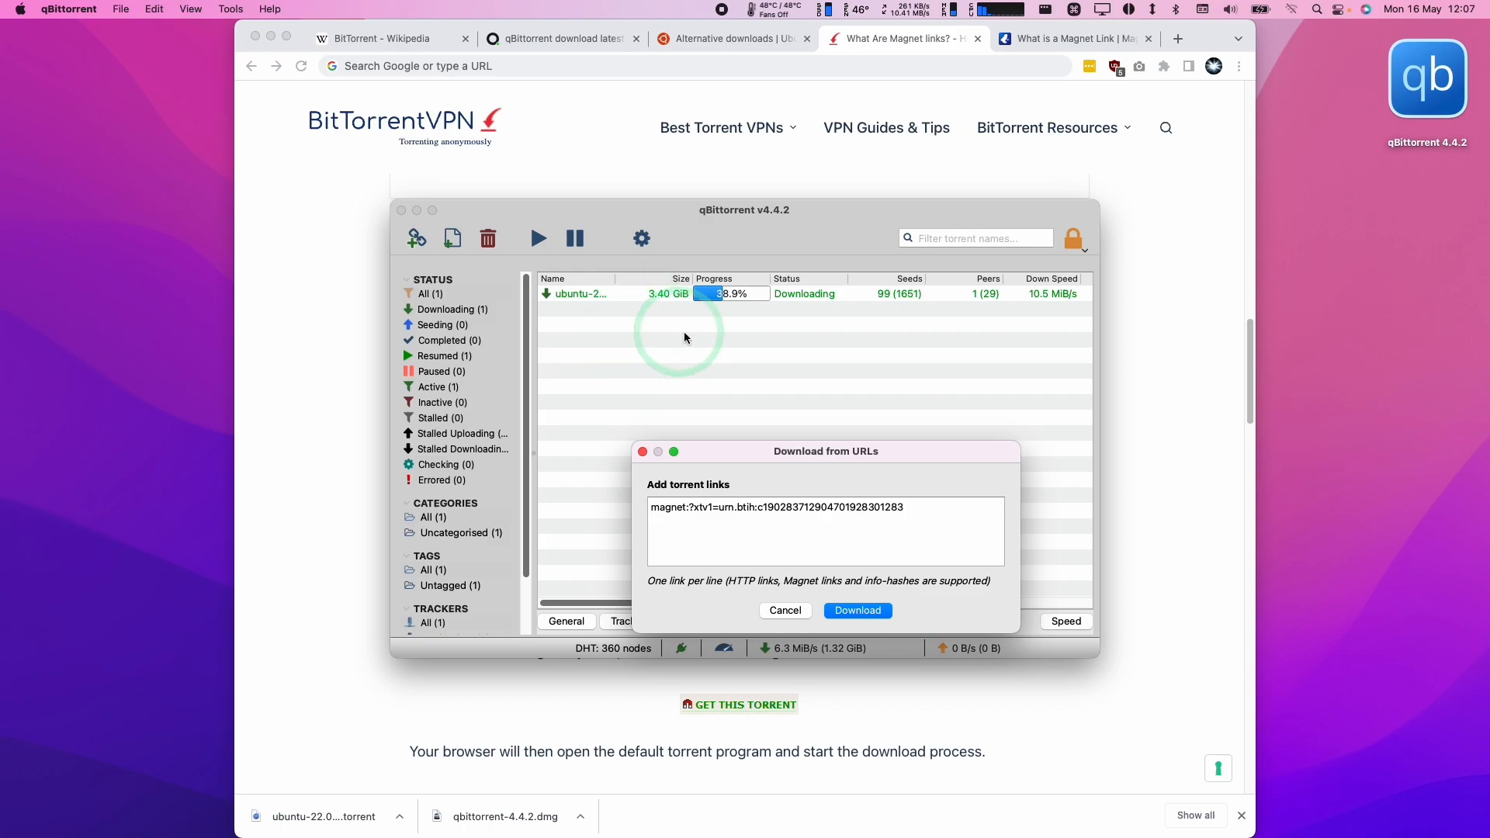
pyautogui.moveTo(685, 490)
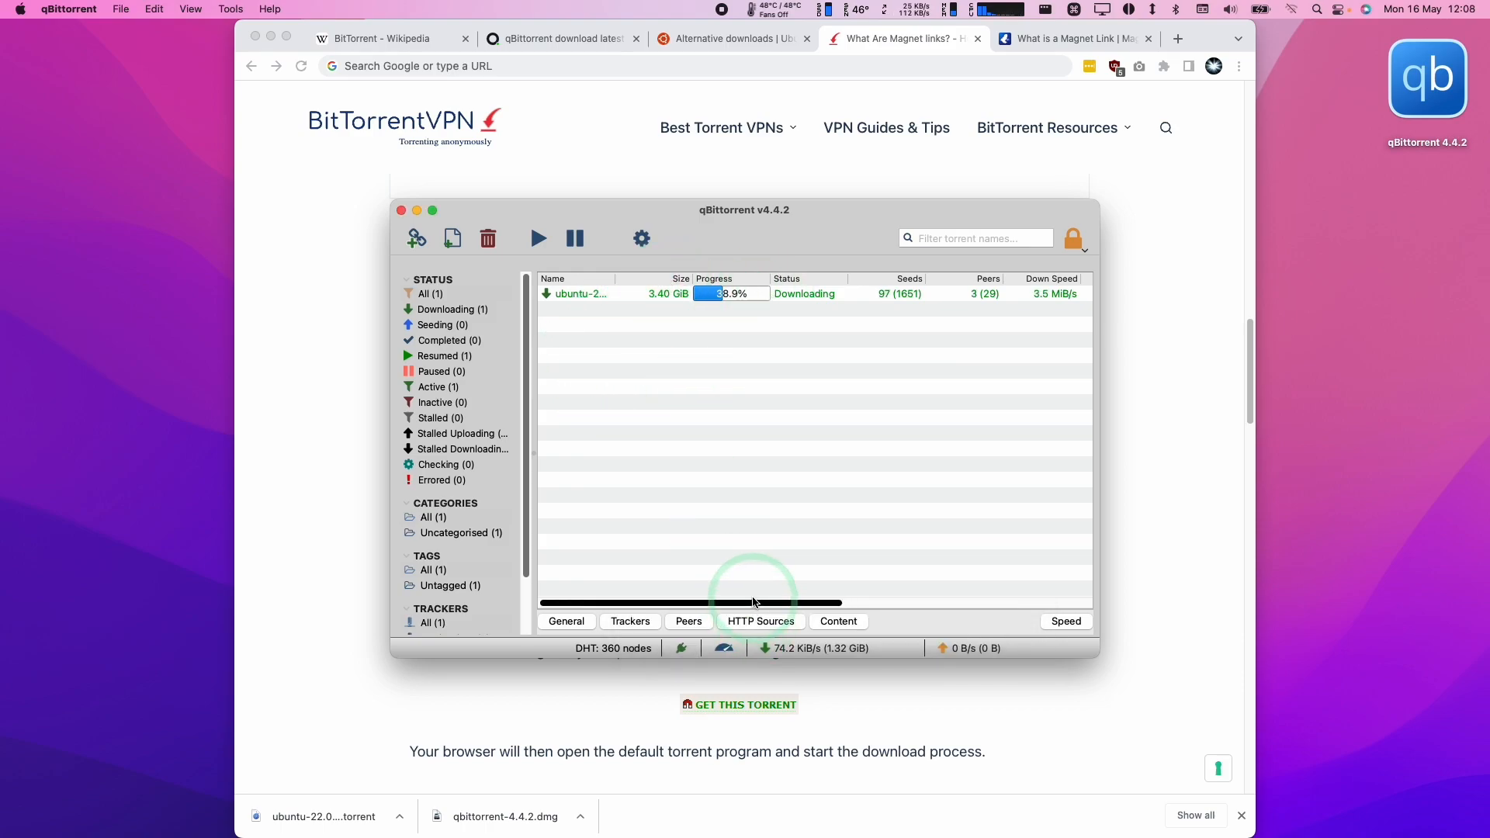
pyautogui.moveTo(464, 198)
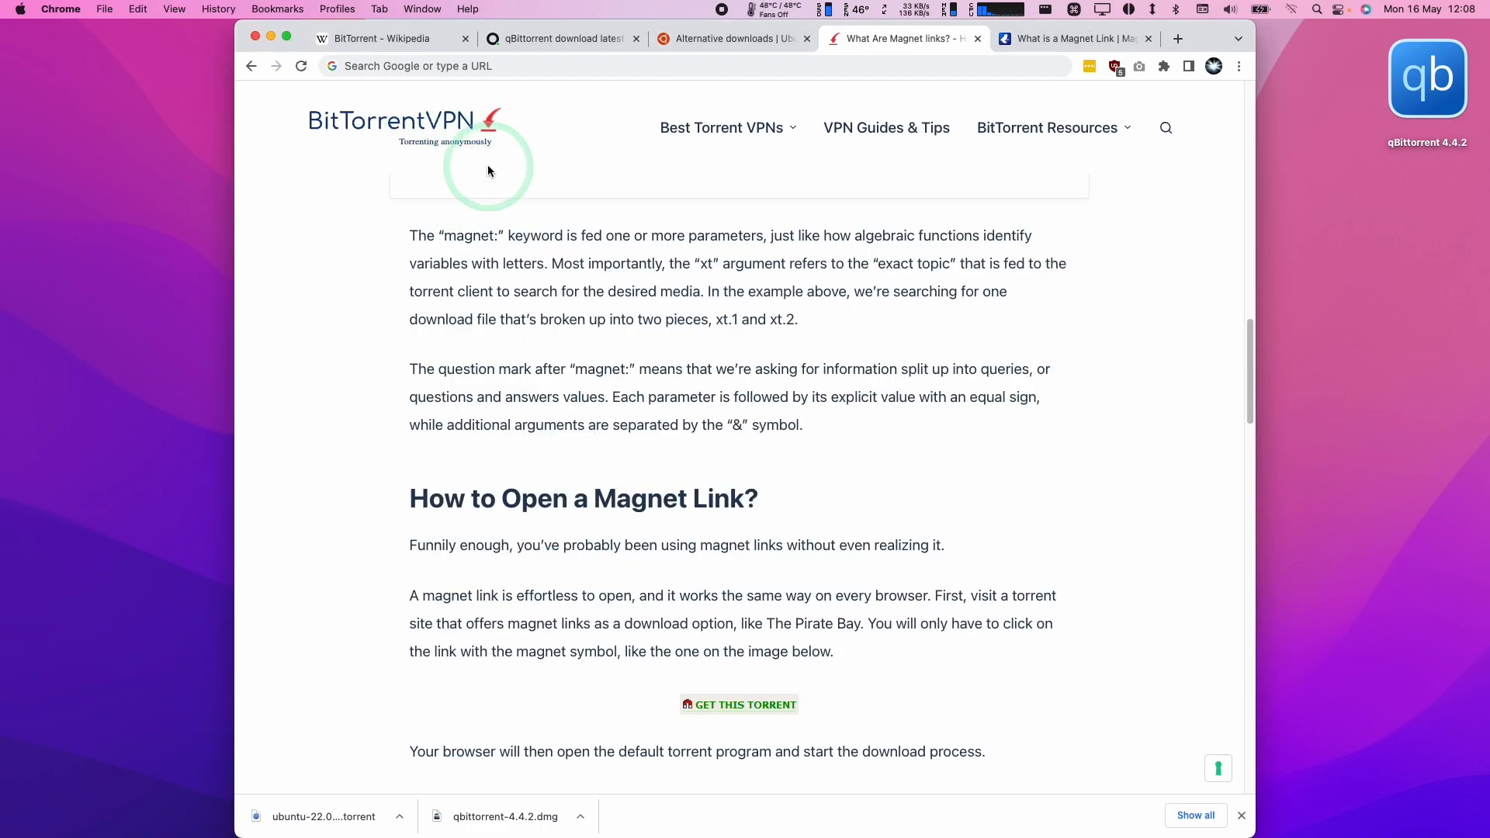
pyautogui.moveTo(830, 368)
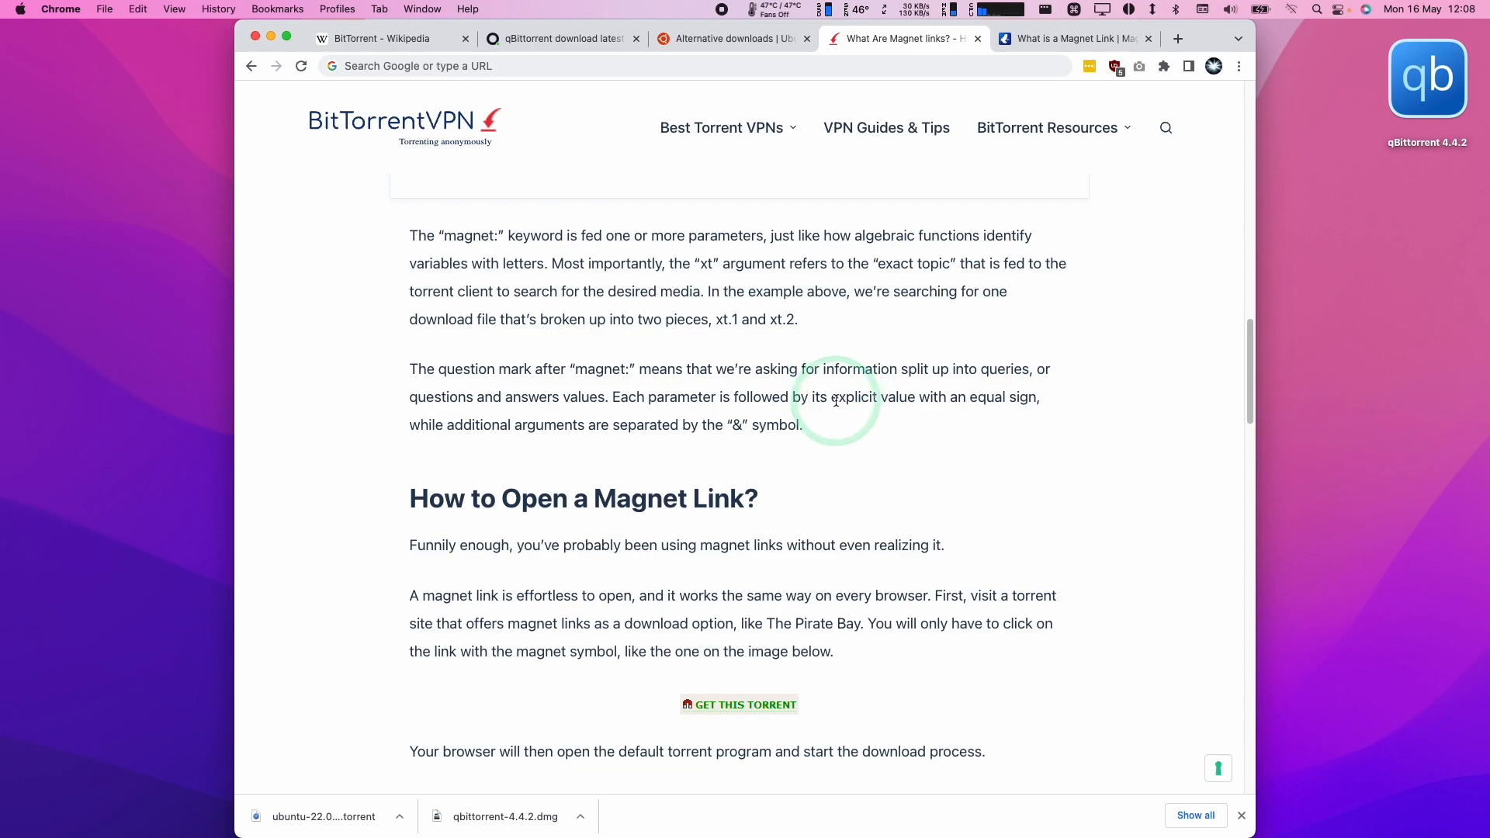
pyautogui.moveTo(1220, 394)
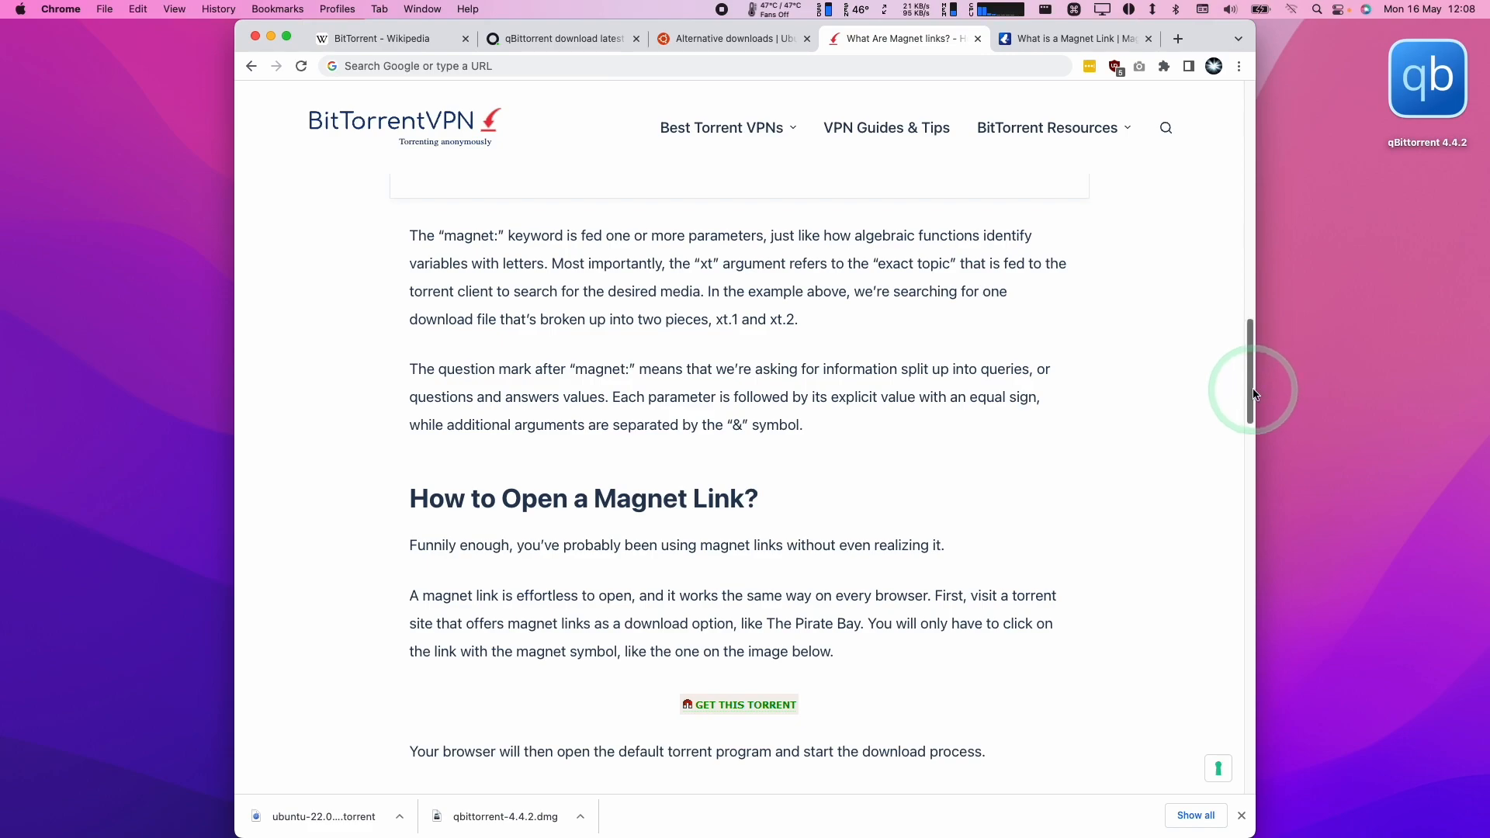
pyautogui.moveTo(166, 143)
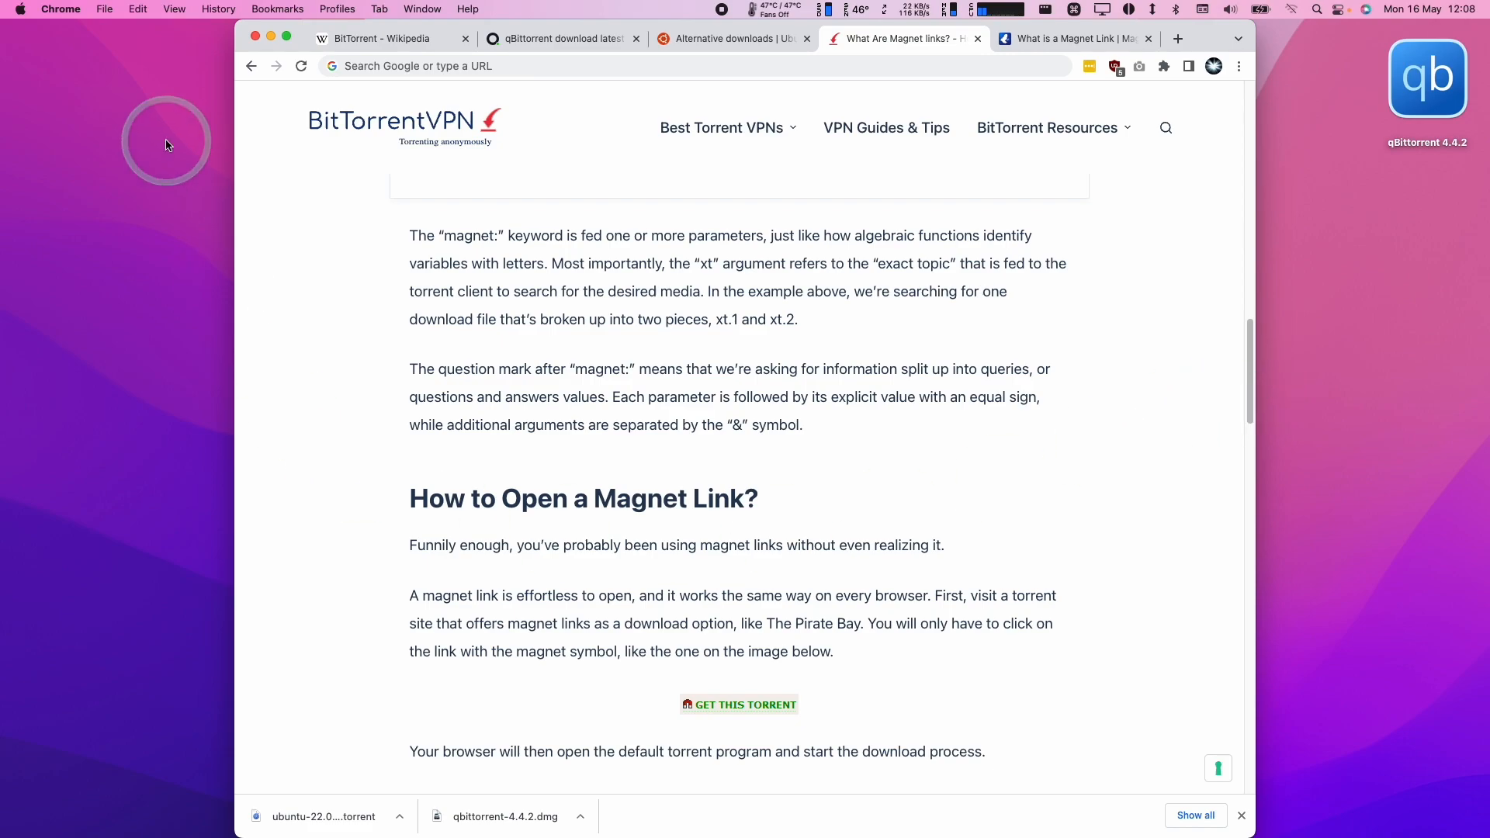
pyautogui.moveTo(398, 426)
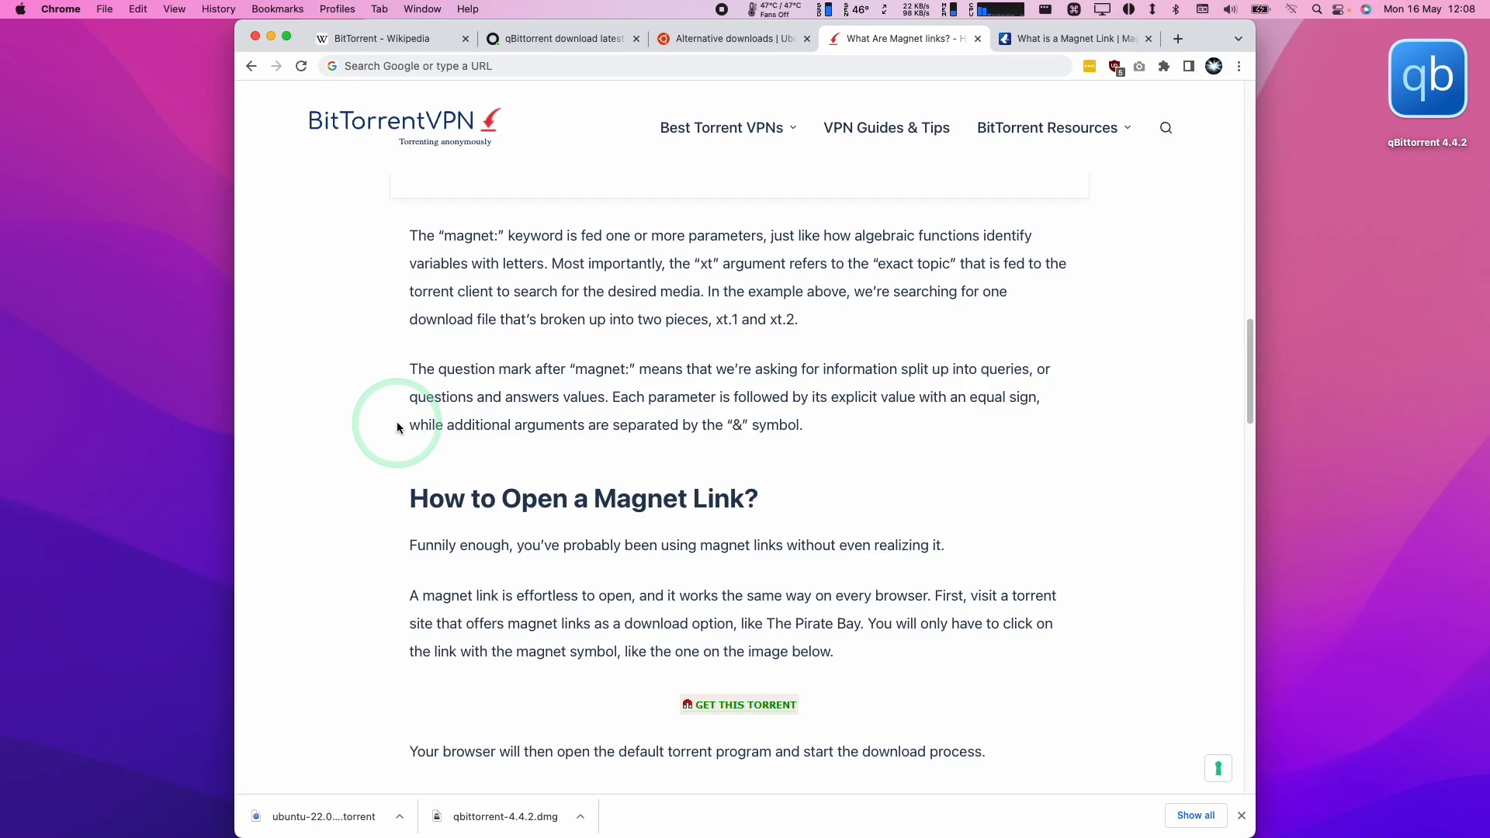